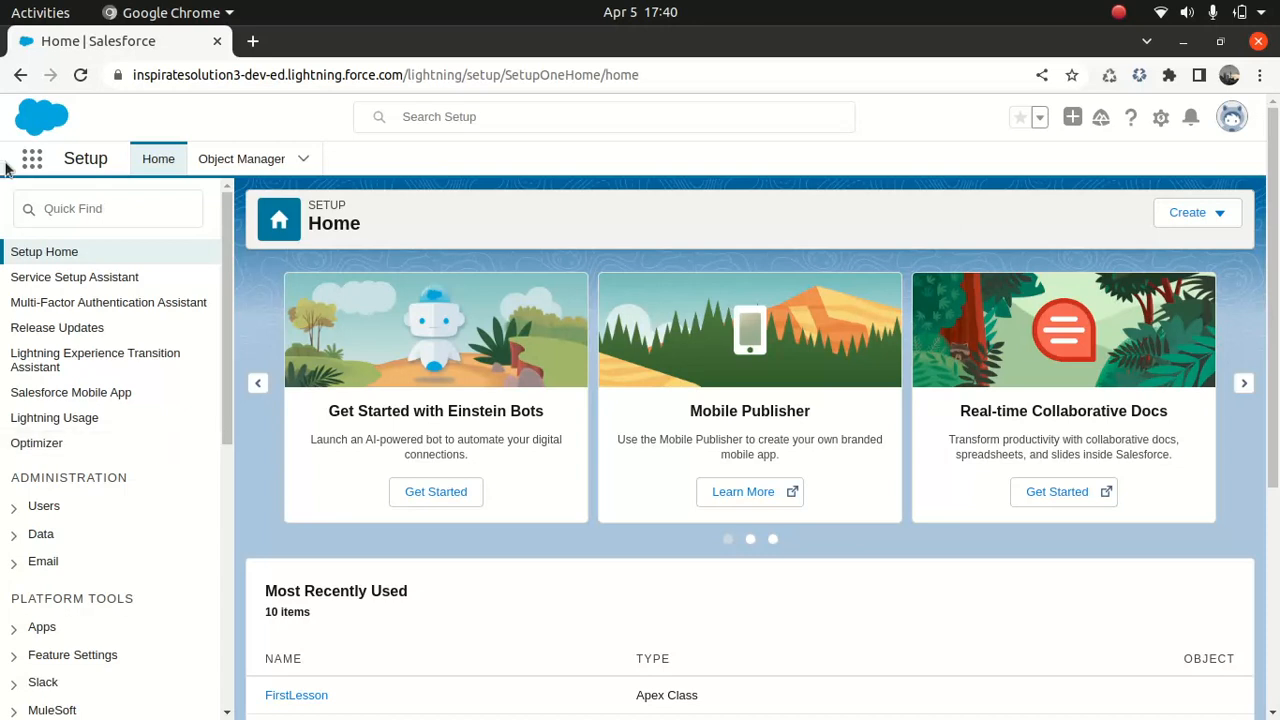
- Filter the Setup Quick Find with 'net' so only Network Access under Security matches
{"action": "left_click", "coordinate": [108, 208]}
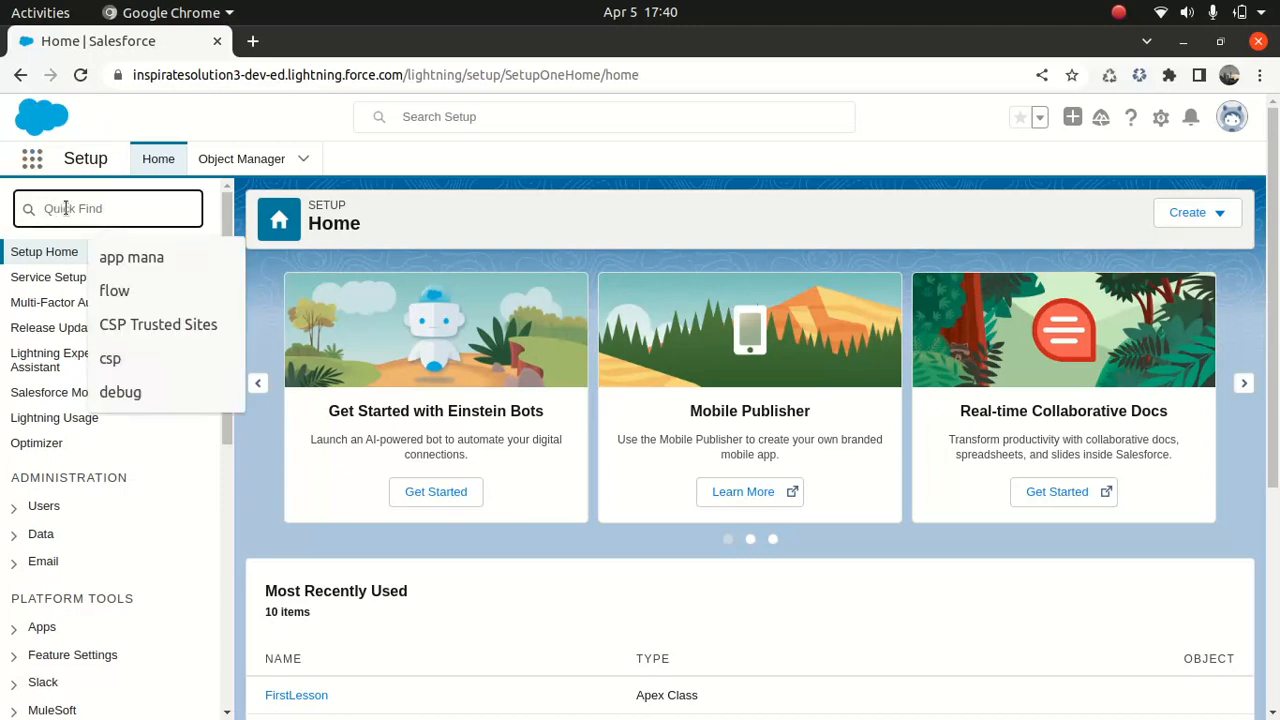
{"action": "type", "text": "net"}
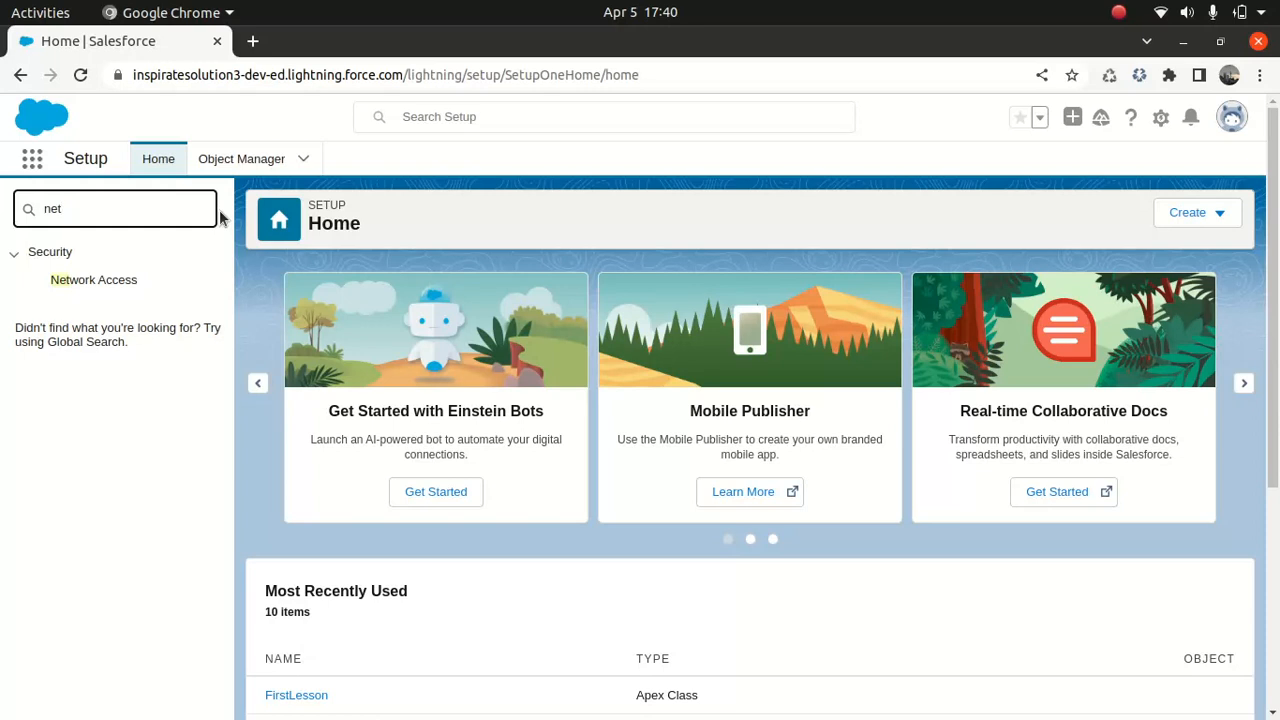
{"action": "left_click", "coordinate": [204, 208]}
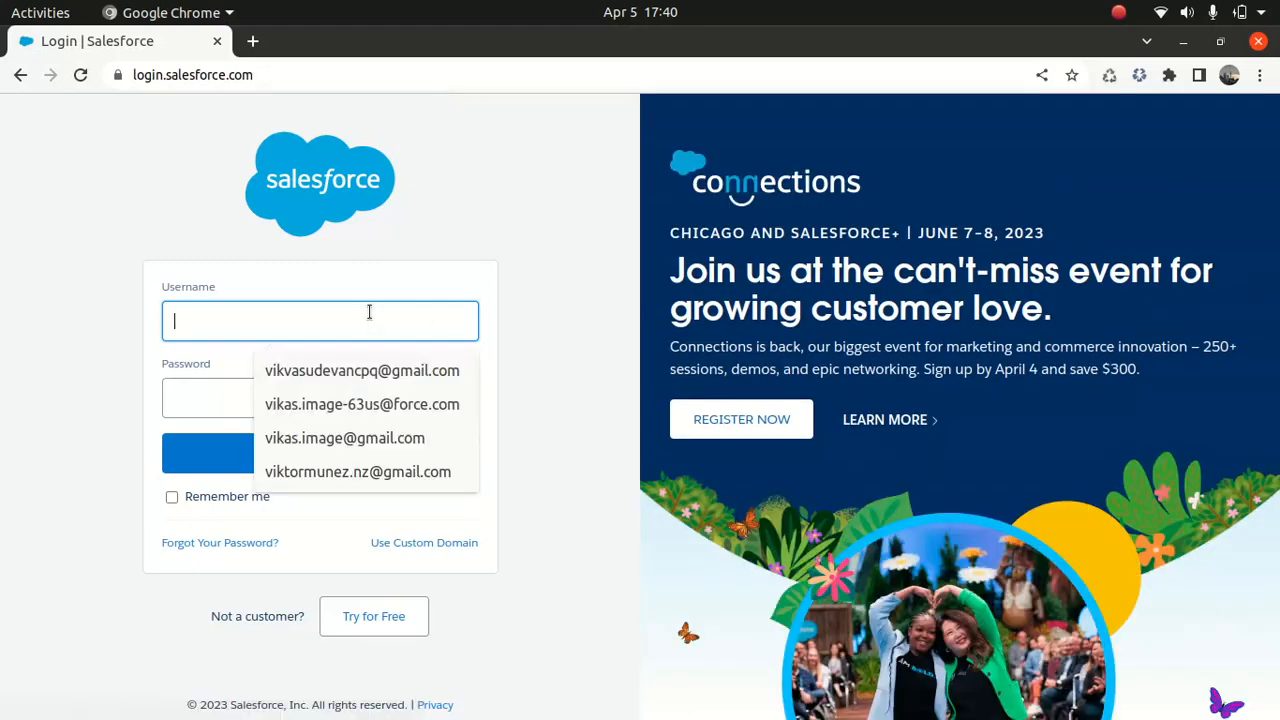
- Log in to the org with the saved username and its password
{"action": "left_click", "coordinate": [360, 404]}
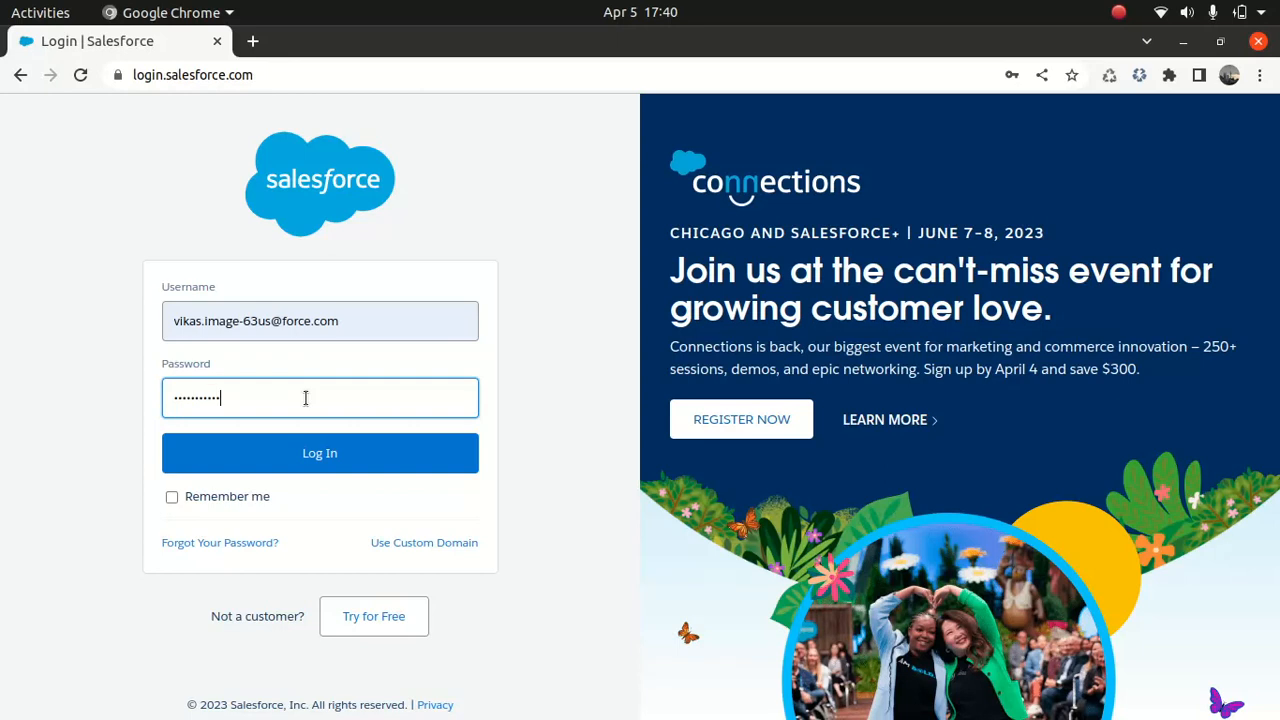
{"action": "left_click", "coordinate": [320, 452]}
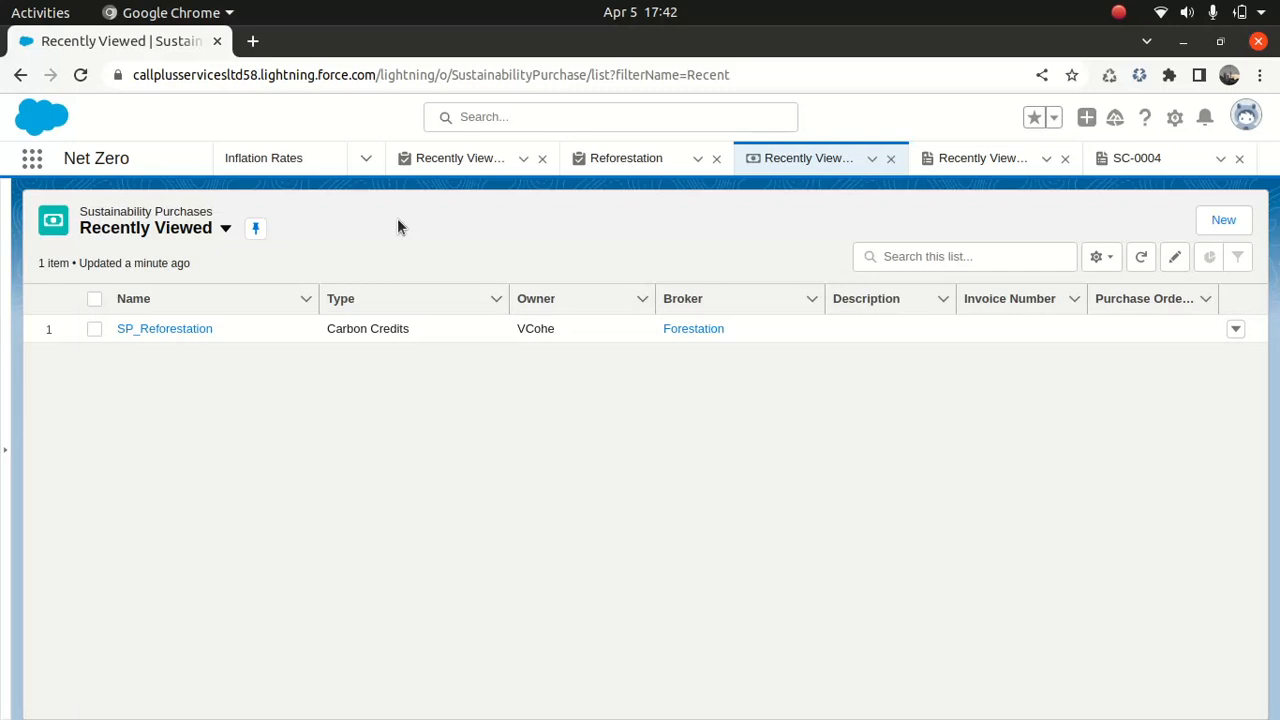
{"action": "mouse_move", "coordinate": [460, 158]}
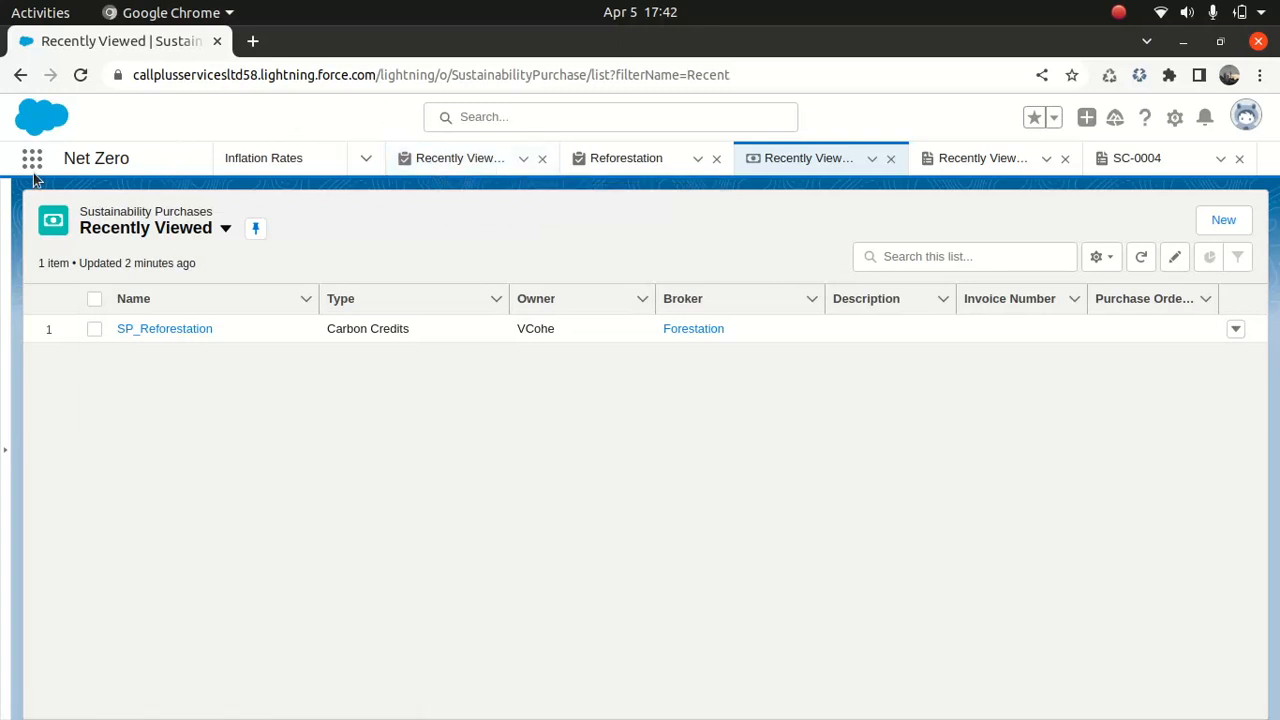
{"action": "left_click", "coordinate": [32, 158]}
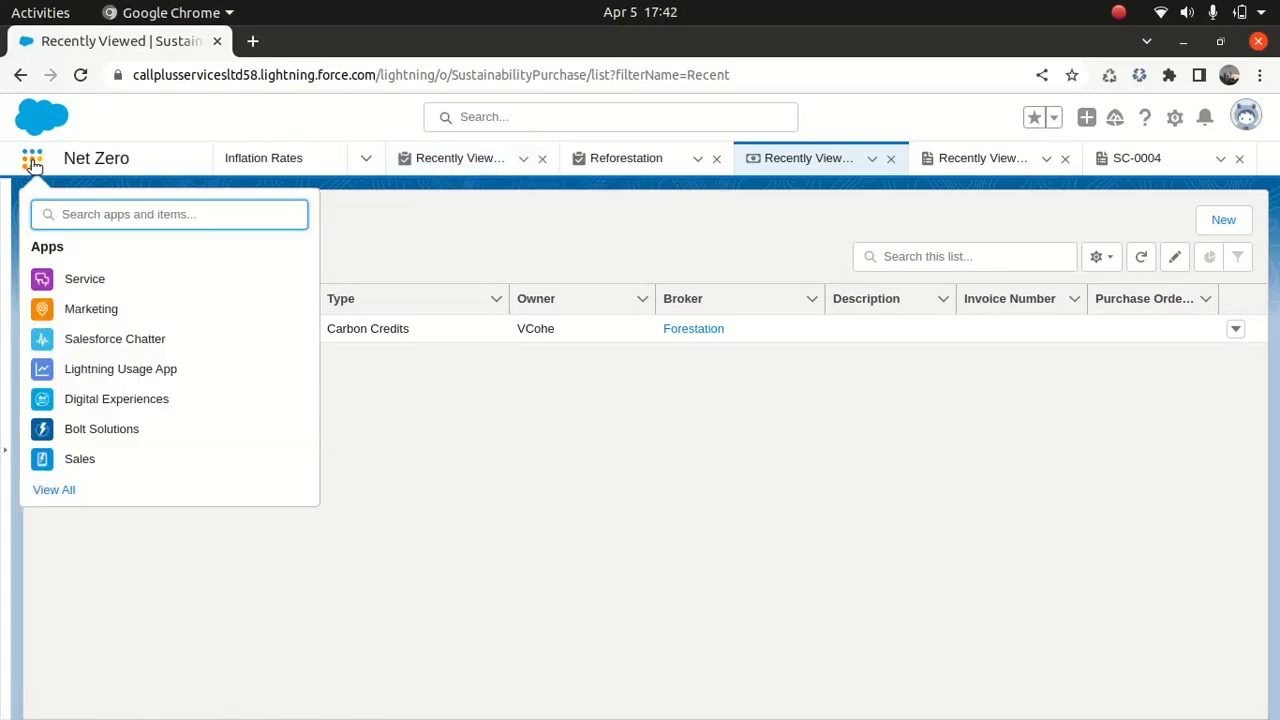
{"action": "mouse_move", "coordinate": [450, 156]}
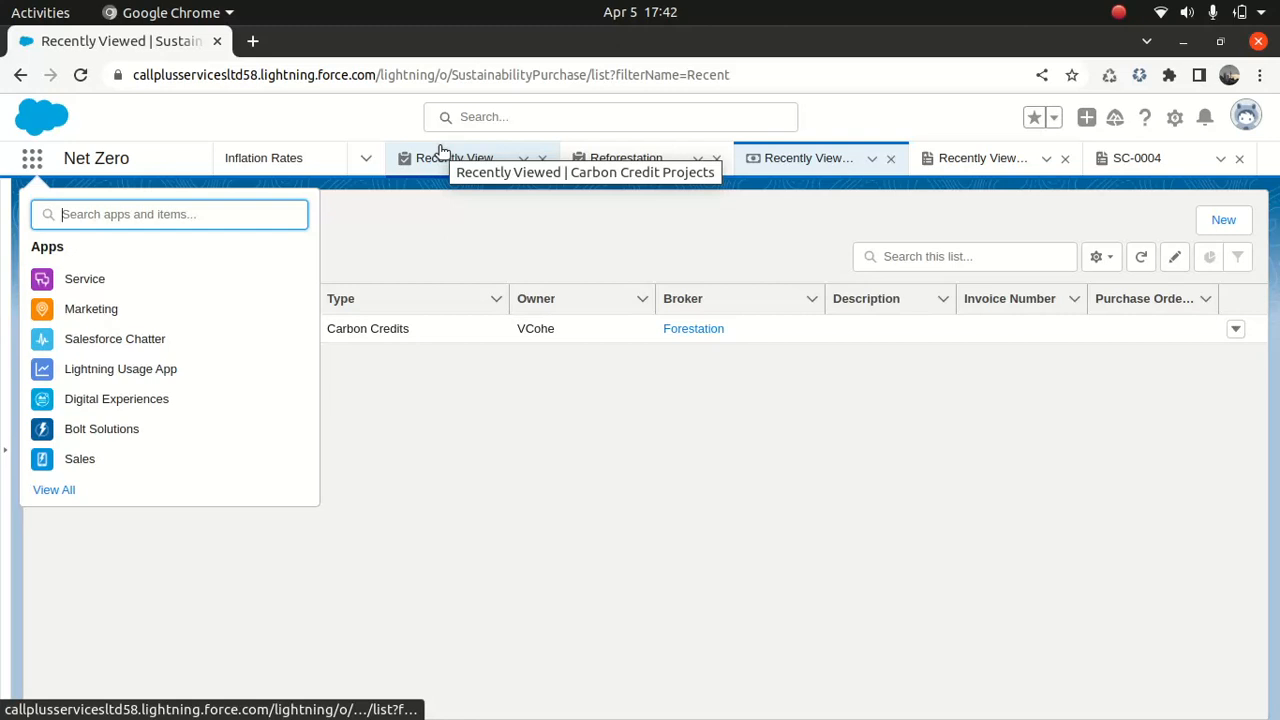
{"action": "mouse_move", "coordinate": [76, 224]}
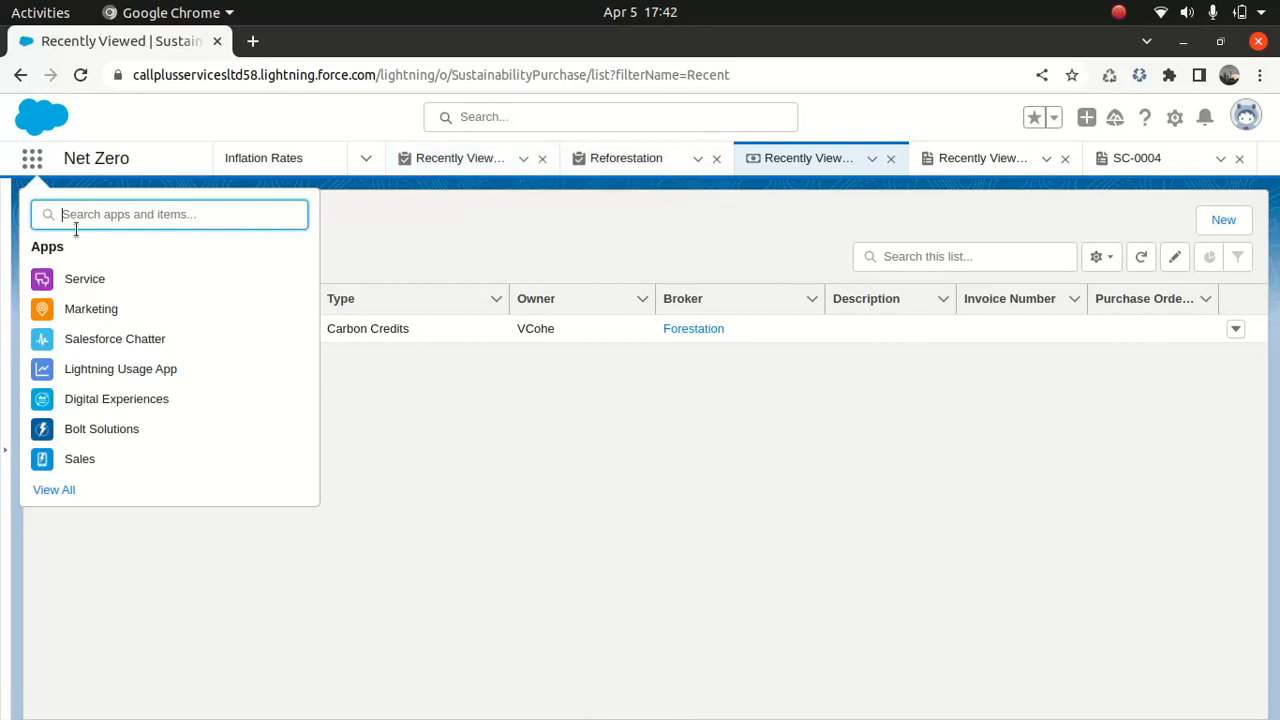
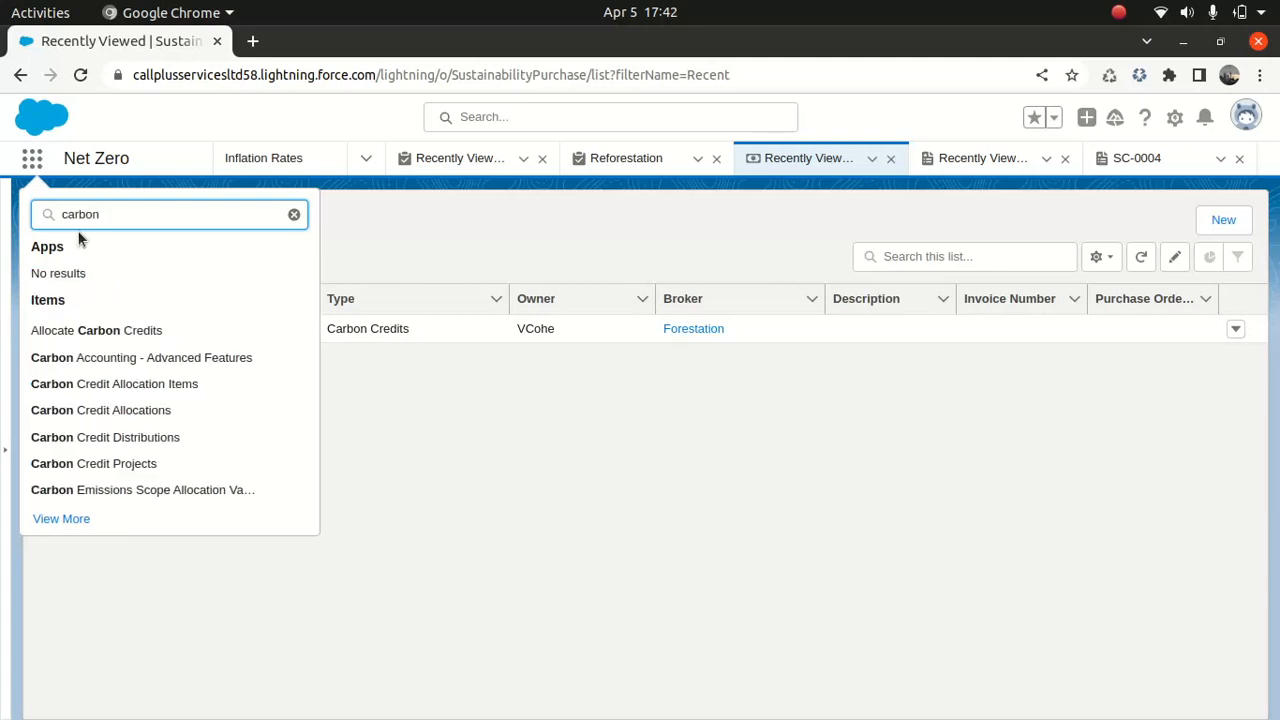
{"action": "mouse_move", "coordinate": [148, 464]}
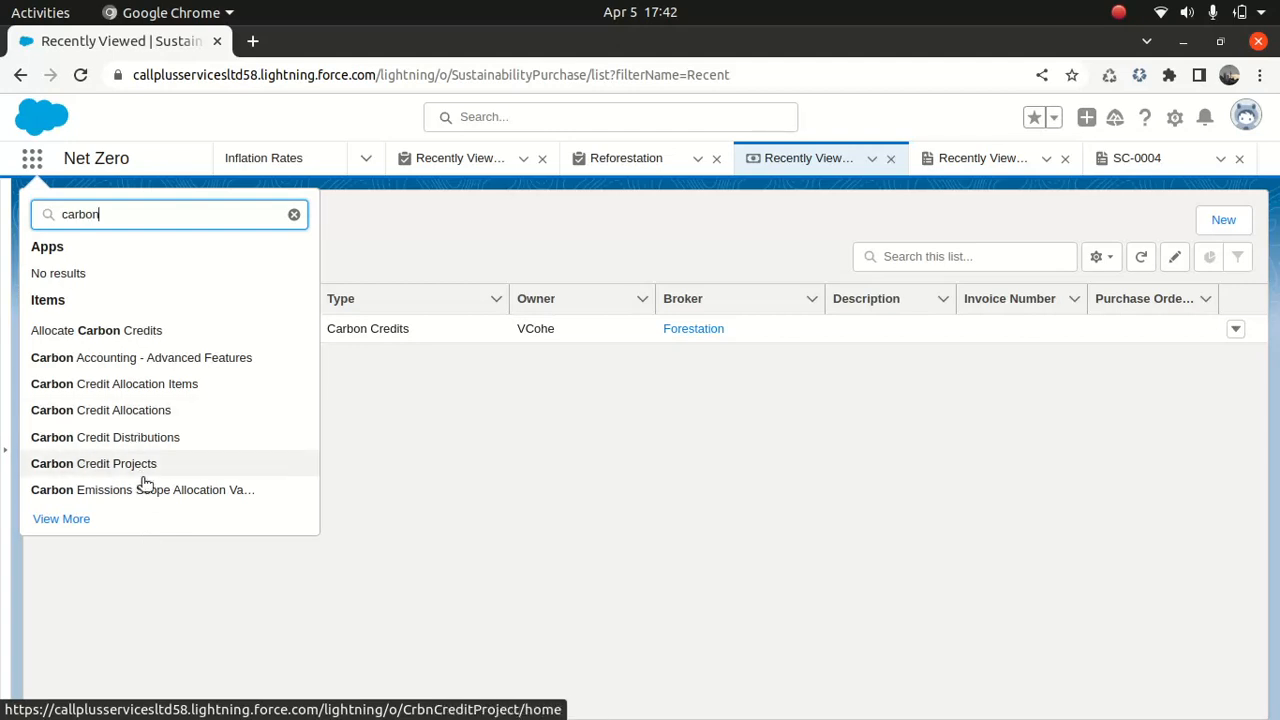
{"action": "mouse_move", "coordinate": [142, 488]}
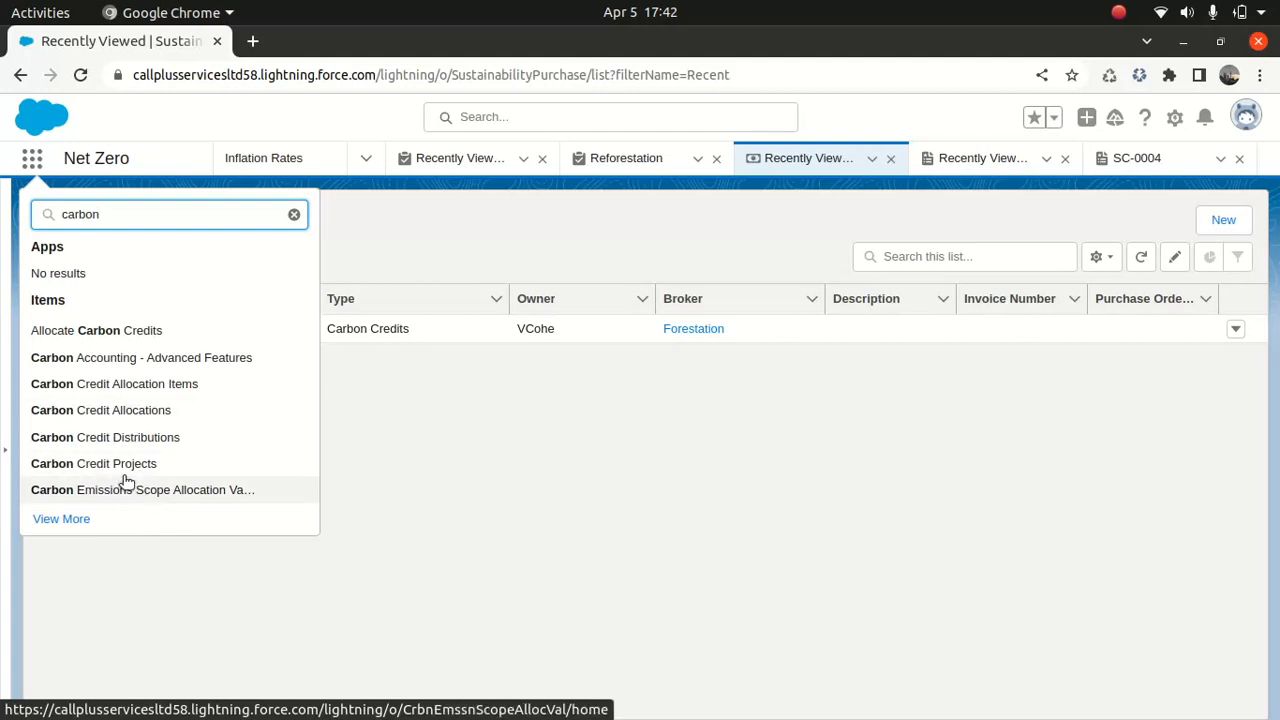
{"action": "mouse_move", "coordinate": [556, 240]}
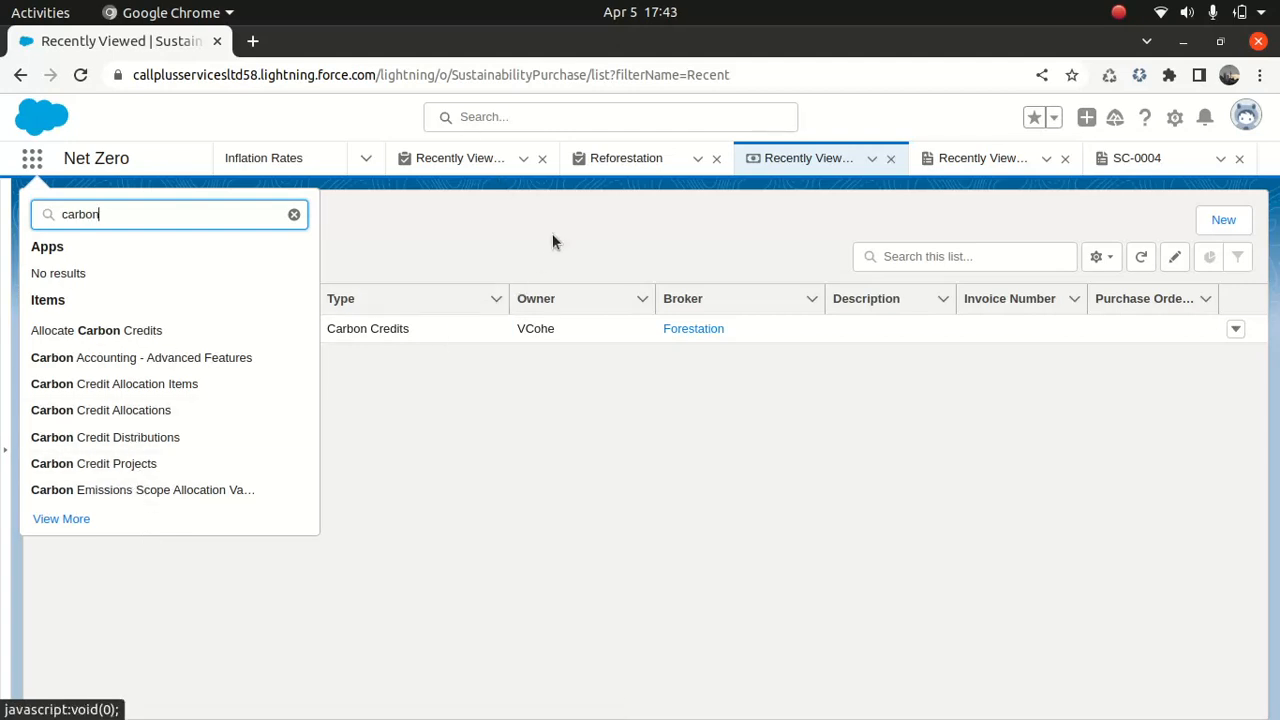
{"action": "left_click", "coordinate": [1174, 116]}
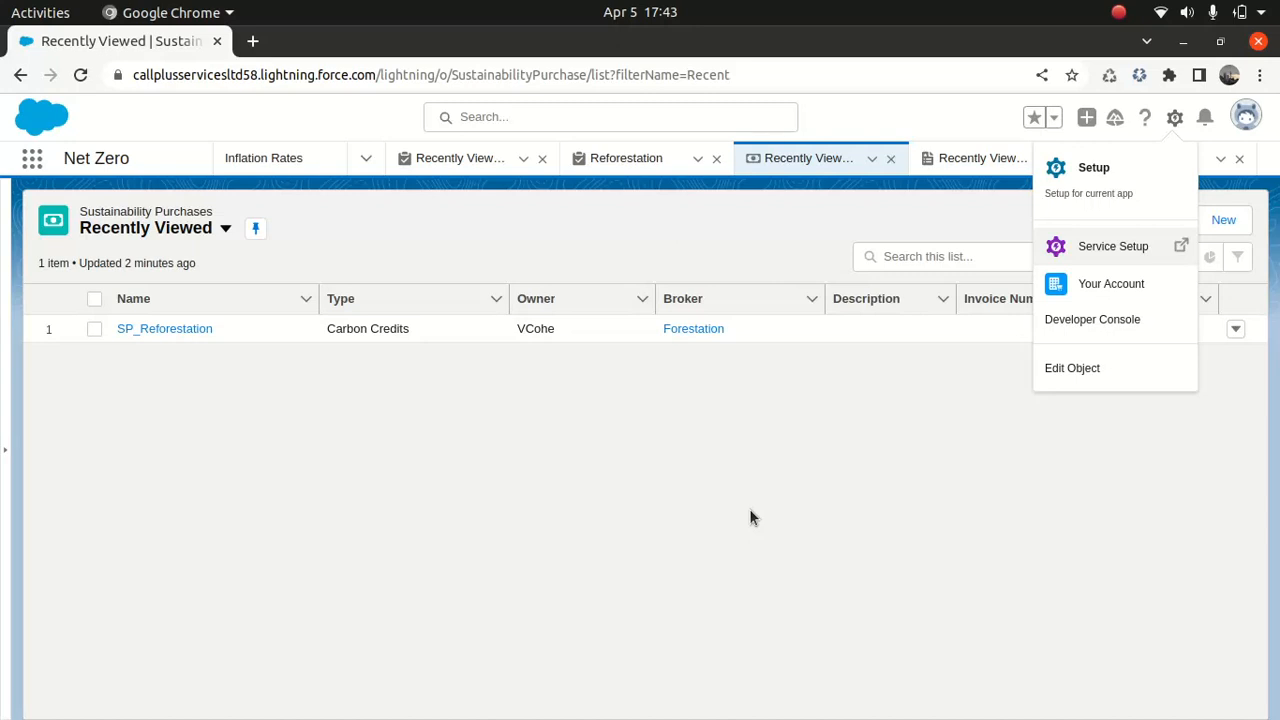
{"action": "mouse_move", "coordinate": [676, 260]}
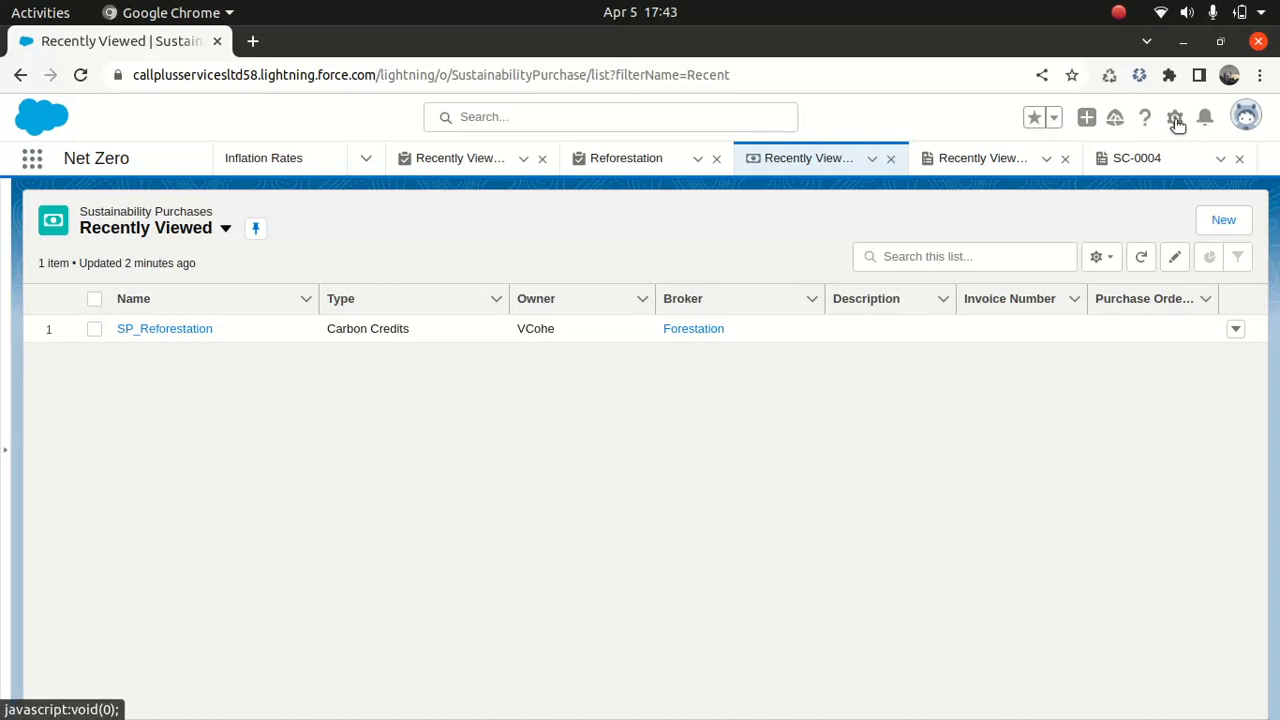
- Launch Setup and filter its Quick Find to the Net Zero feature settings
{"action": "left_click", "coordinate": [1176, 116]}
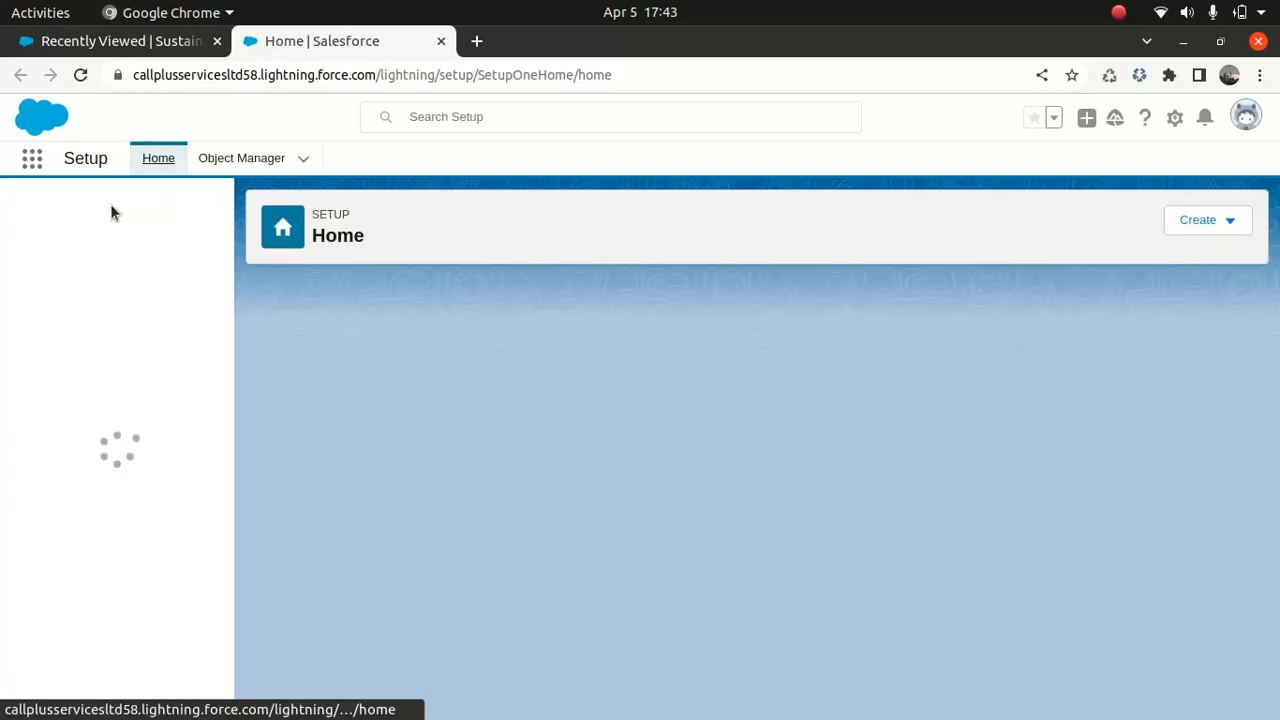
{"action": "type", "text": "net zero"}
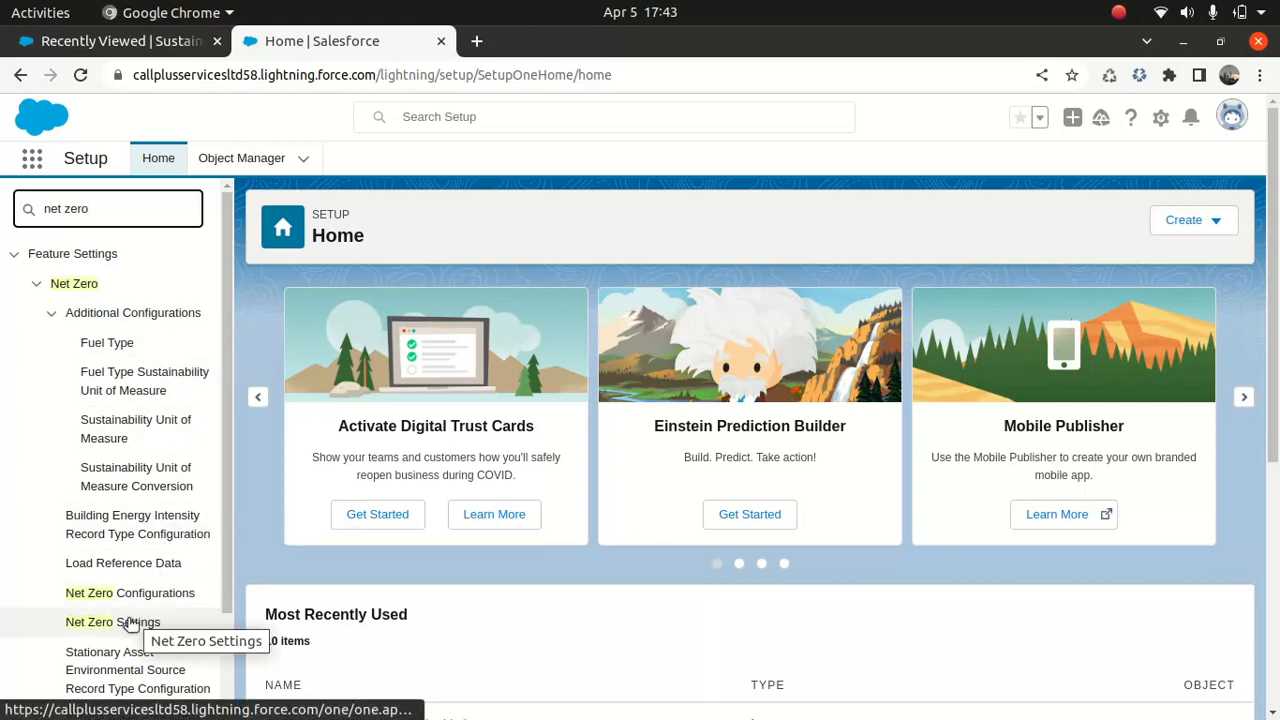
- Review the Net Zero Settings toggles such as Net Zero Cloud and Carbon Accounting, all on
{"action": "left_click", "coordinate": [112, 620]}
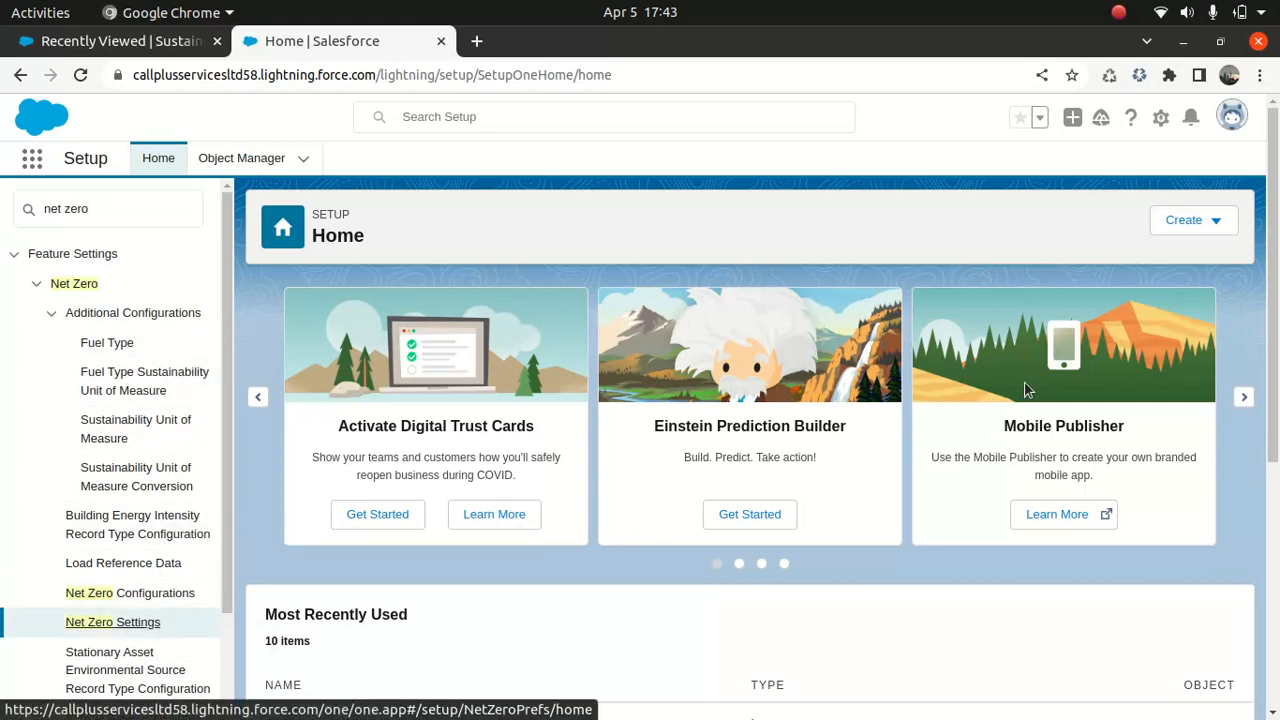
{"action": "left_click", "coordinate": [112, 620]}
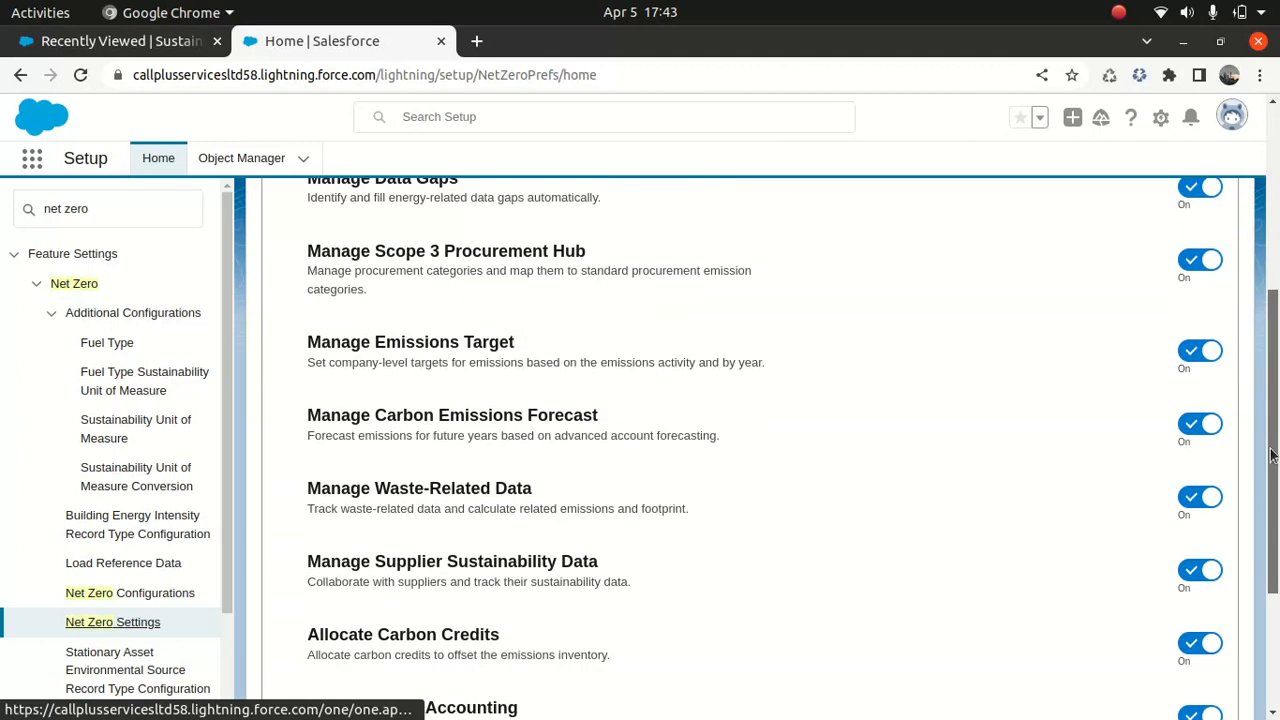
{"action": "scroll", "scroll_direction": "down", "scroll_amount": 3}
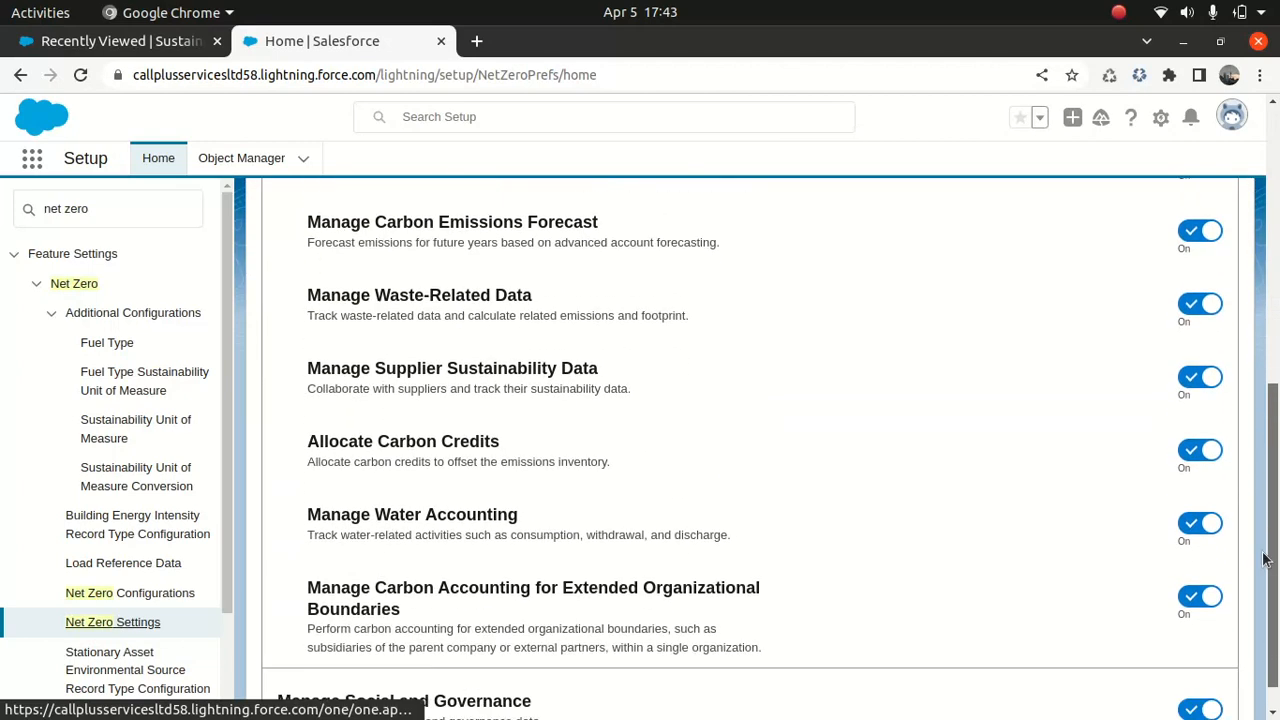
{"action": "scroll", "scroll_direction": "up", "scroll_amount": 3}
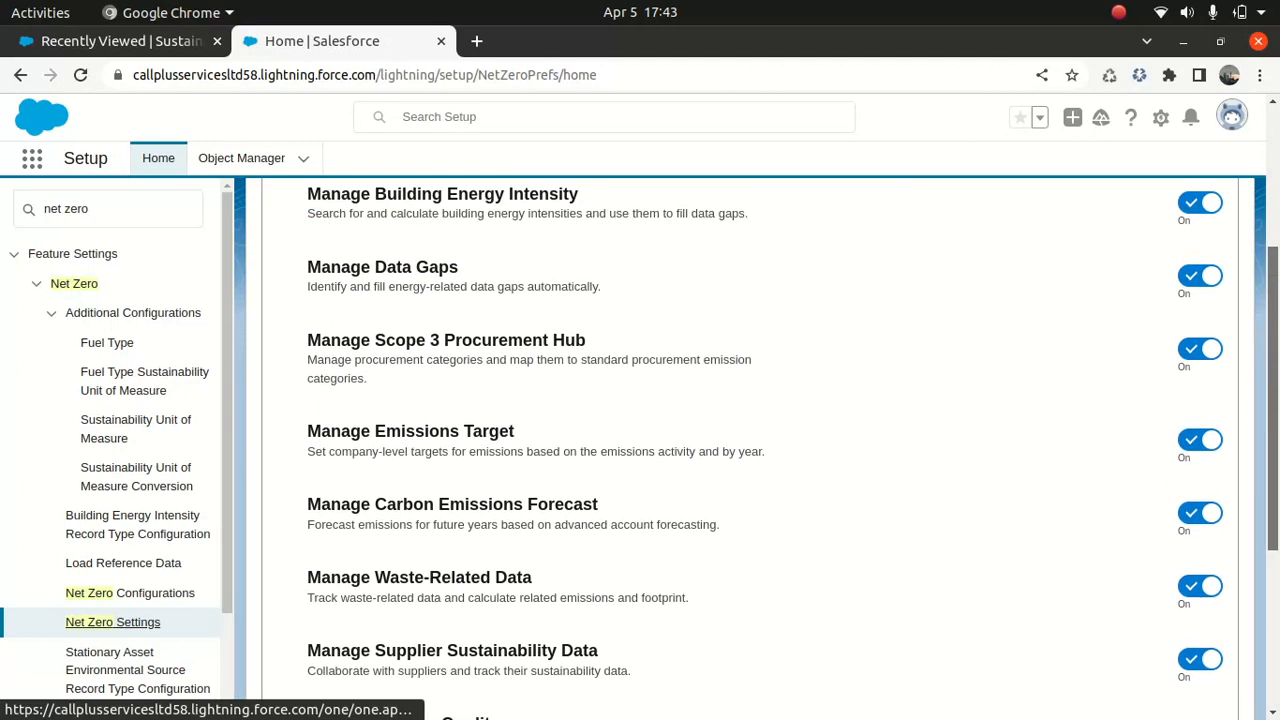
{"action": "scroll", "scroll_direction": "down", "scroll_amount": 3}
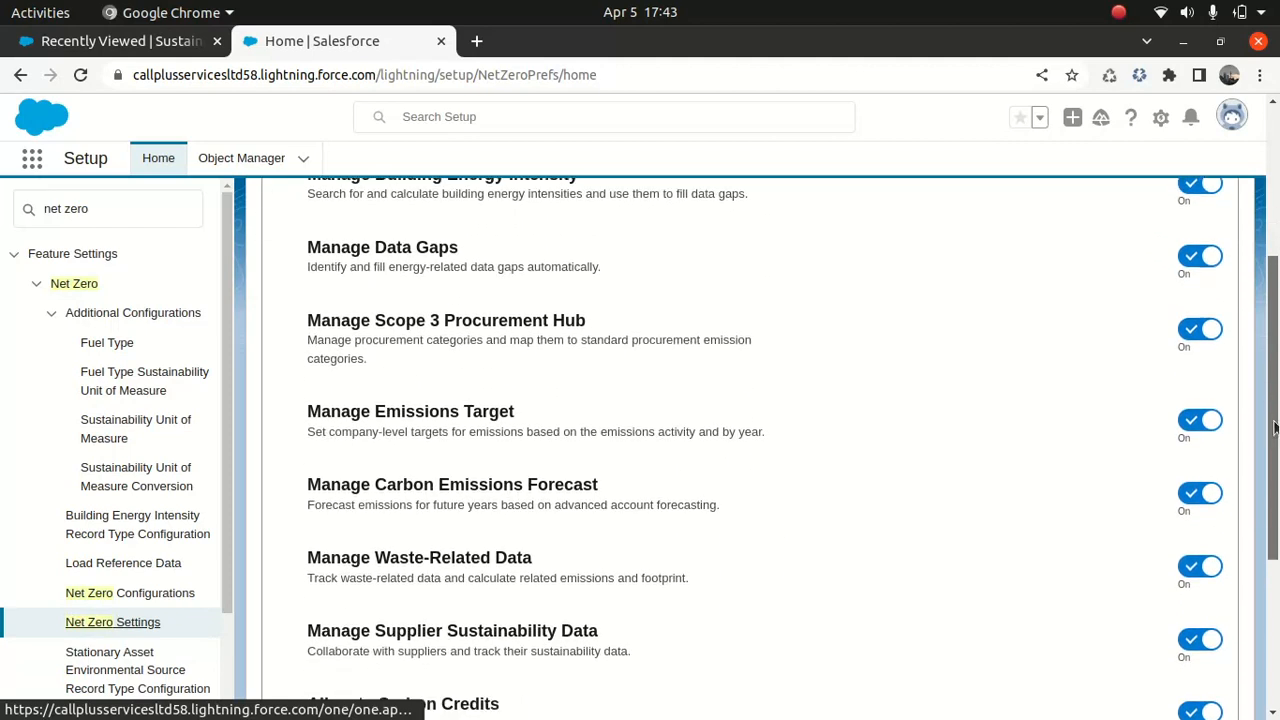
{"action": "scroll", "scroll_direction": "down", "scroll_amount": 3}
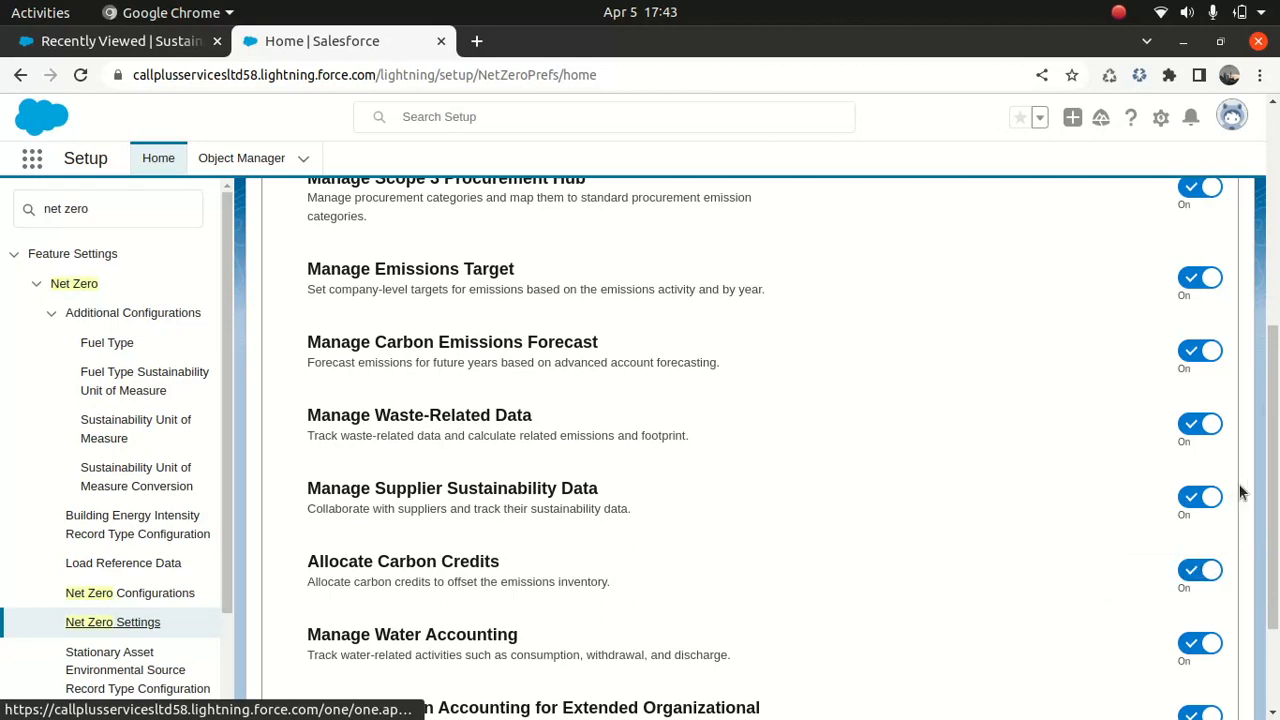
{"action": "scroll", "scroll_direction": "down", "scroll_amount": 3}
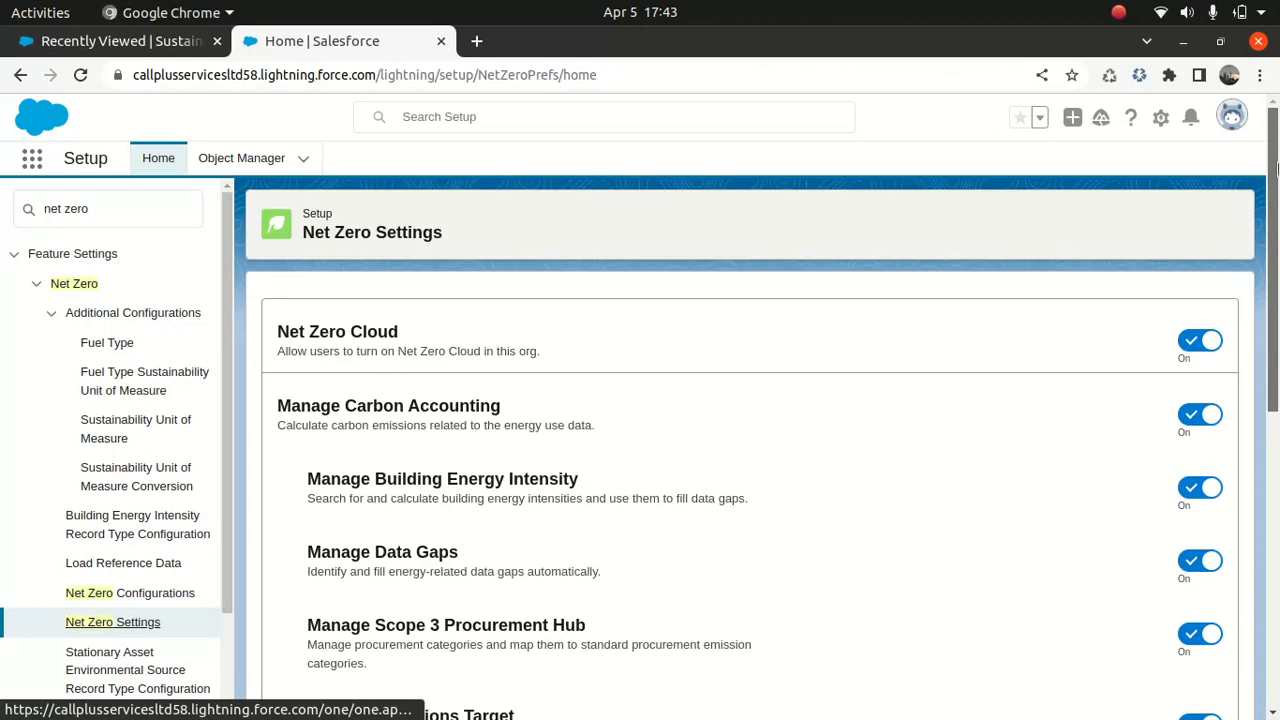
{"action": "mouse_move", "coordinate": [1200, 340]}
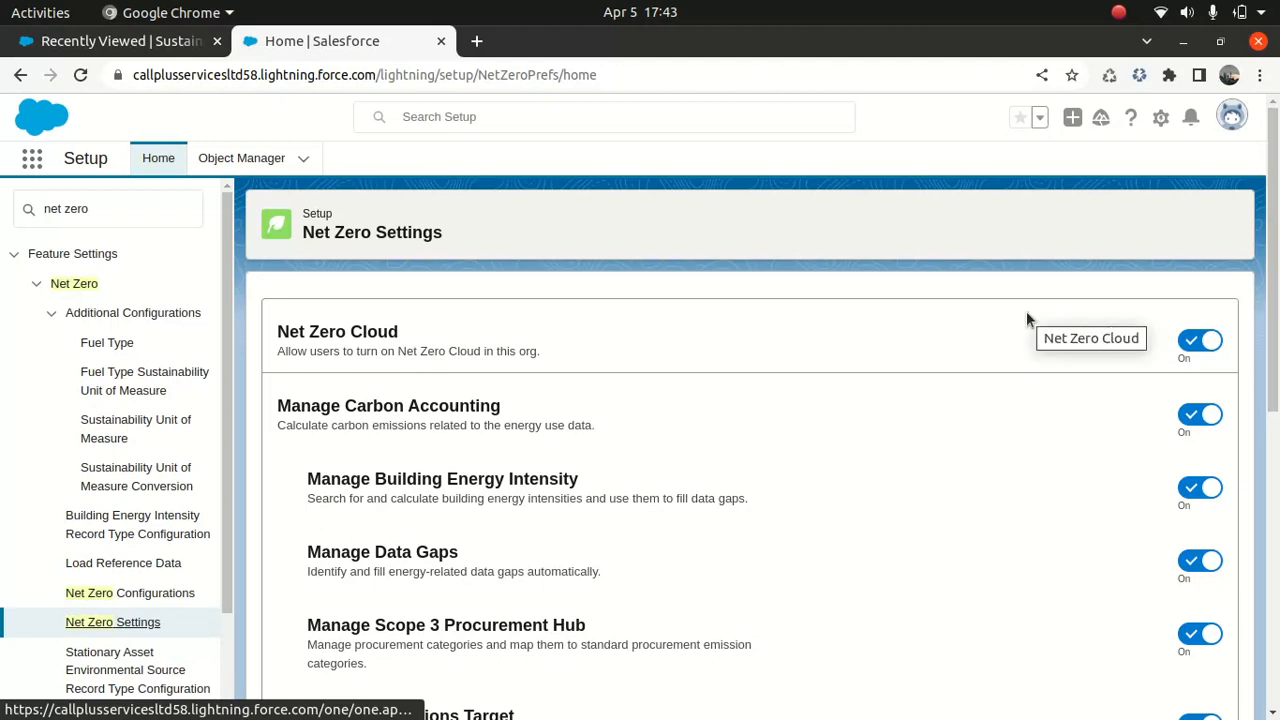
{"action": "mouse_move", "coordinate": [1030, 320]}
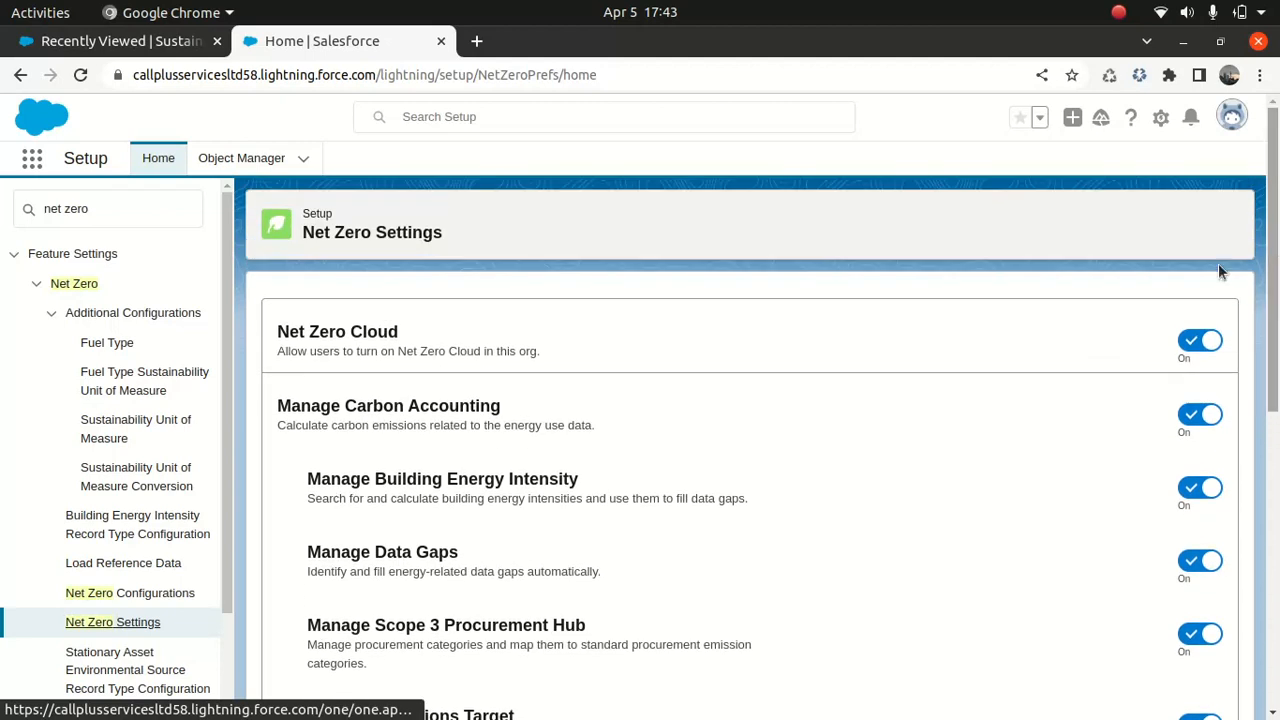
- Search the App Launcher for 'carb' to find carbon-related items
{"action": "left_click", "coordinate": [32, 158]}
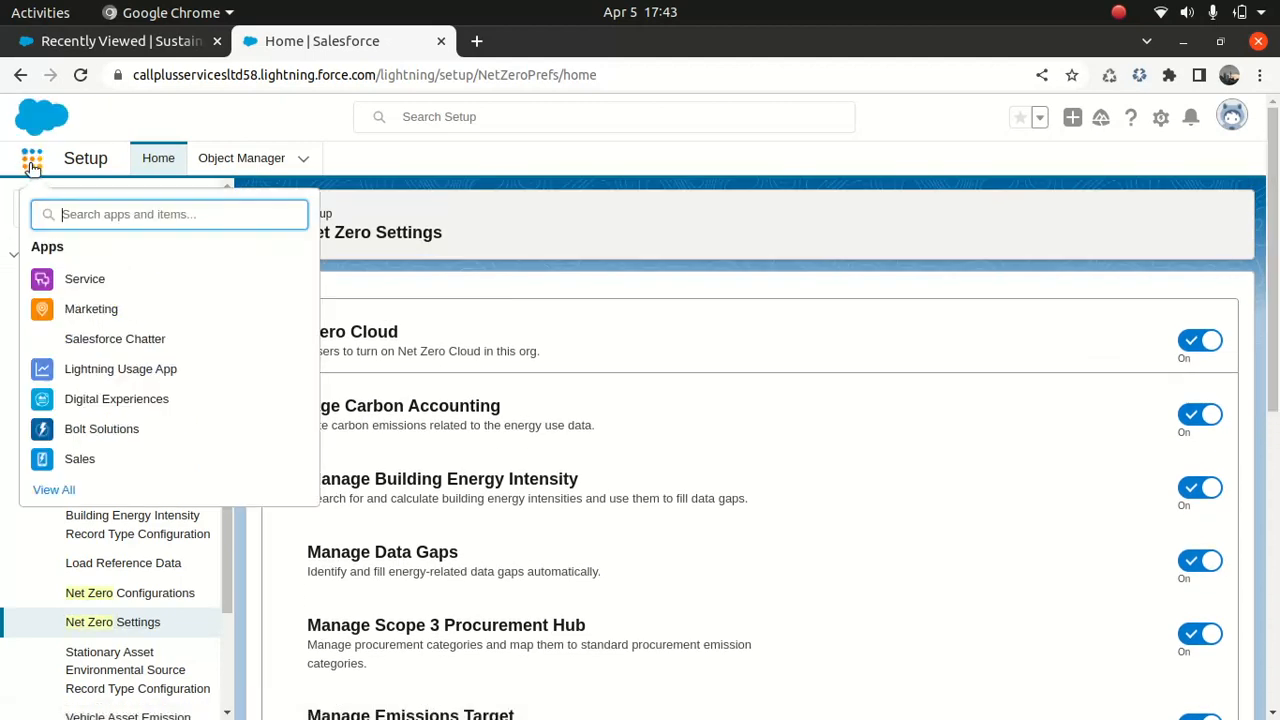
{"action": "type", "text": "carb"}
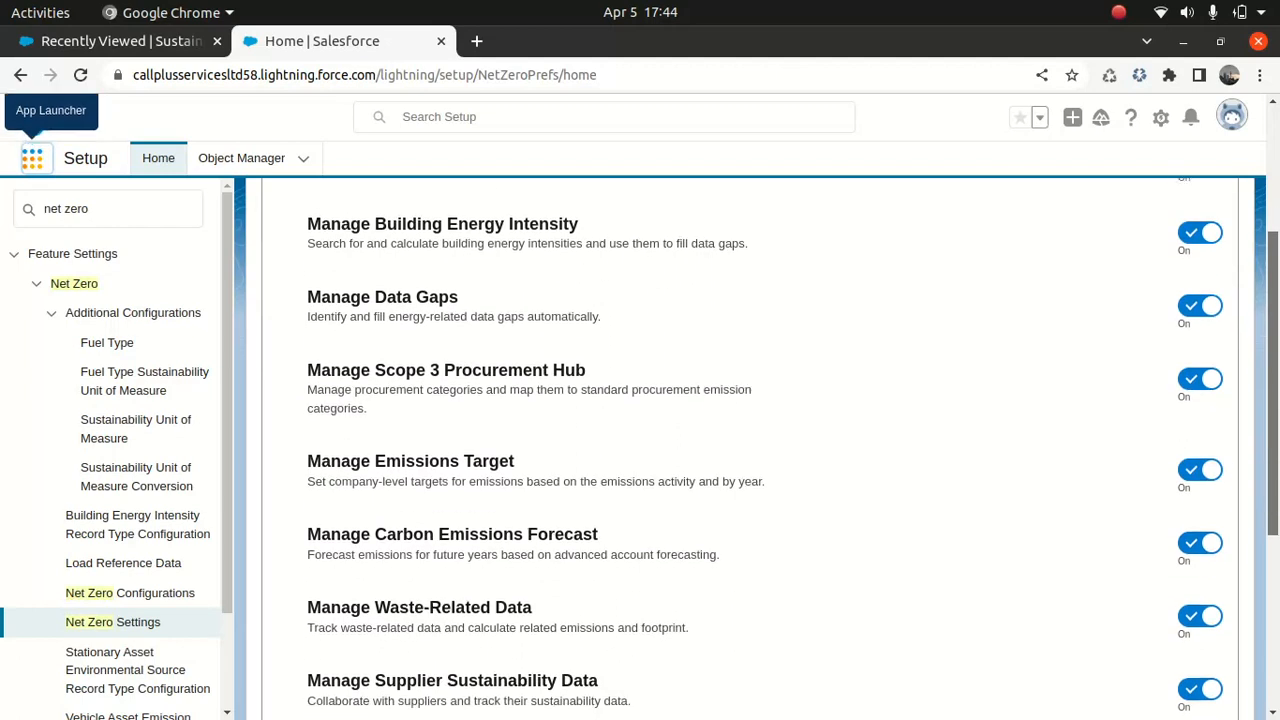
- Switch off Allocate Carbon Credits and Carbon Accounting for Extended Organizational Boundaries
{"action": "scroll", "scroll_direction": "down", "scroll_amount": 3}
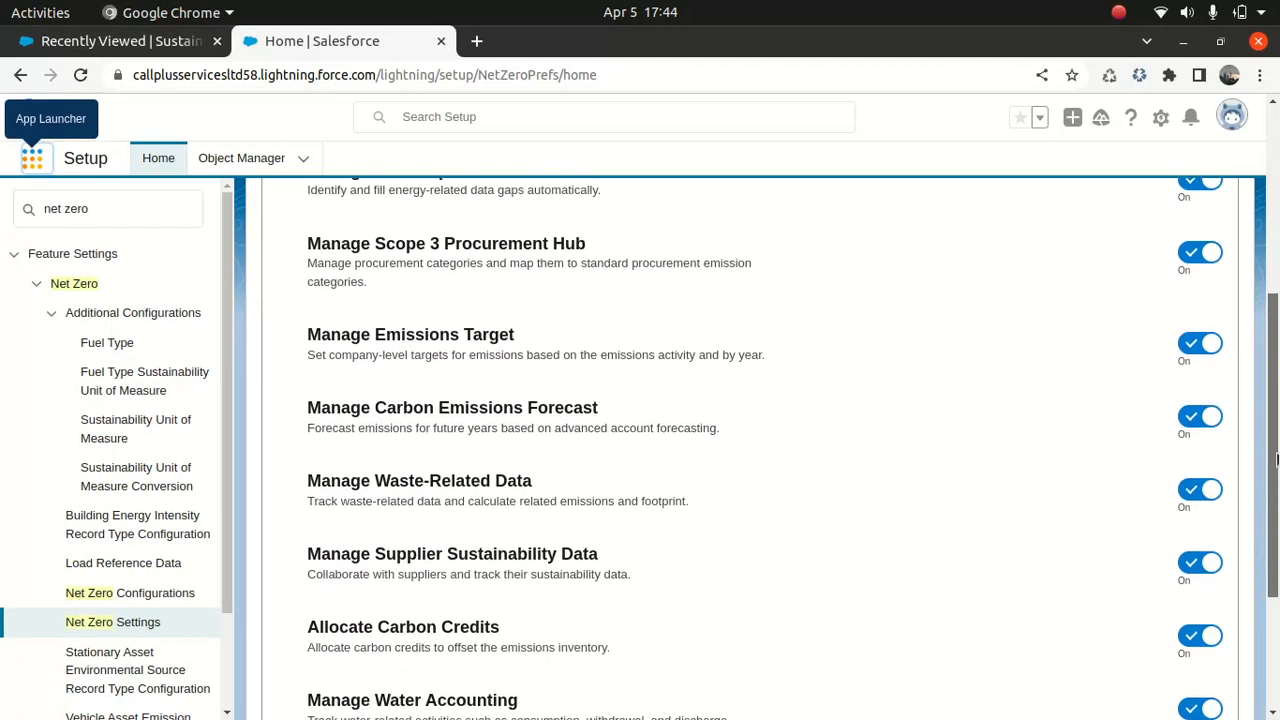
{"action": "scroll", "scroll_direction": "down", "scroll_amount": 3}
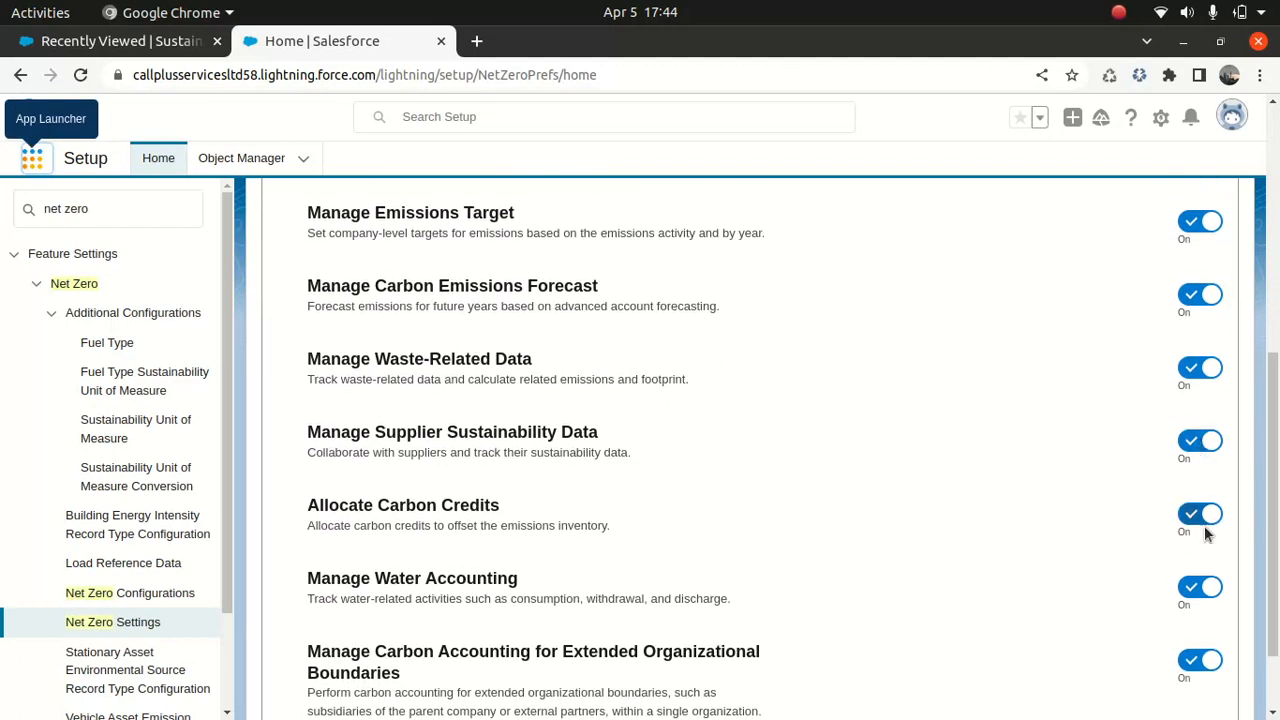
{"action": "left_click", "coordinate": [1200, 514]}
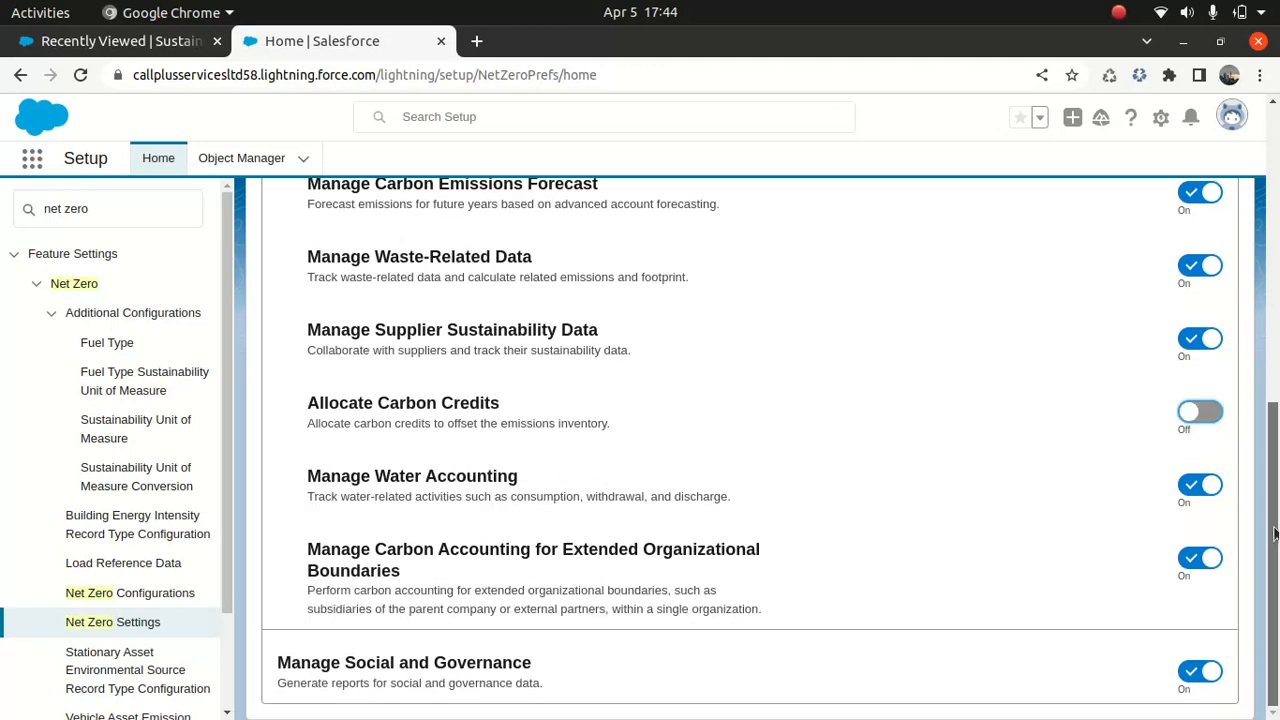
{"action": "left_click", "coordinate": [1200, 558]}
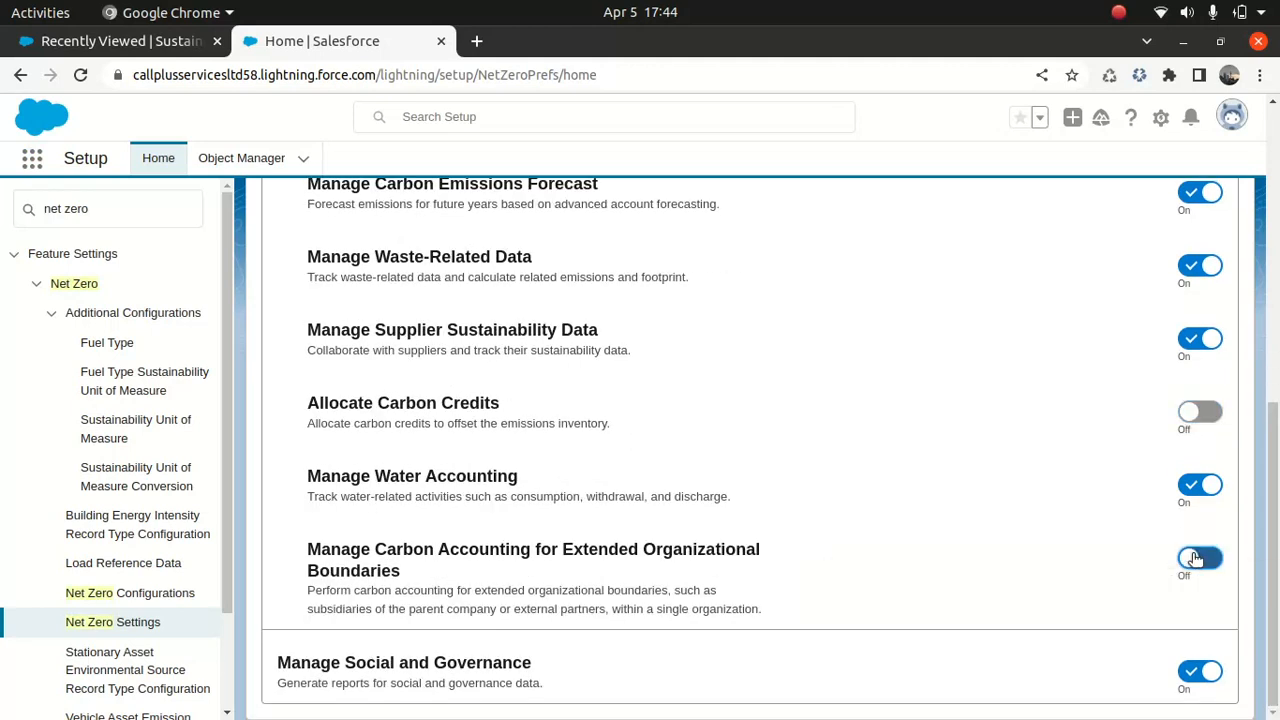
- Bring up the App Launcher briefly and dismiss it again
{"action": "left_click", "coordinate": [1200, 556]}
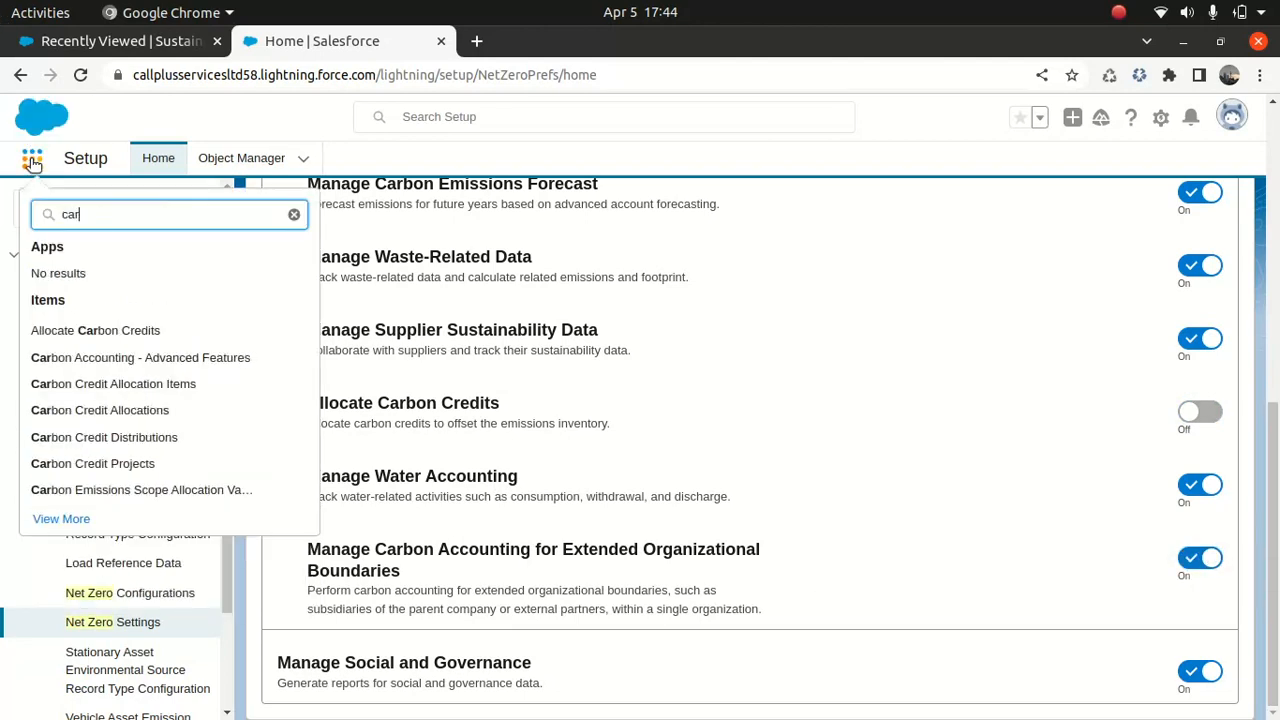
{"action": "mouse_move", "coordinate": [1200, 558]}
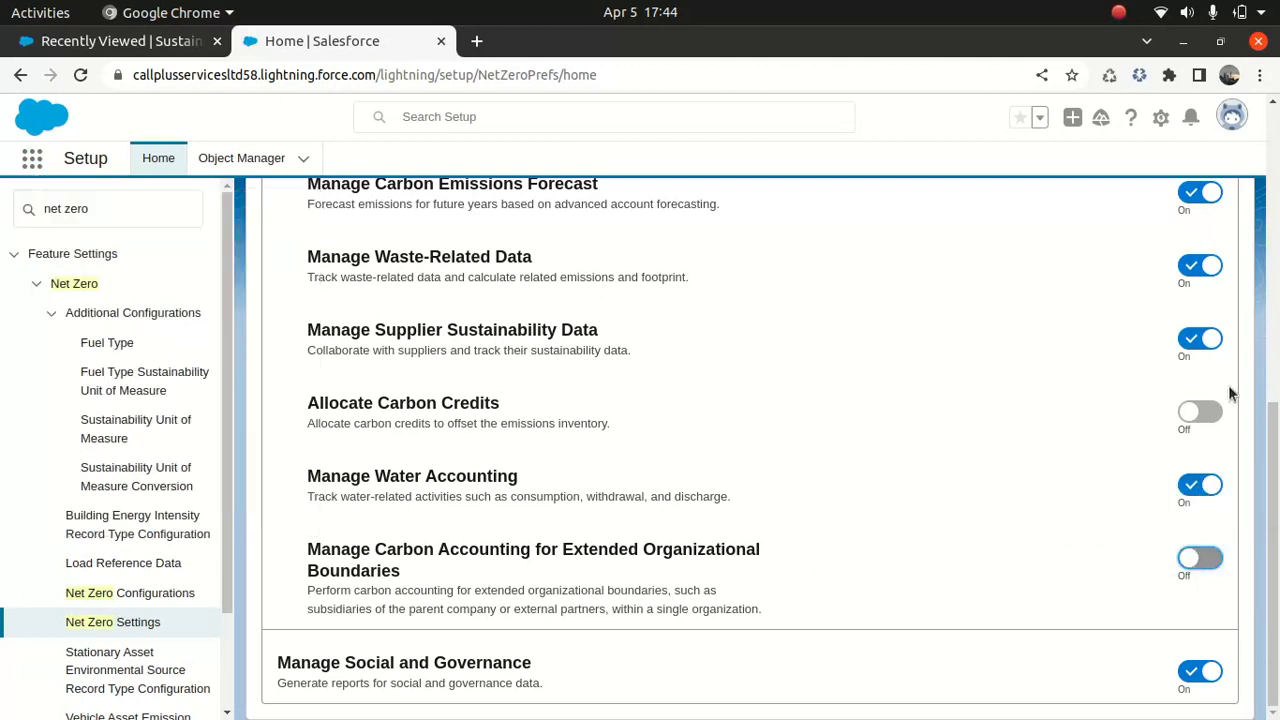
{"action": "scroll", "scroll_direction": "down", "scroll_amount": 3}
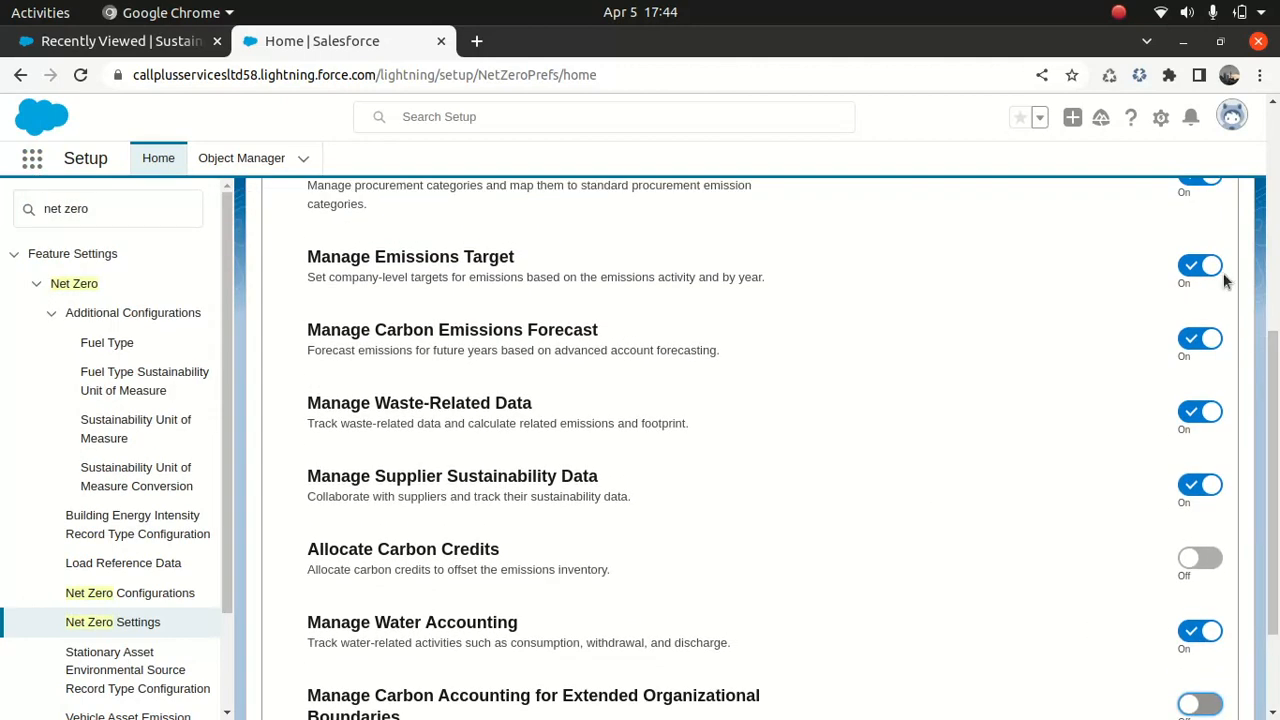
{"action": "left_click", "coordinate": [1200, 338]}
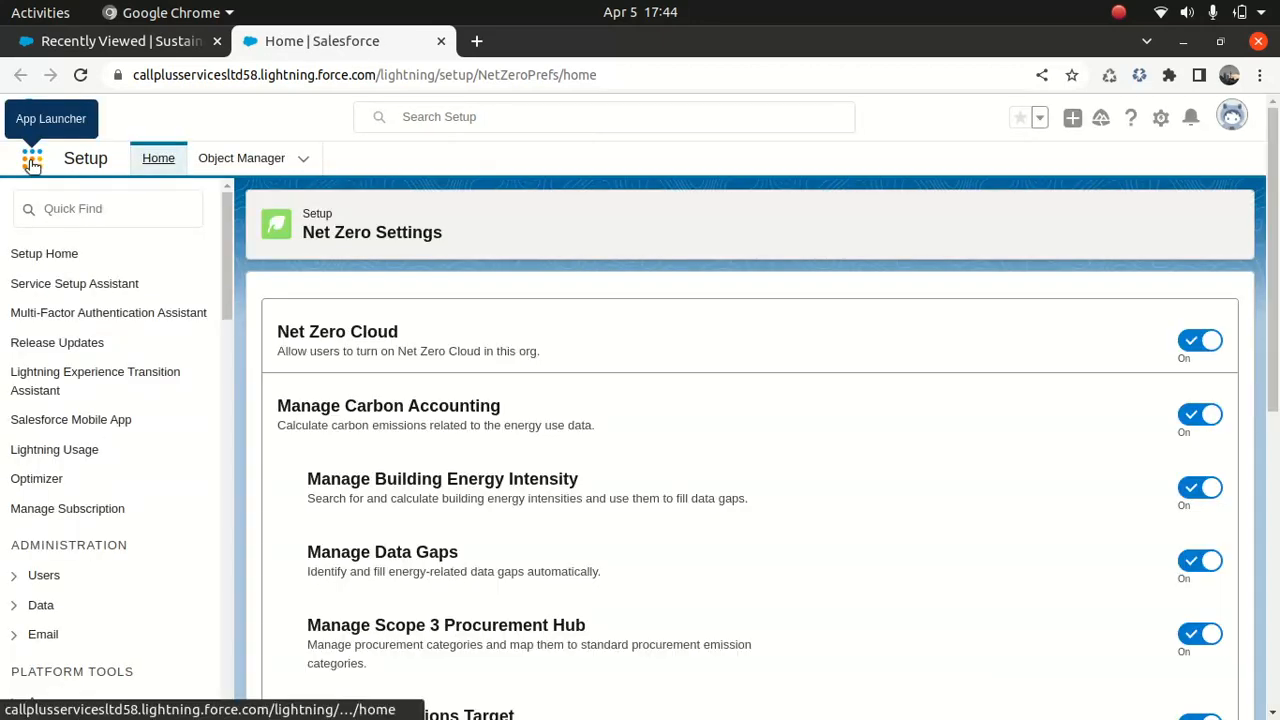
{"action": "left_click", "coordinate": [32, 158]}
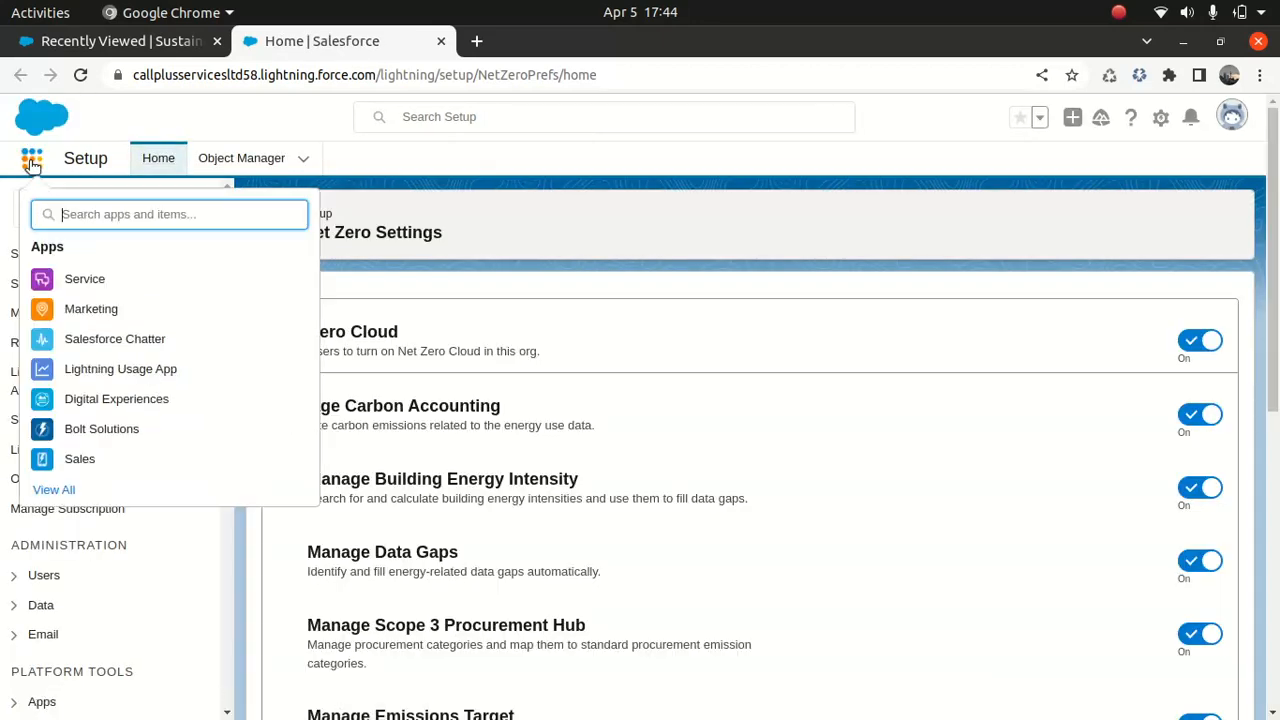
{"action": "type", "text": "car"}
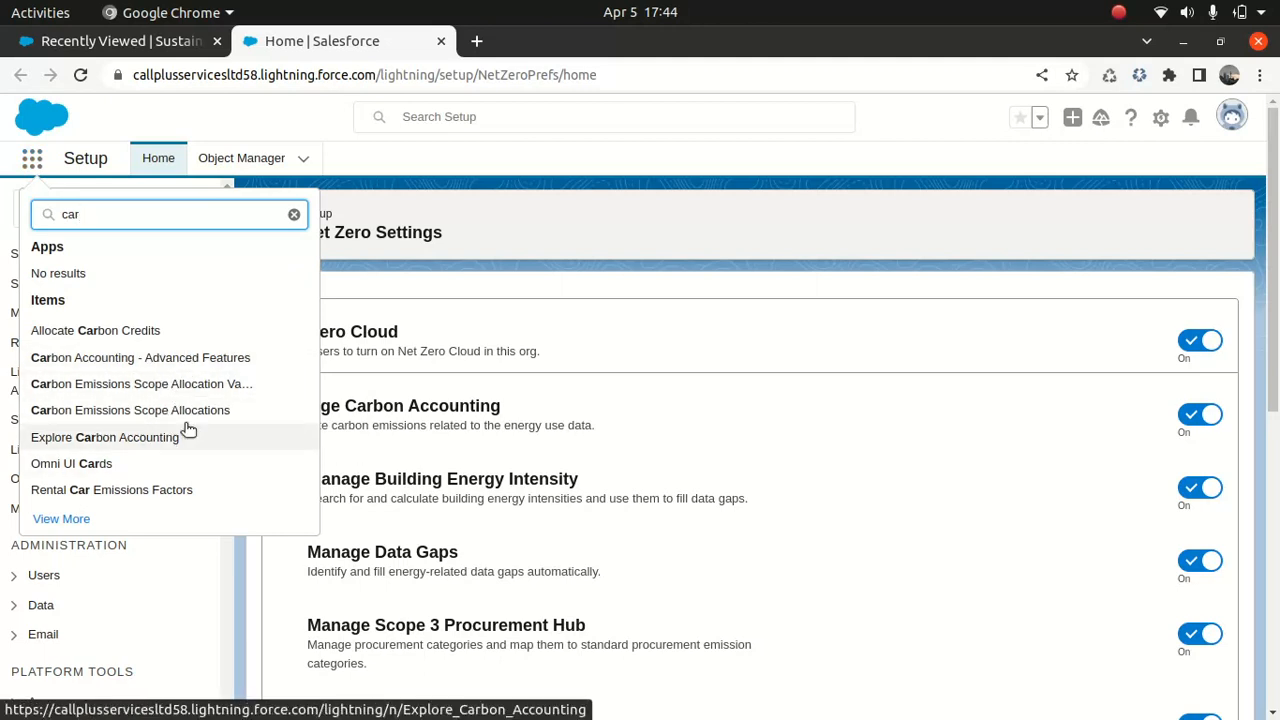
{"action": "mouse_move", "coordinate": [776, 400]}
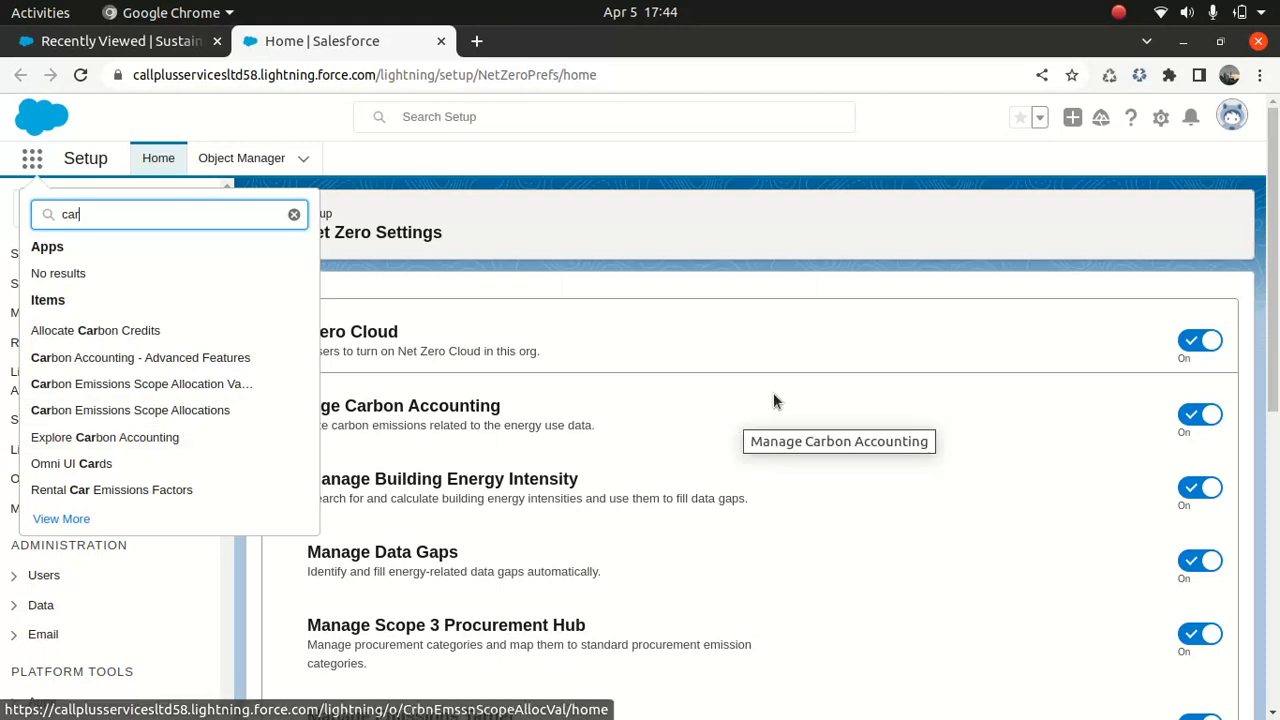
{"action": "scroll", "scroll_direction": "down", "scroll_amount": 3}
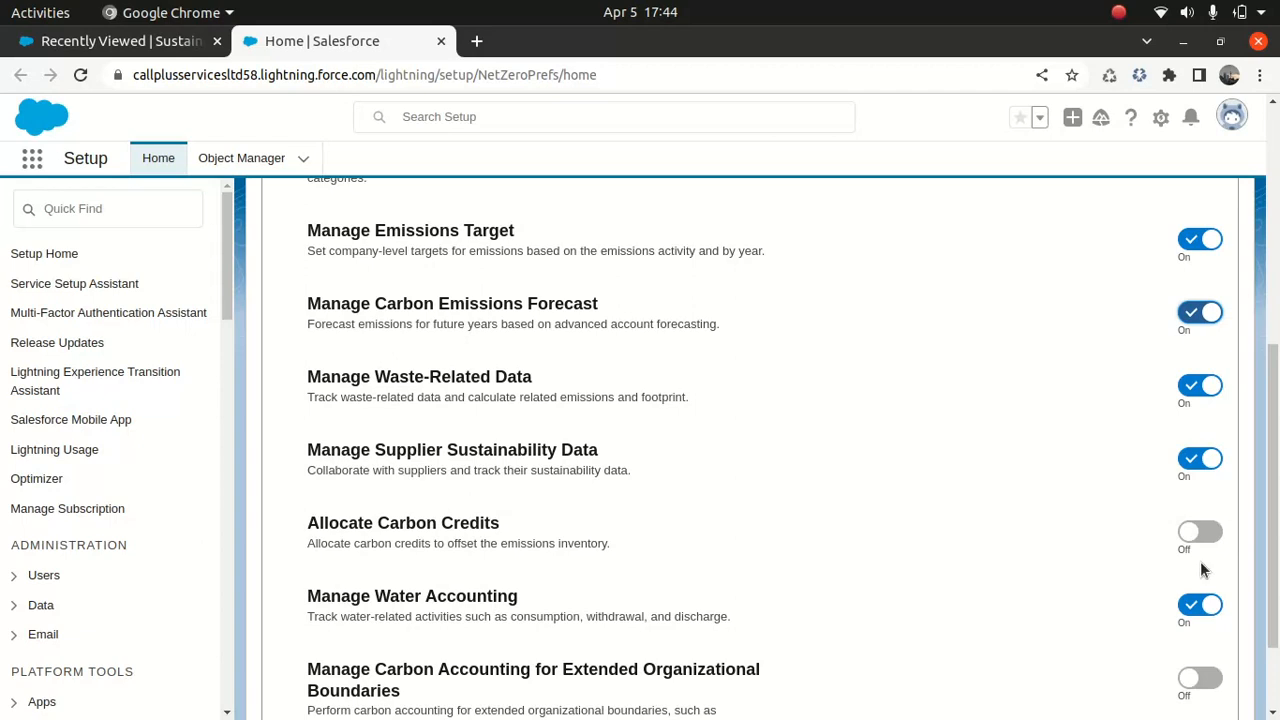
{"action": "left_click", "coordinate": [1200, 532]}
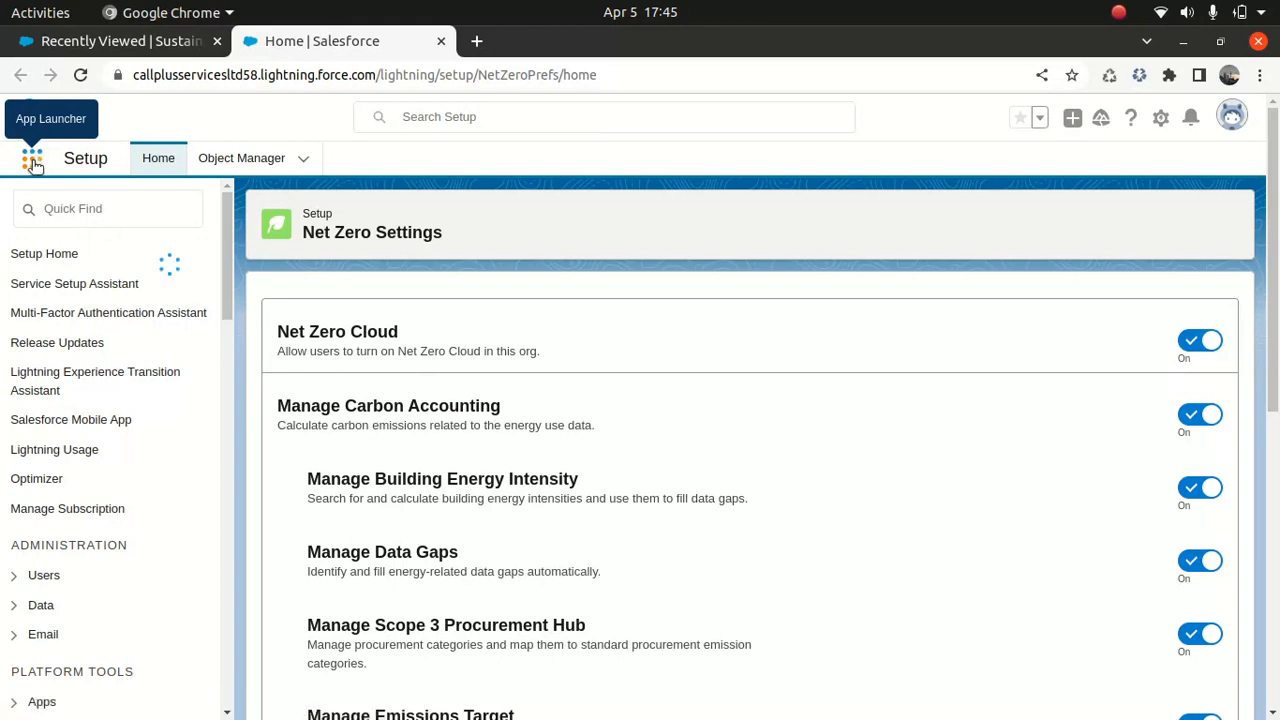
- Go to Carbon Credit Projects via App Launcher search 'car' and start a new project
{"action": "left_click", "coordinate": [32, 158]}
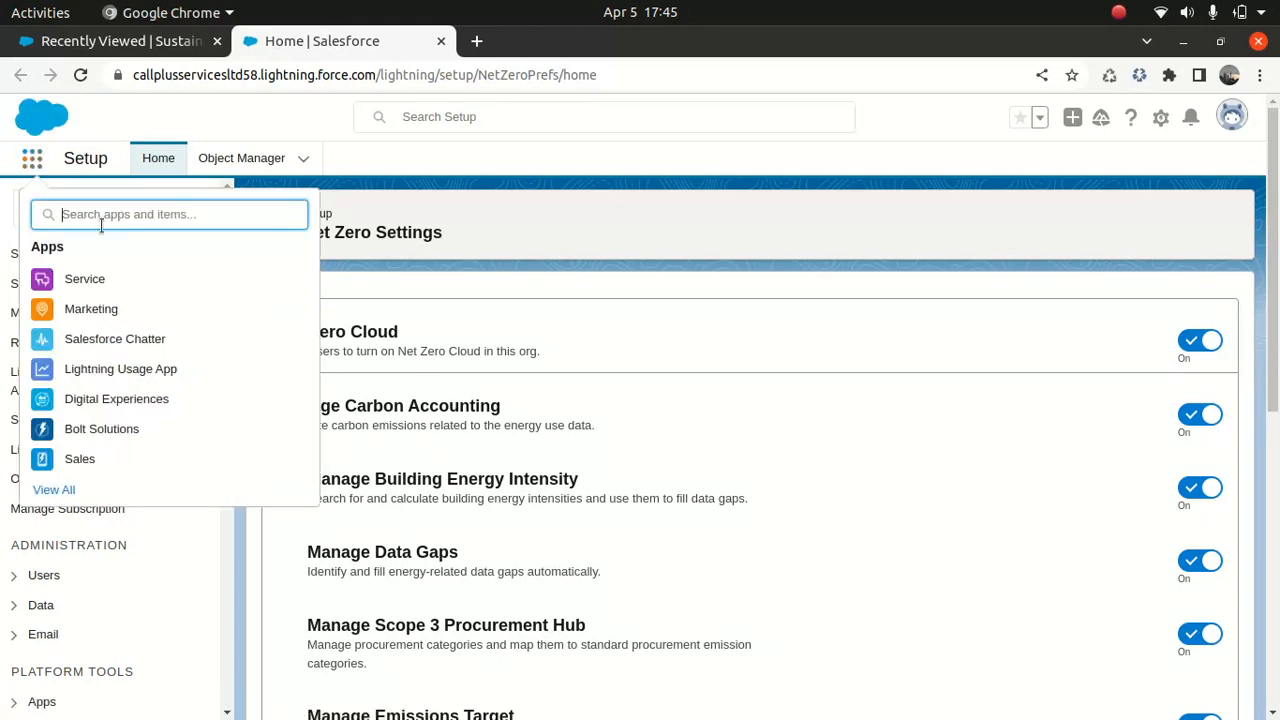
{"action": "type", "text": "car"}
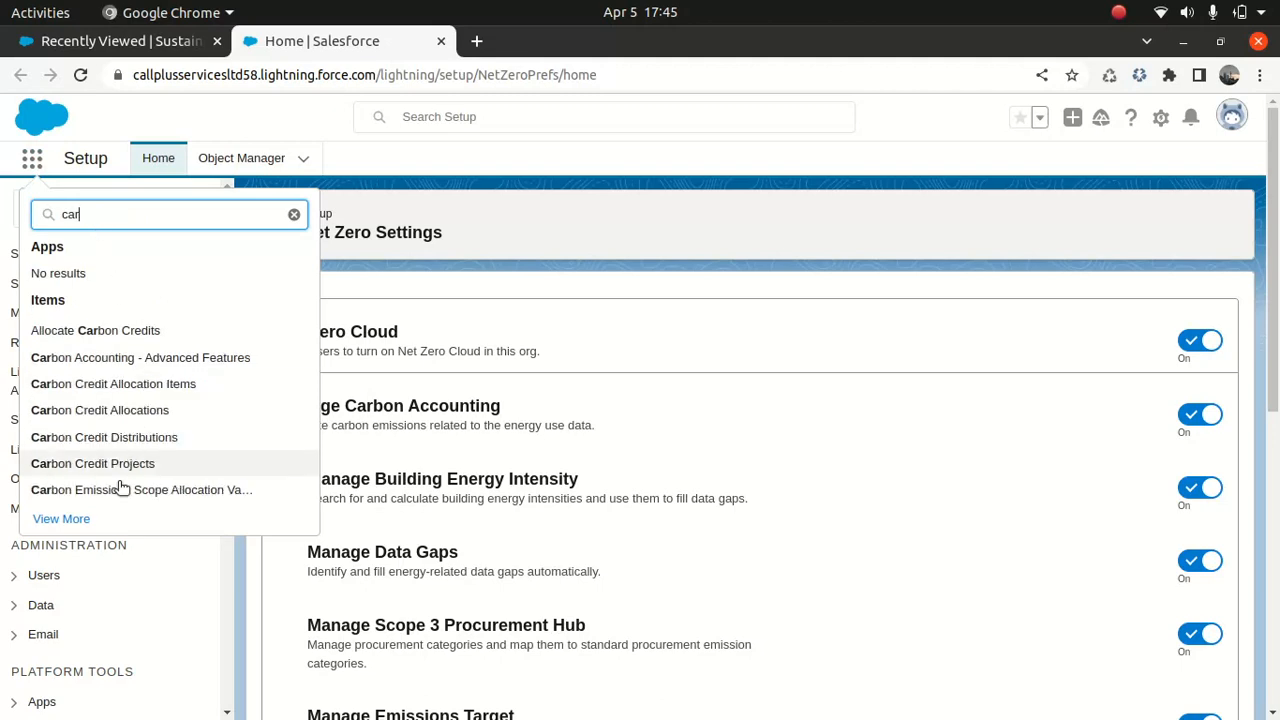
{"action": "left_click", "coordinate": [92, 464]}
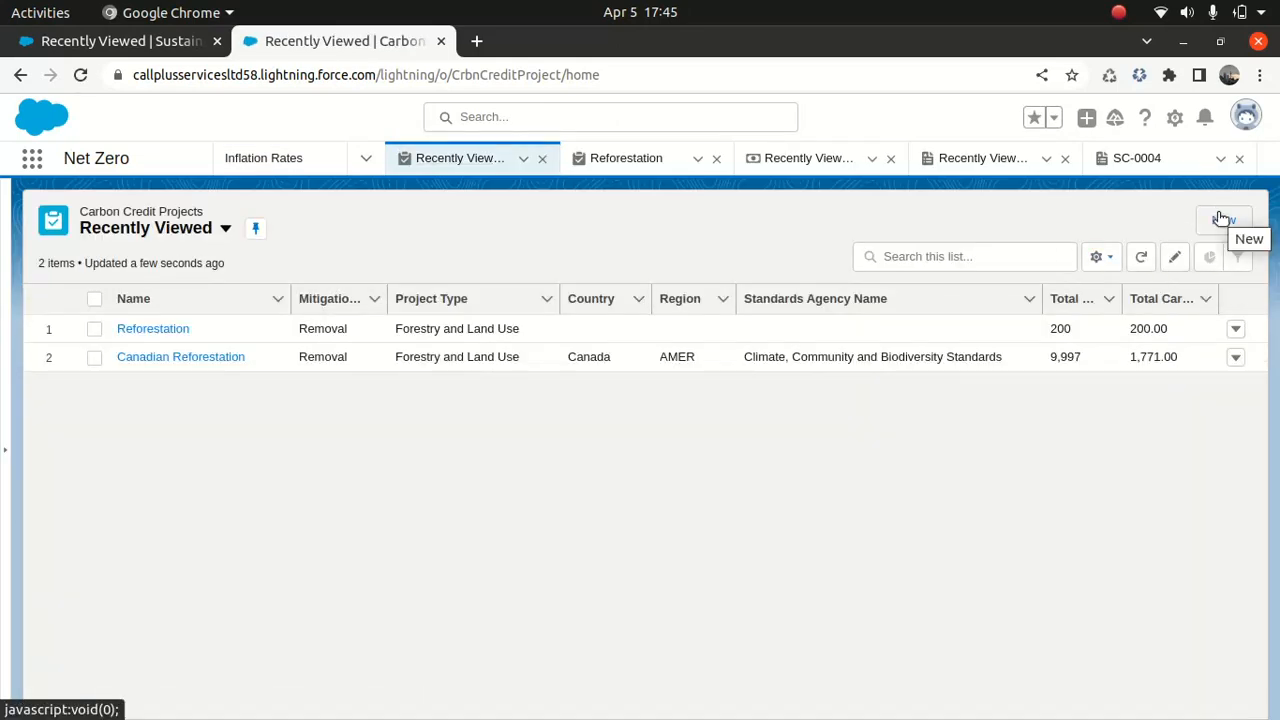
{"action": "left_click", "coordinate": [1224, 220]}
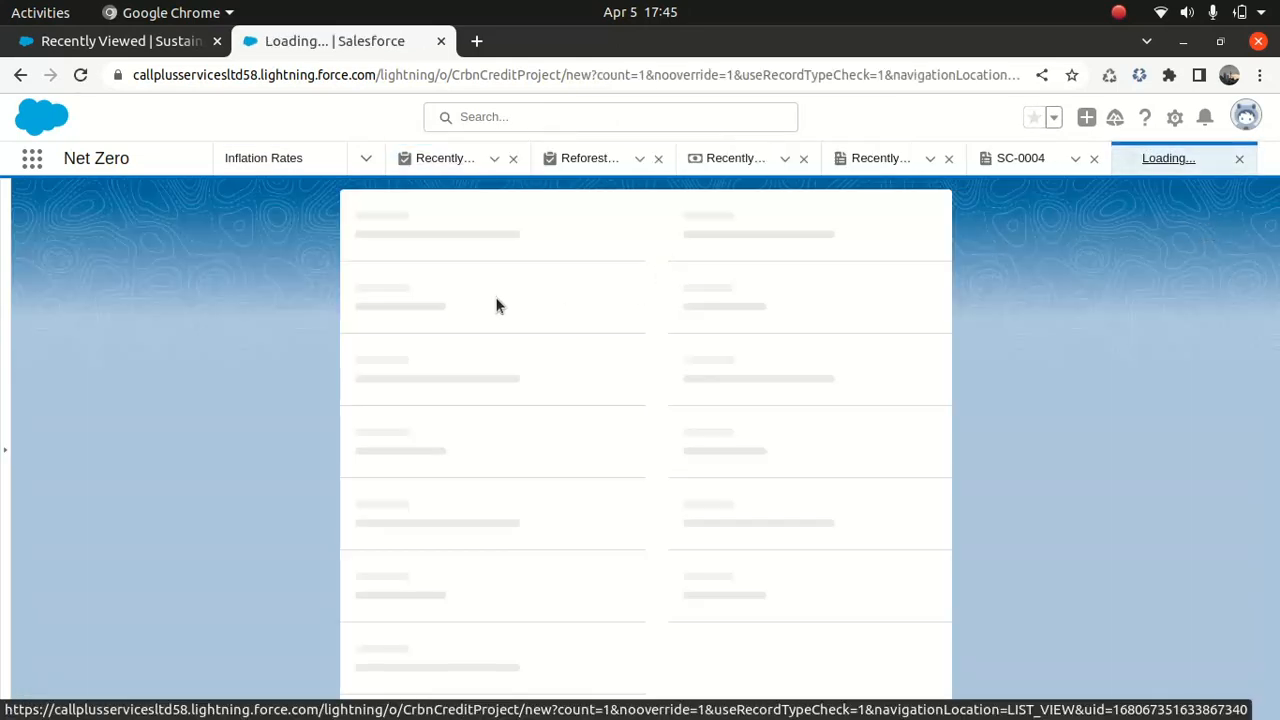
- Name the project 'Removal of Methane gas' and set Mitigation Type to Removal
{"action": "type", "text": "Mth"}
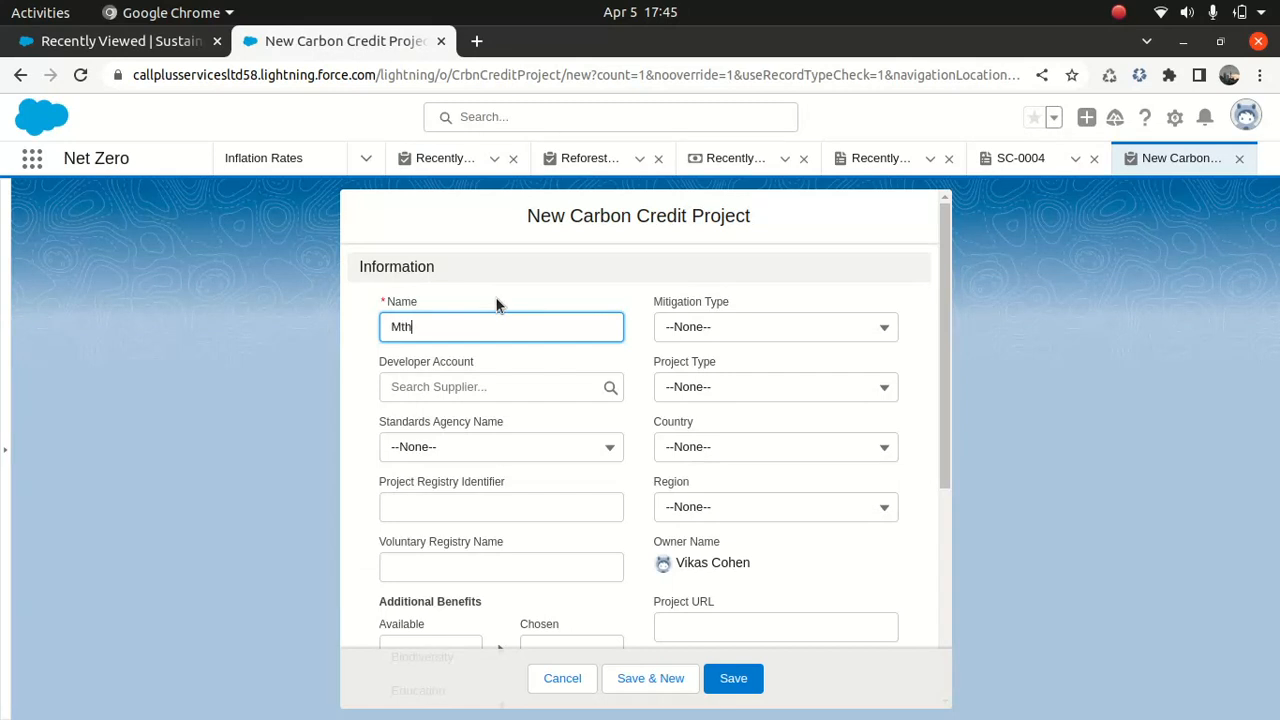
{"action": "type", "text": "Removal of Me"}
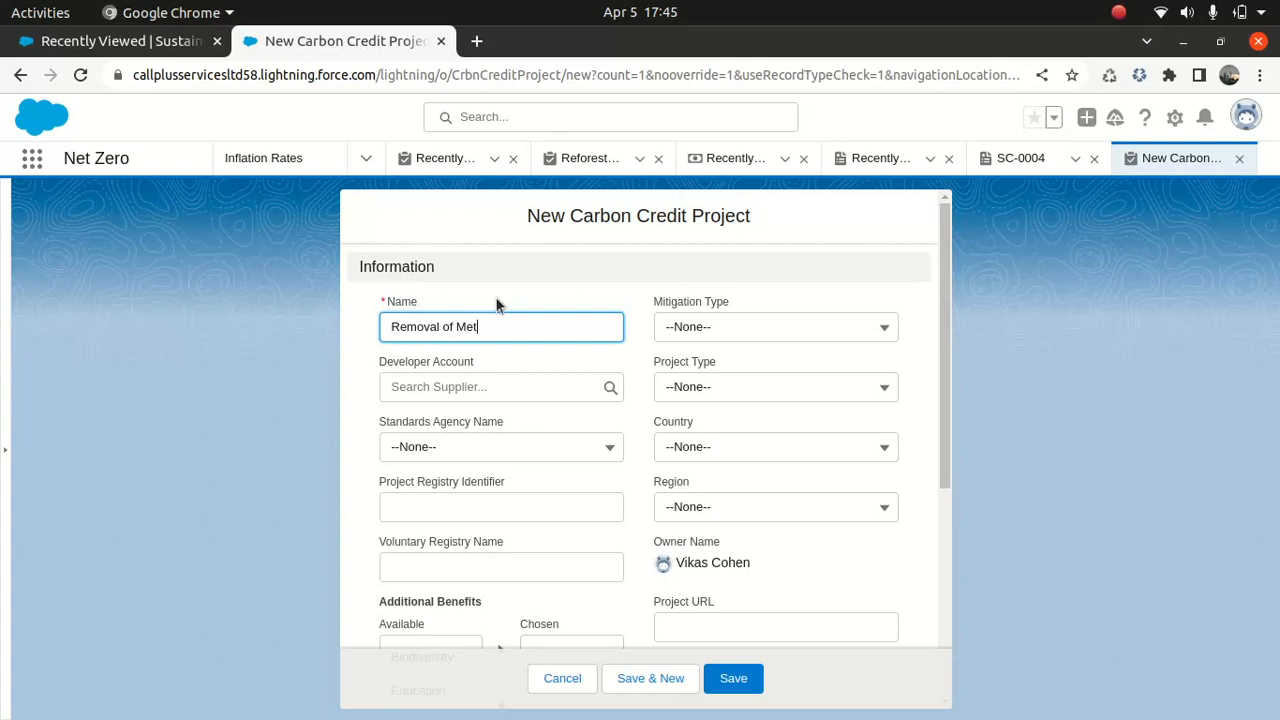
{"action": "type", "text": "hane"}
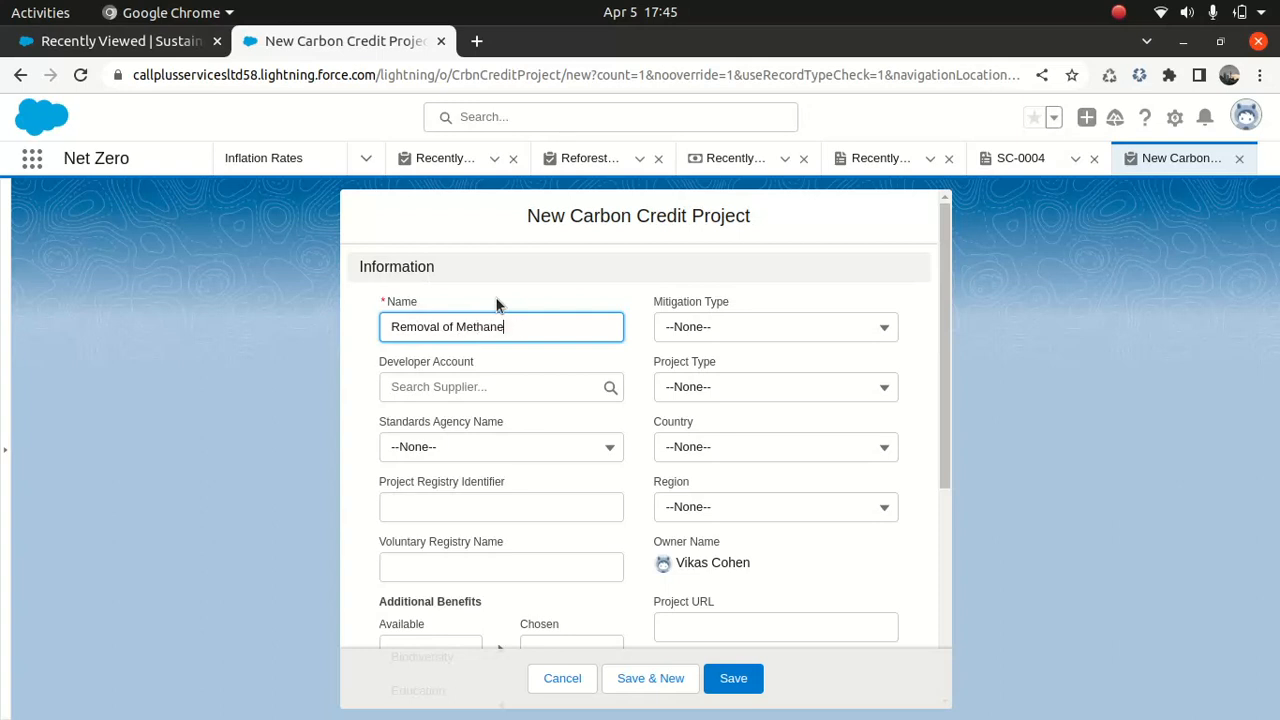
{"action": "left_click", "coordinate": [776, 326]}
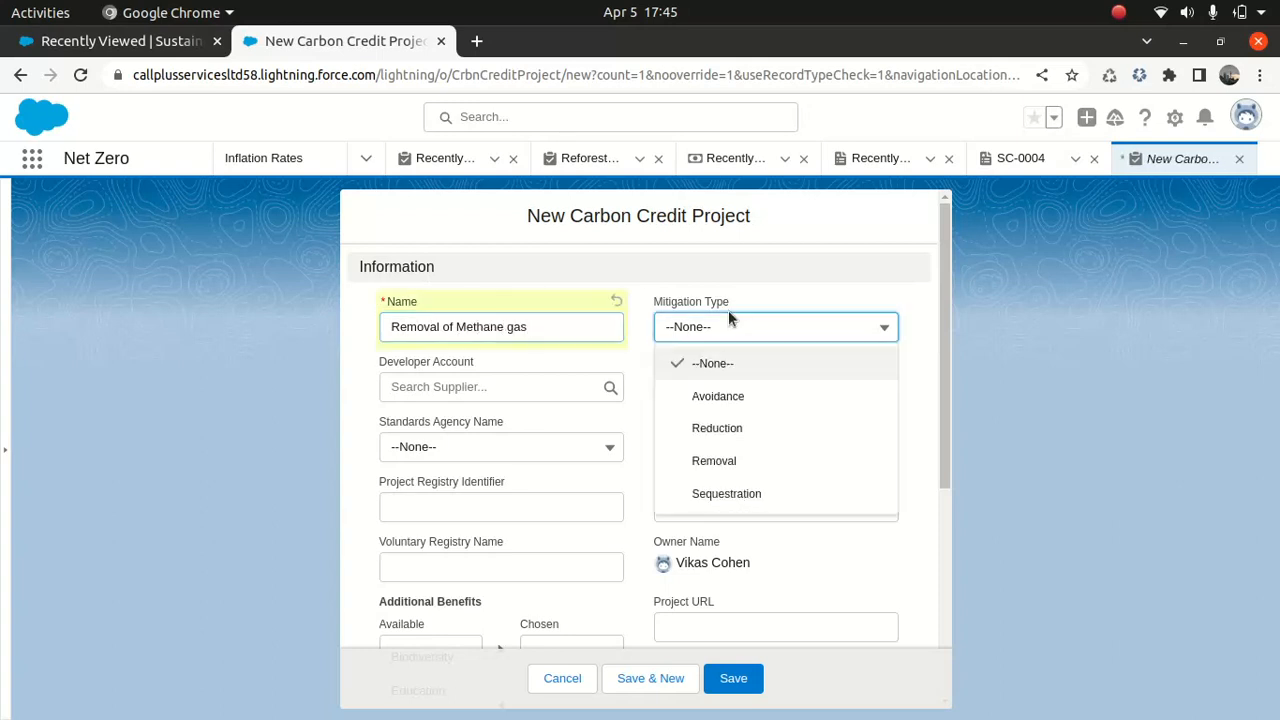
{"action": "mouse_move", "coordinate": [714, 460]}
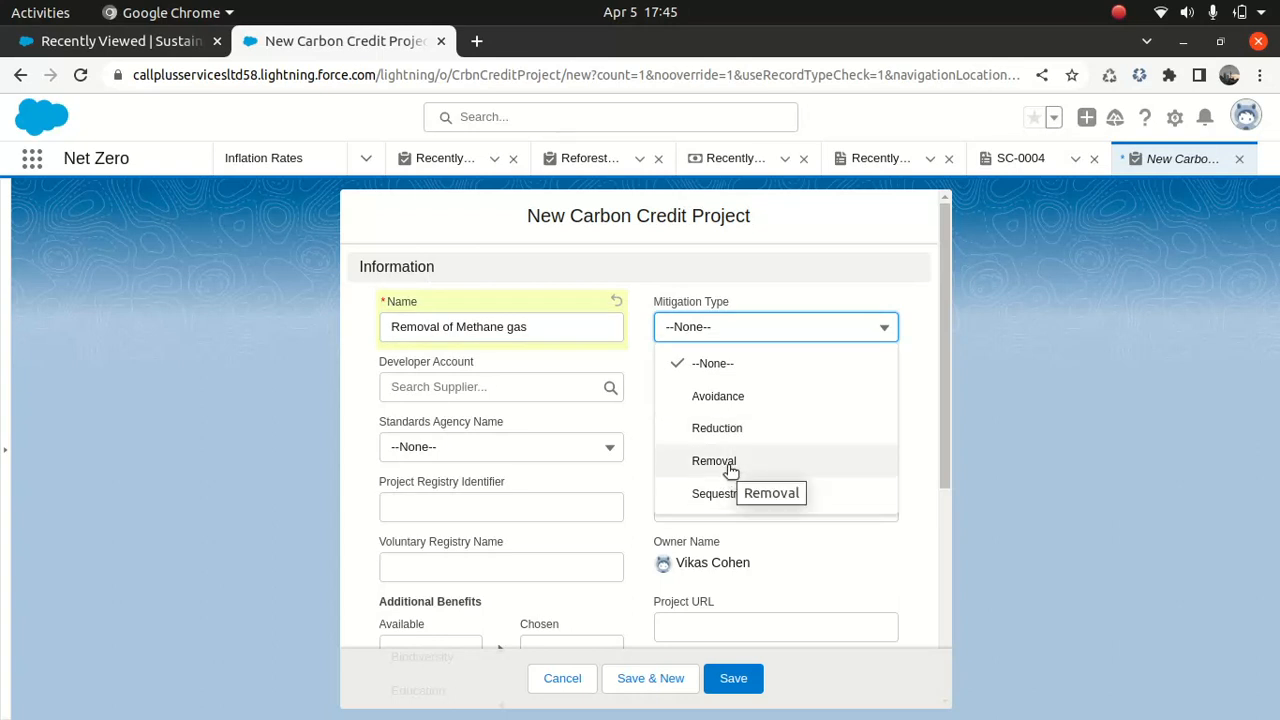
{"action": "left_click", "coordinate": [714, 460]}
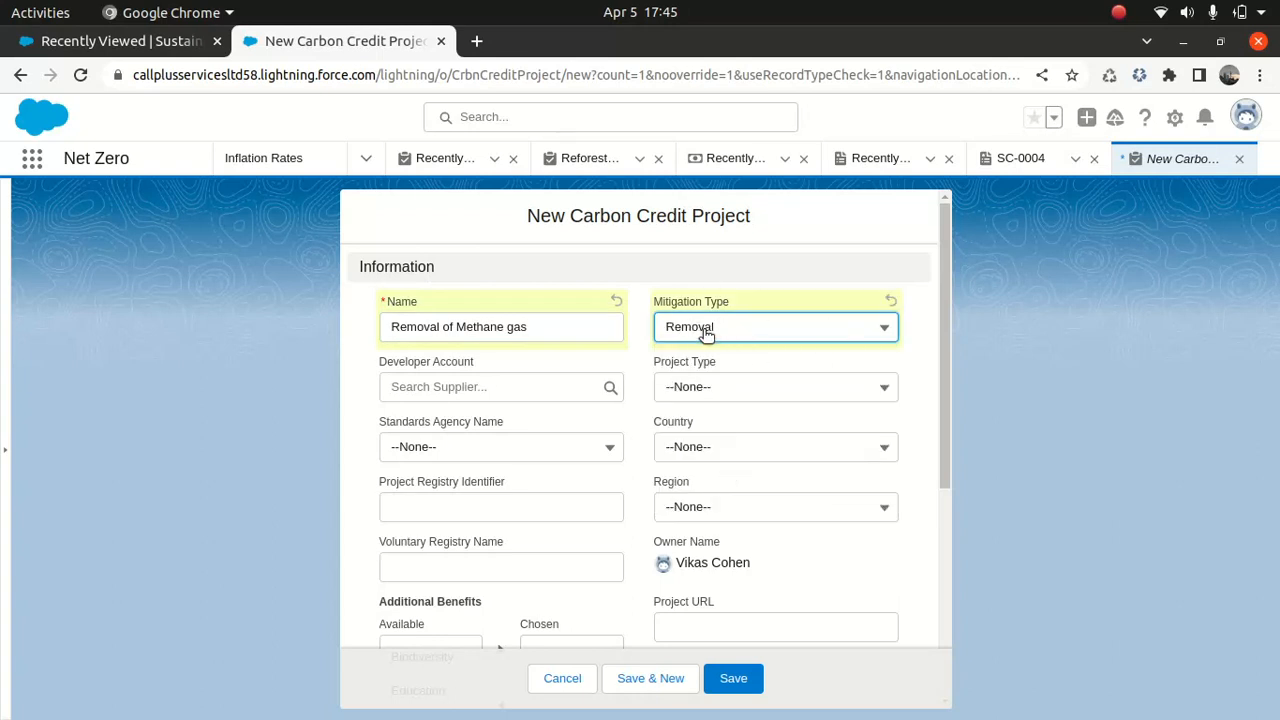
{"action": "left_click", "coordinate": [776, 326]}
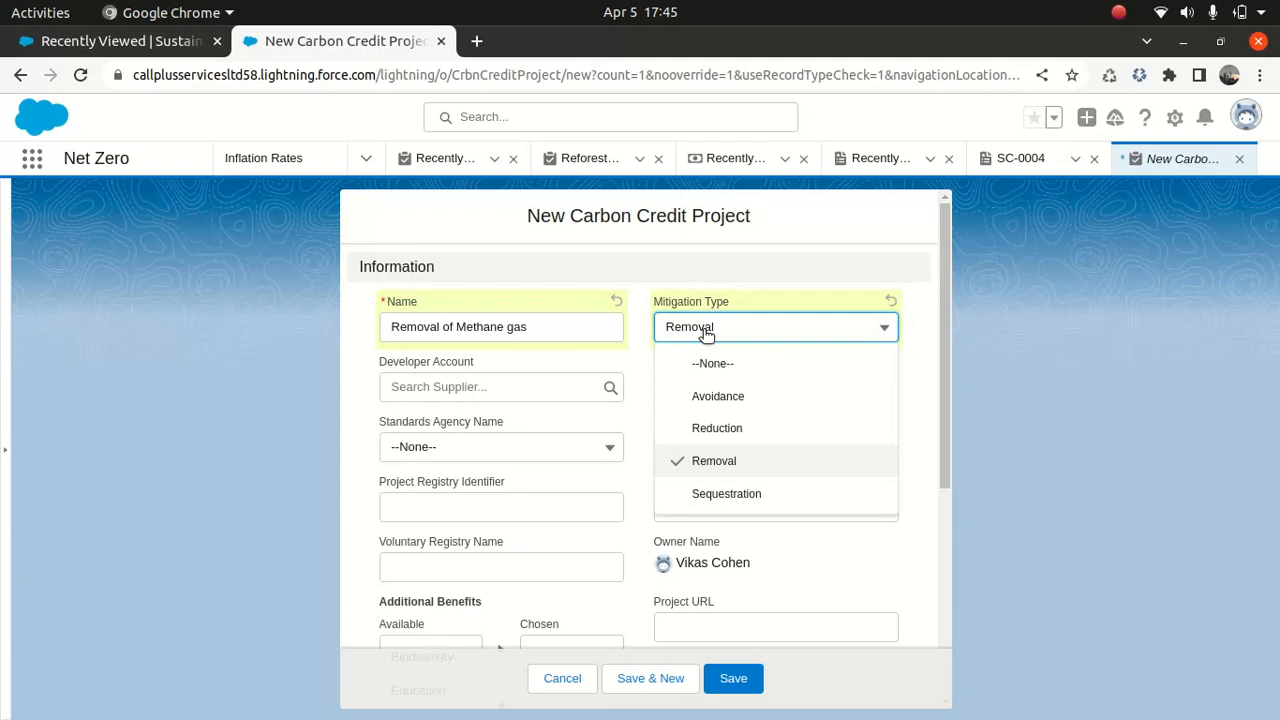
{"action": "mouse_move", "coordinate": [804, 144]}
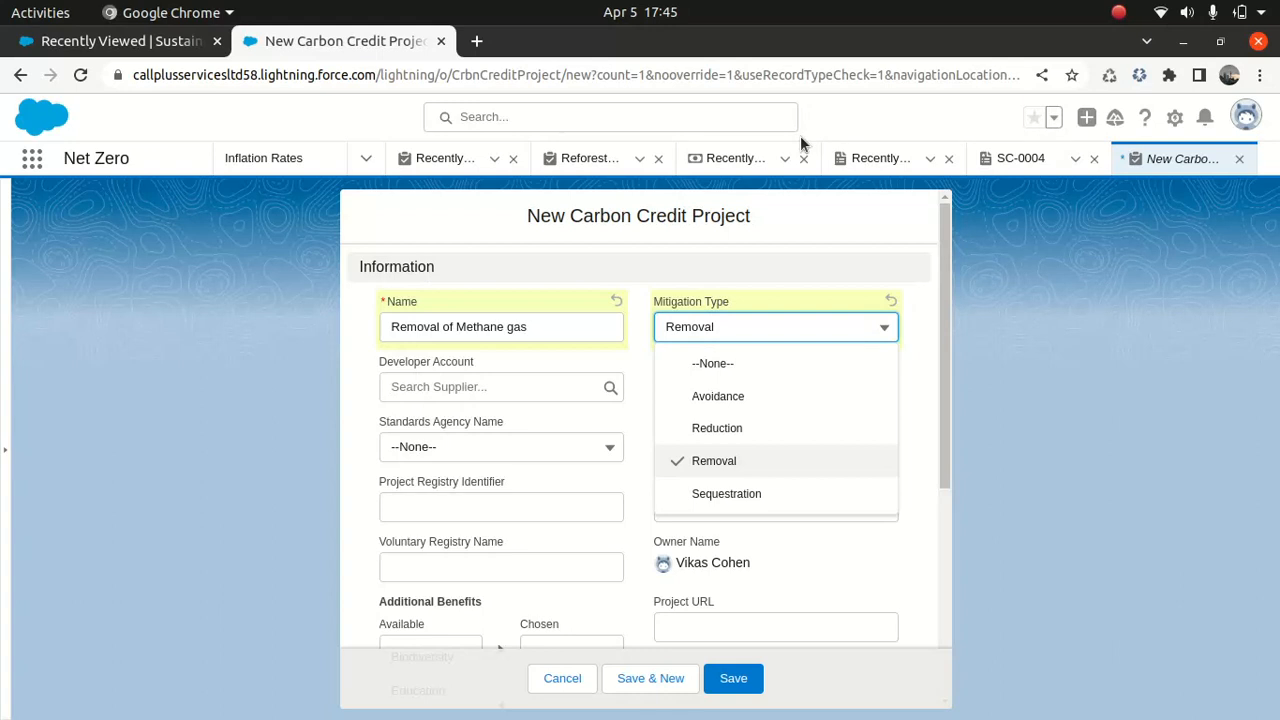
{"action": "mouse_move", "coordinate": [792, 452]}
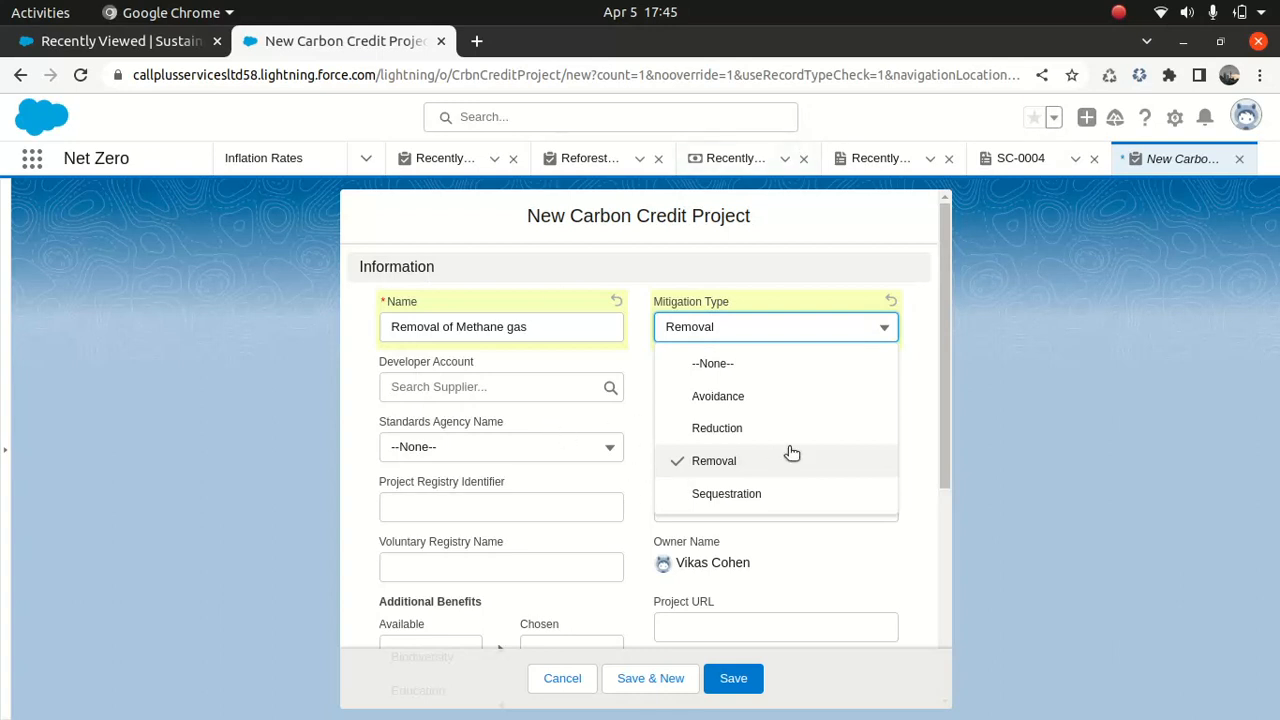
{"action": "left_click", "coordinate": [714, 460]}
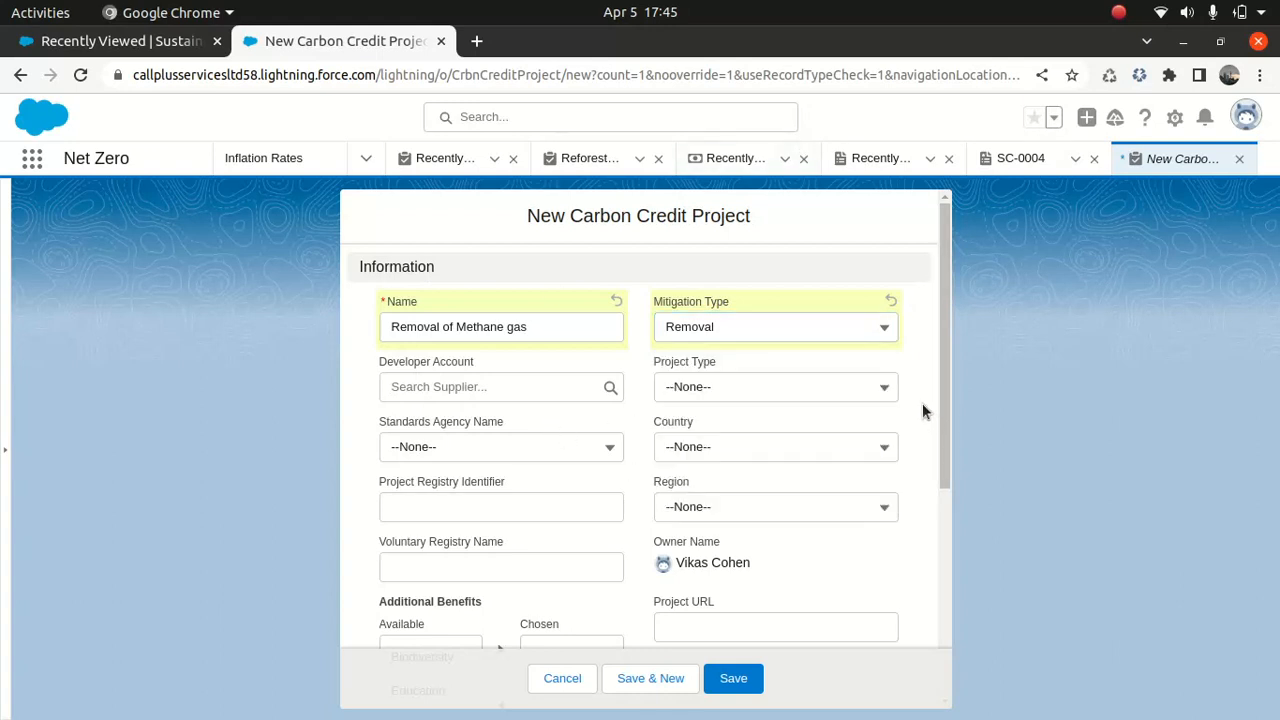
- Set Project Type to Renewable Energy and save the carbon credit project
{"action": "left_click", "coordinate": [776, 388]}
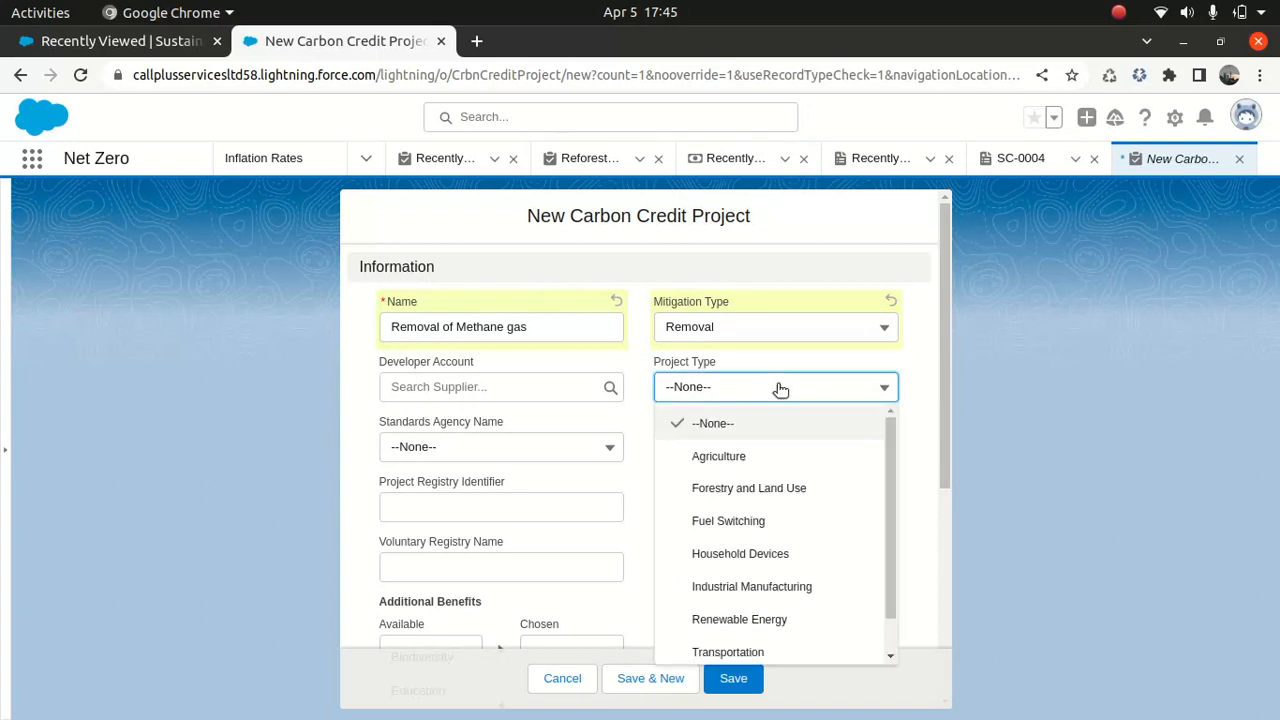
{"action": "mouse_move", "coordinate": [844, 532]}
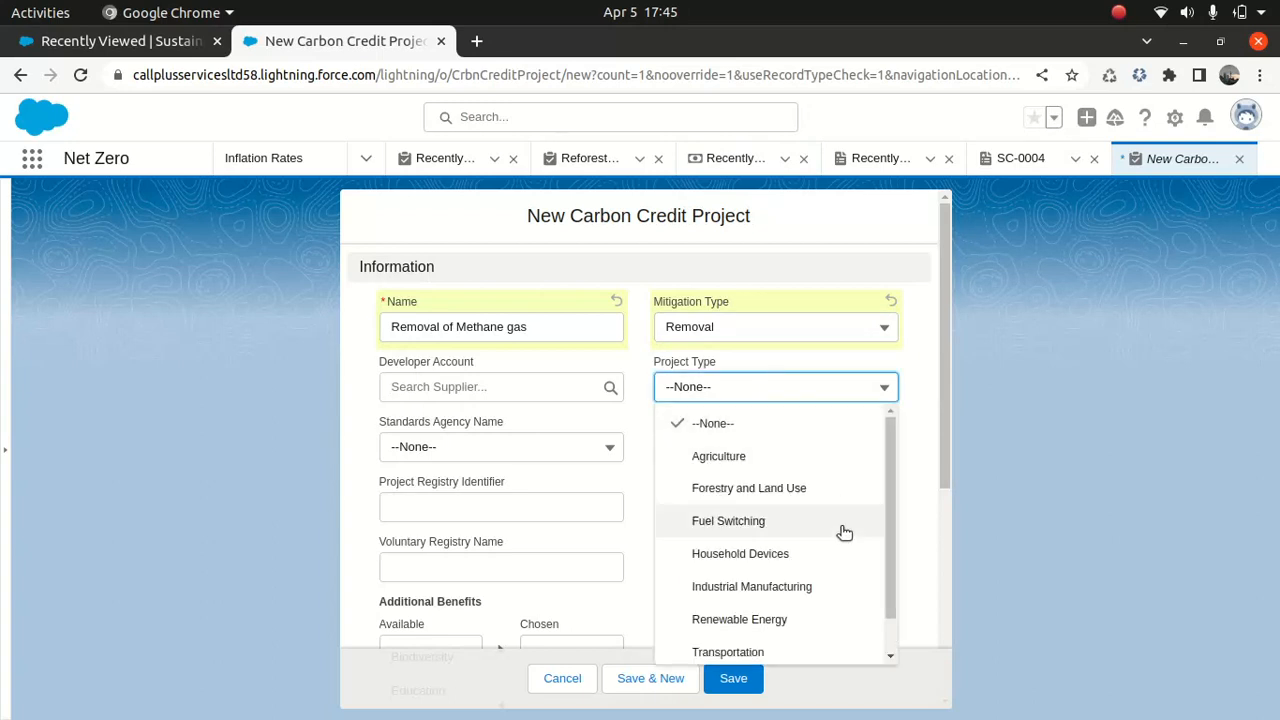
{"action": "scroll", "scroll_direction": "down", "scroll_amount": 3}
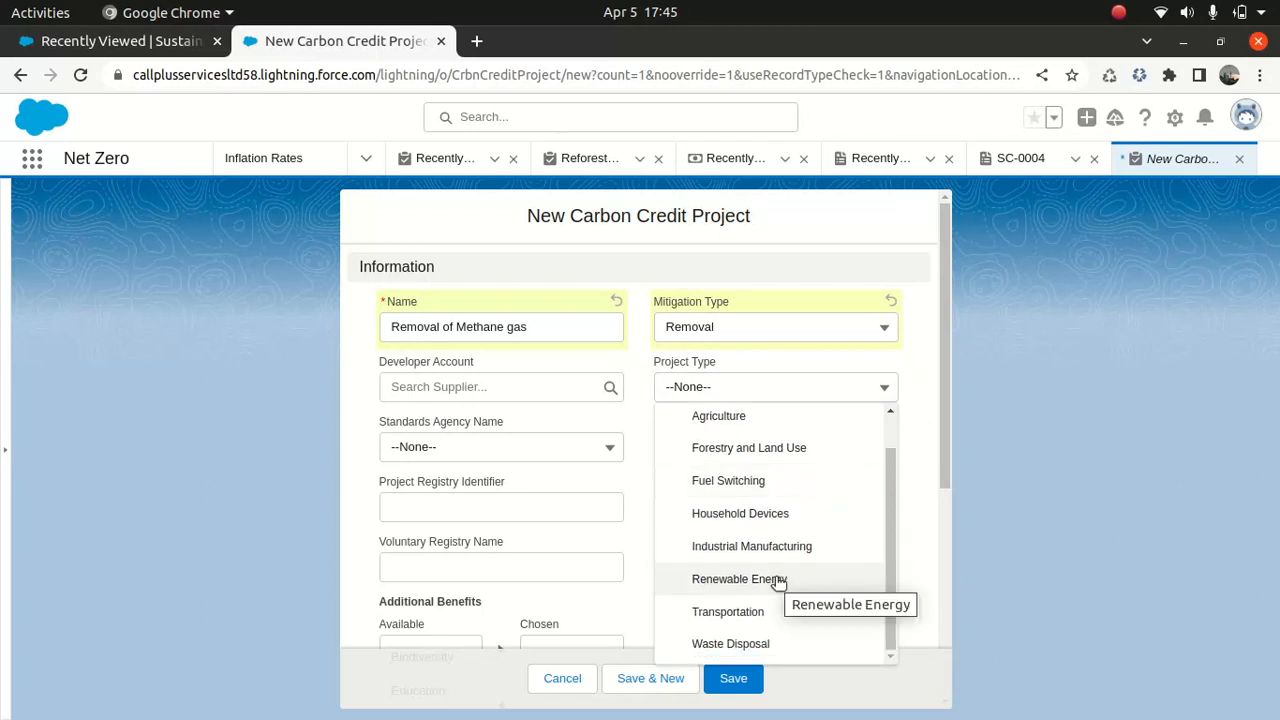
{"action": "left_click", "coordinate": [740, 580]}
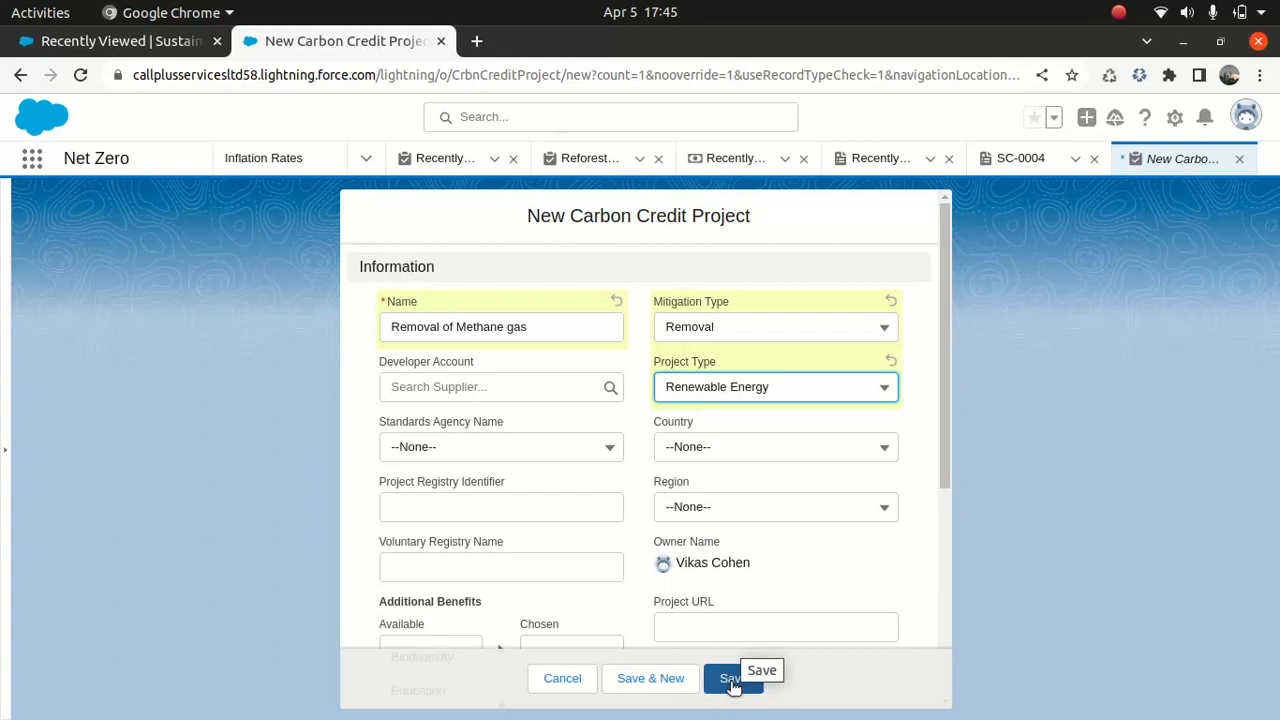
{"action": "left_click", "coordinate": [732, 678]}
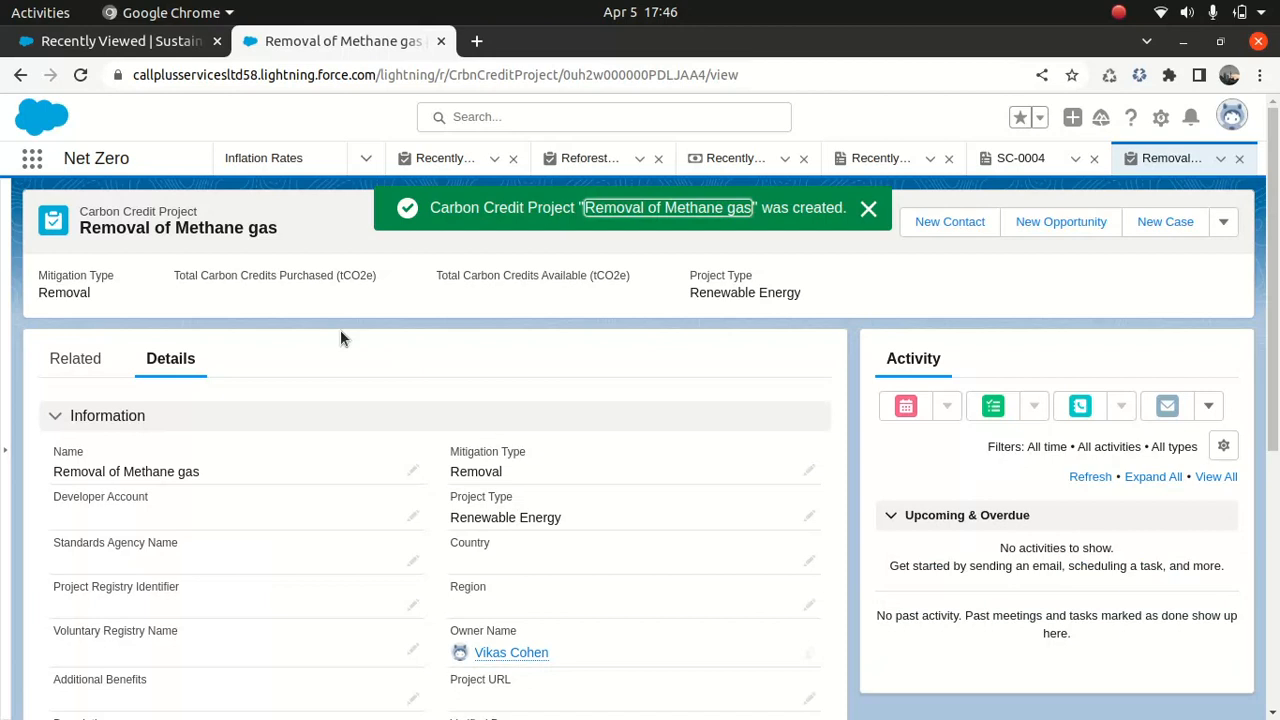
{"action": "left_click", "coordinate": [868, 210]}
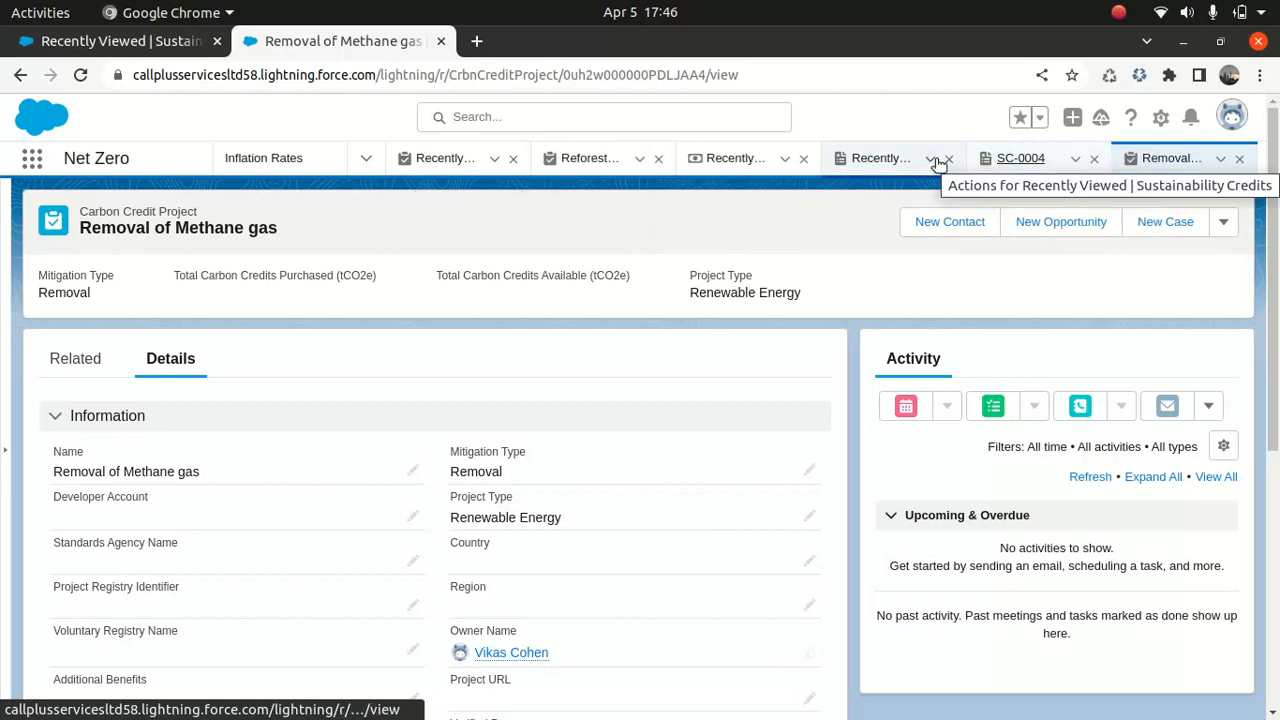
{"action": "mouse_move", "coordinate": [64, 148]}
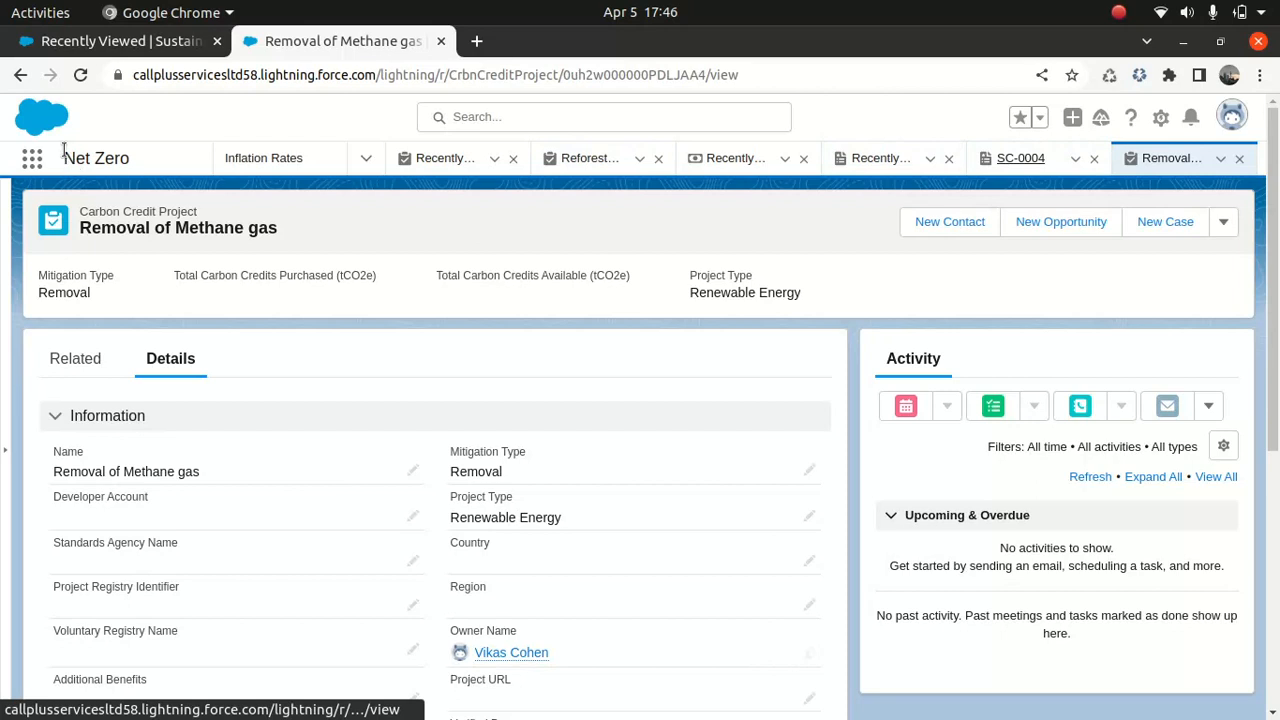
- Reach Sustainability Purchases via App Launcher search 'sus', showing SP_Reforestation
{"action": "left_click", "coordinate": [32, 158]}
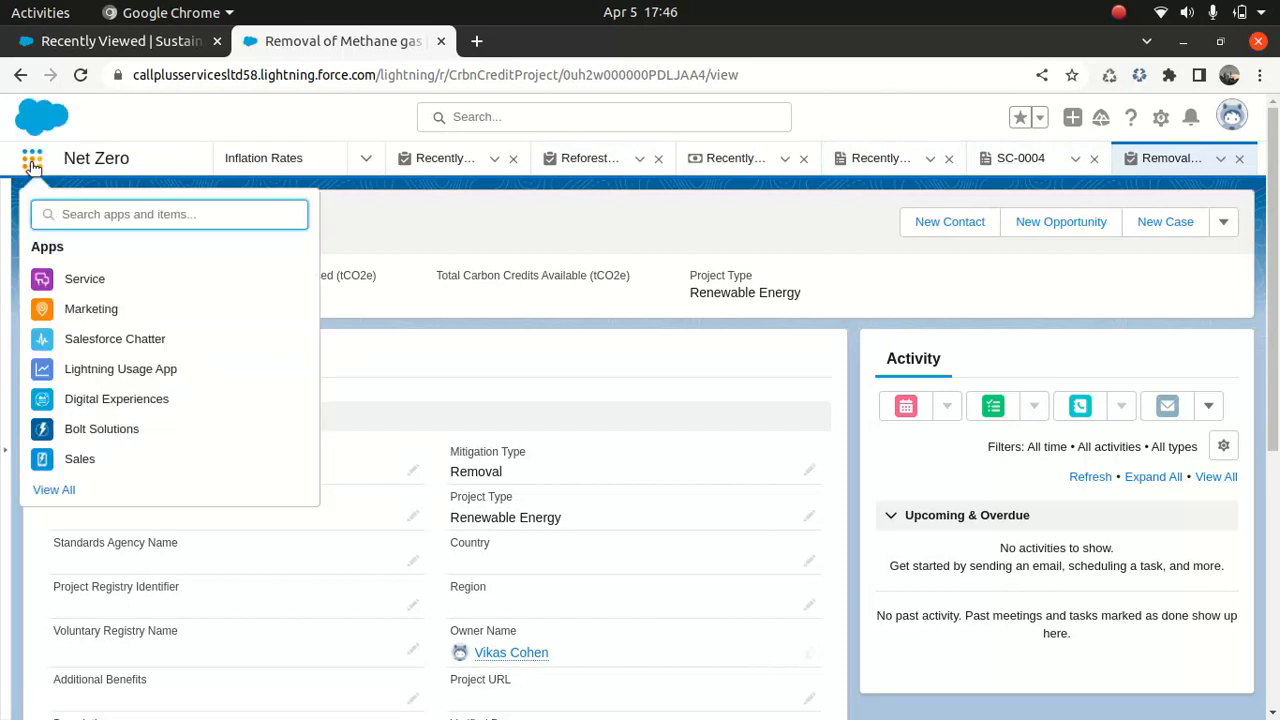
{"action": "type", "text": "sus"}
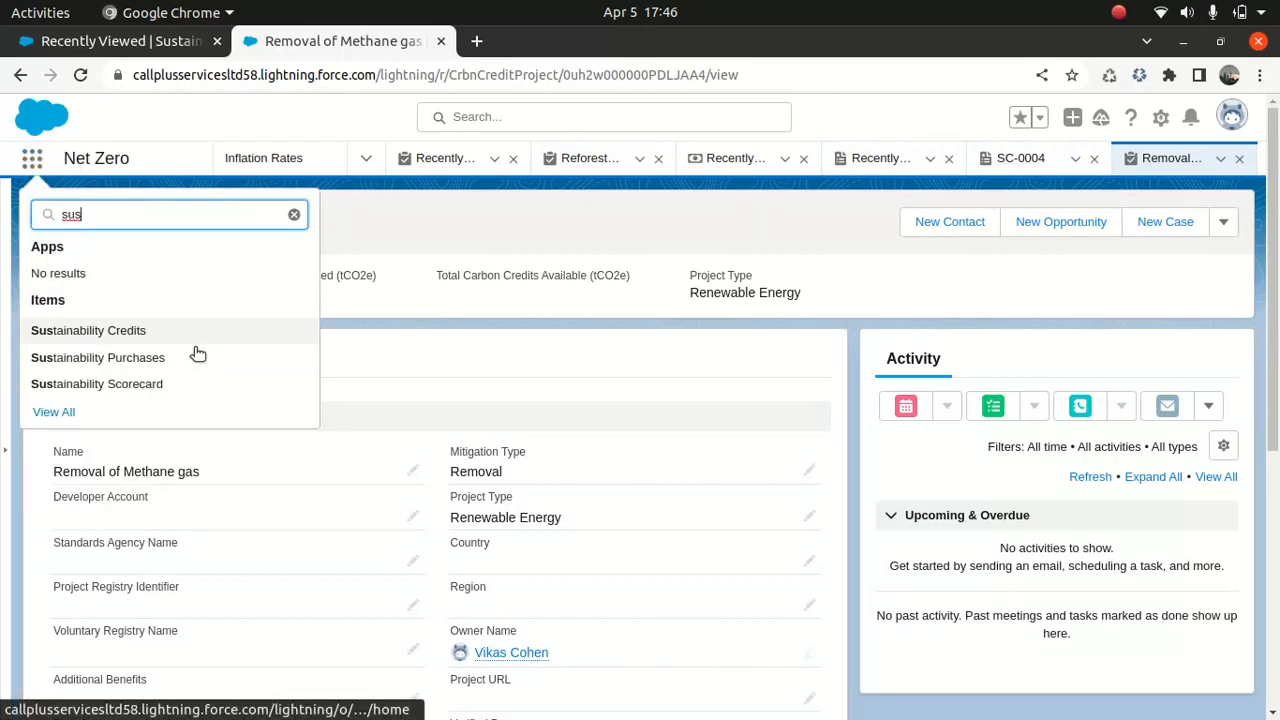
{"action": "left_click", "coordinate": [98, 356]}
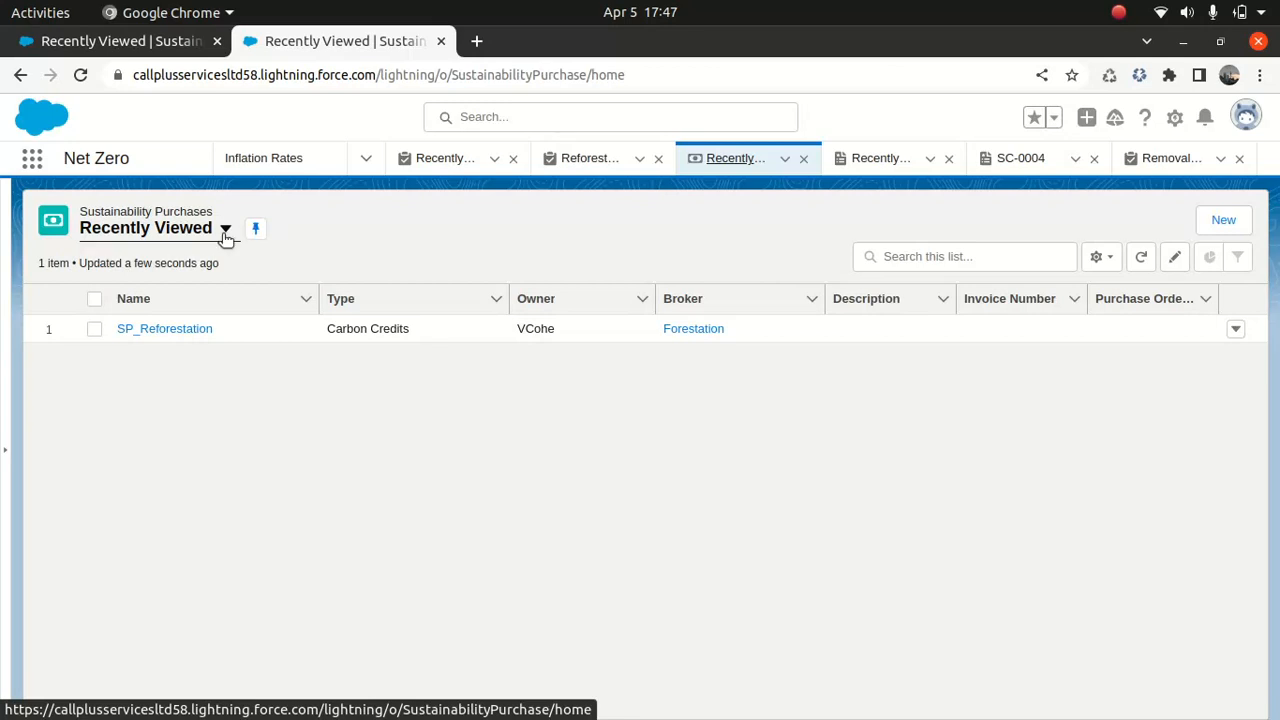
{"action": "mouse_move", "coordinate": [350, 280]}
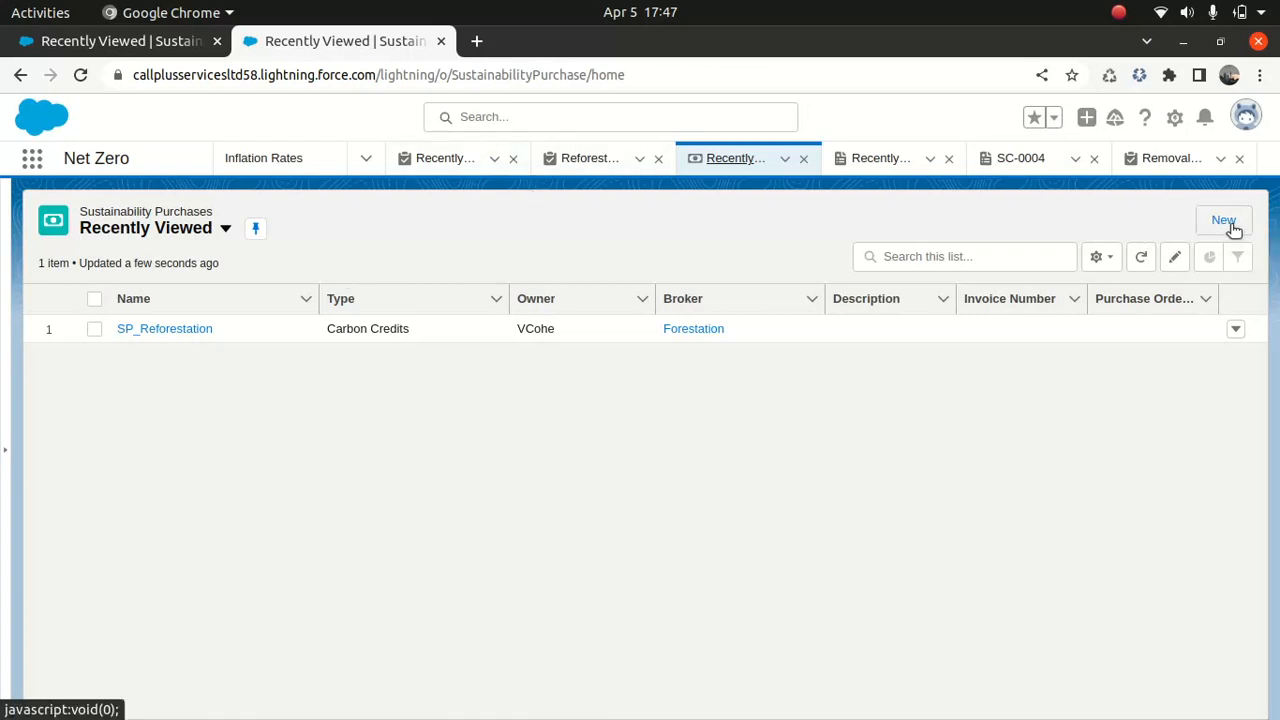
- Start a new Carbon Credits purchase named 'Methan gas absorption', correcting its spelling
{"action": "left_click", "coordinate": [1224, 220]}
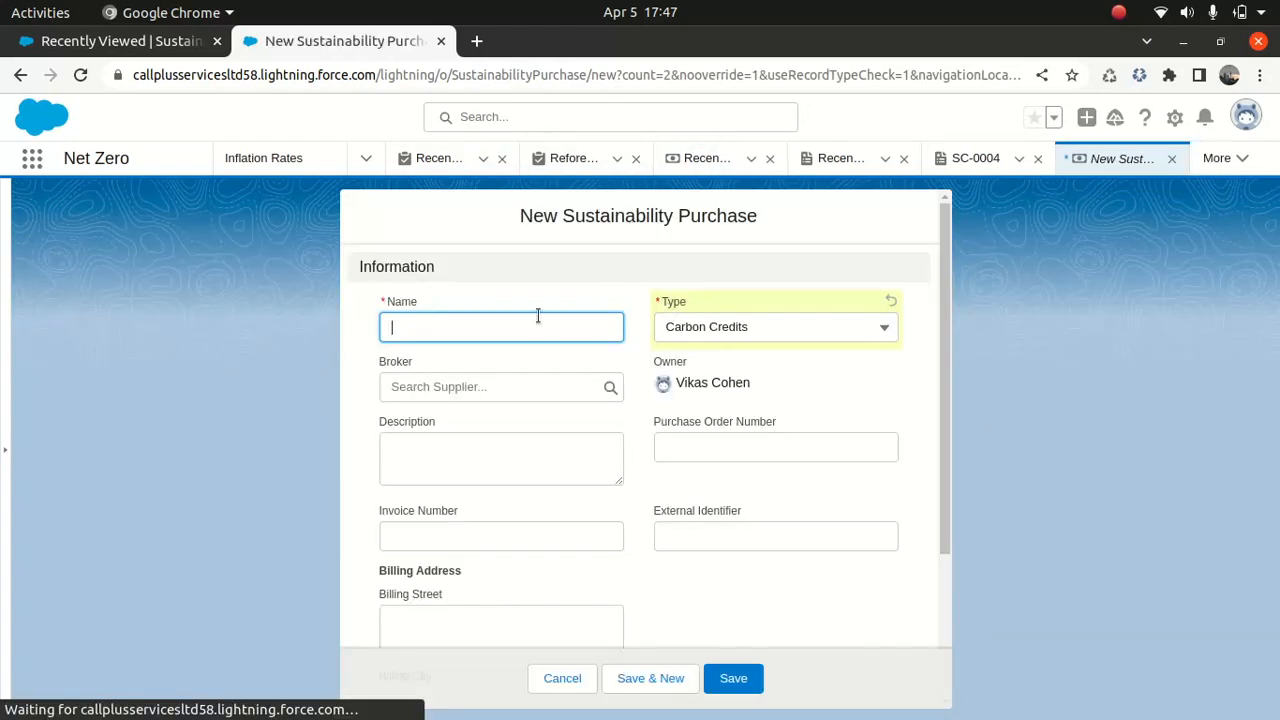
{"action": "type", "text": "Methan gas absorbtion"}
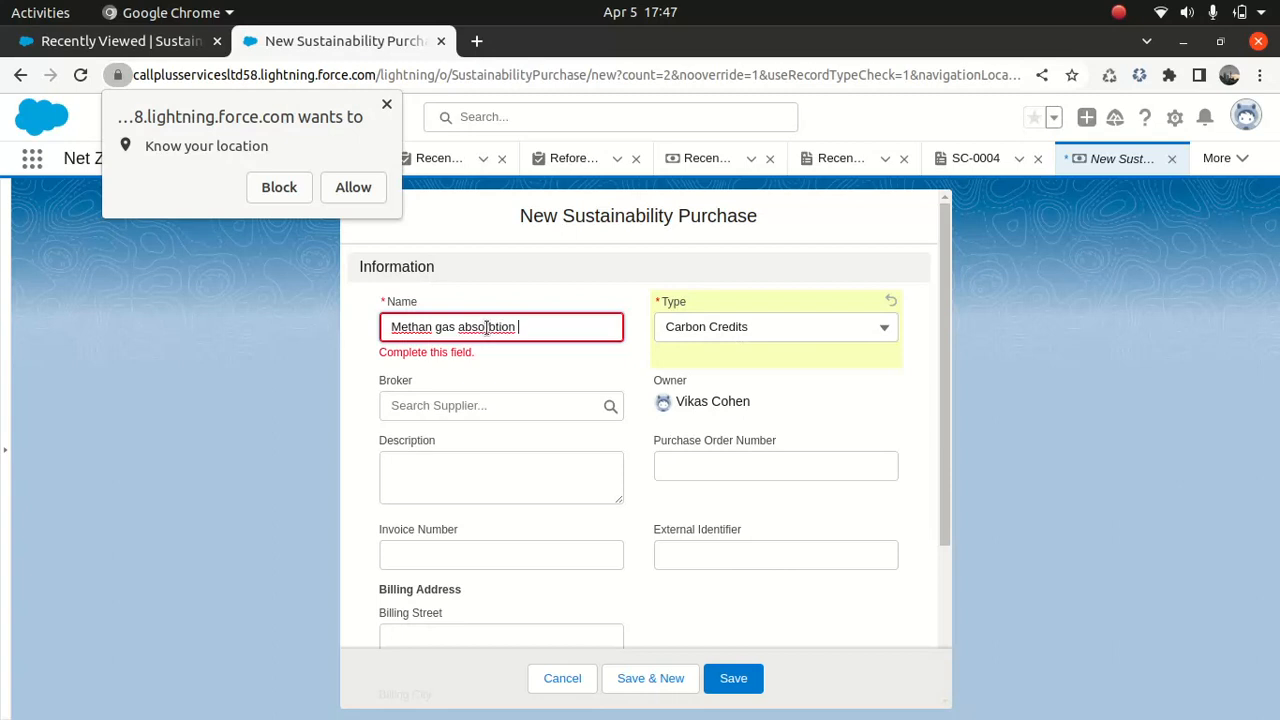
{"action": "right_click", "coordinate": [488, 326]}
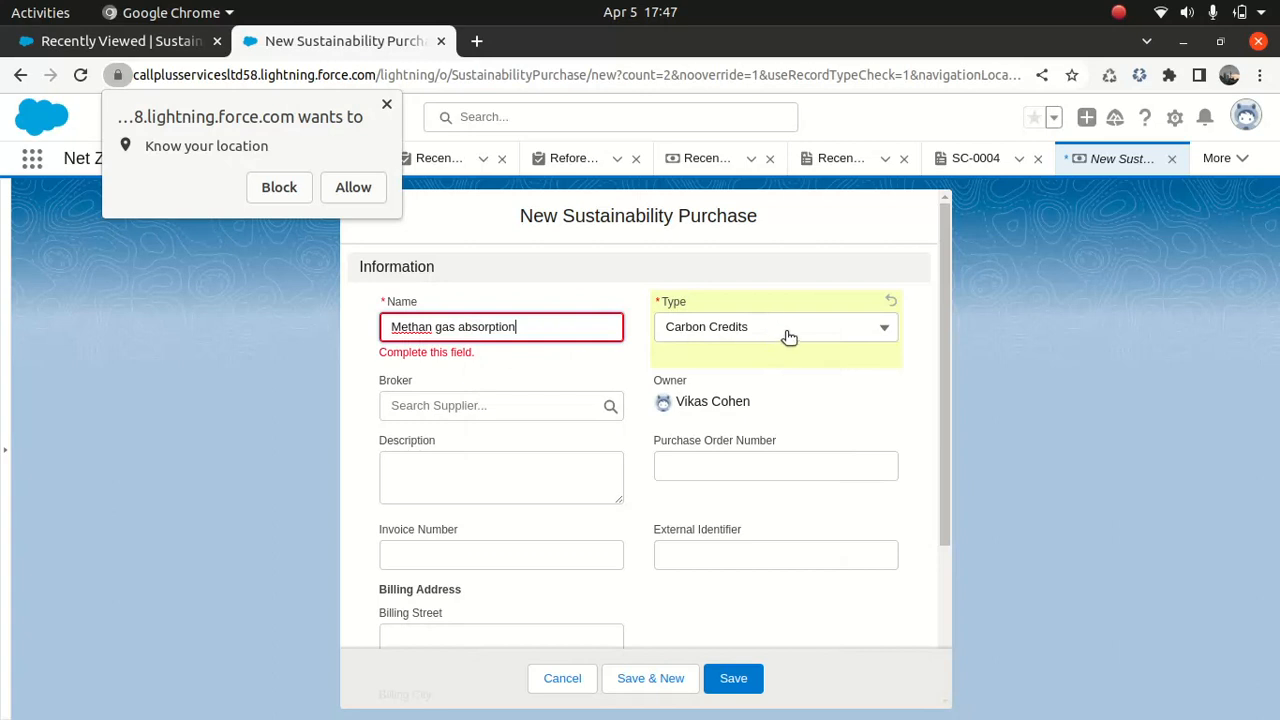
{"action": "left_click", "coordinate": [776, 326]}
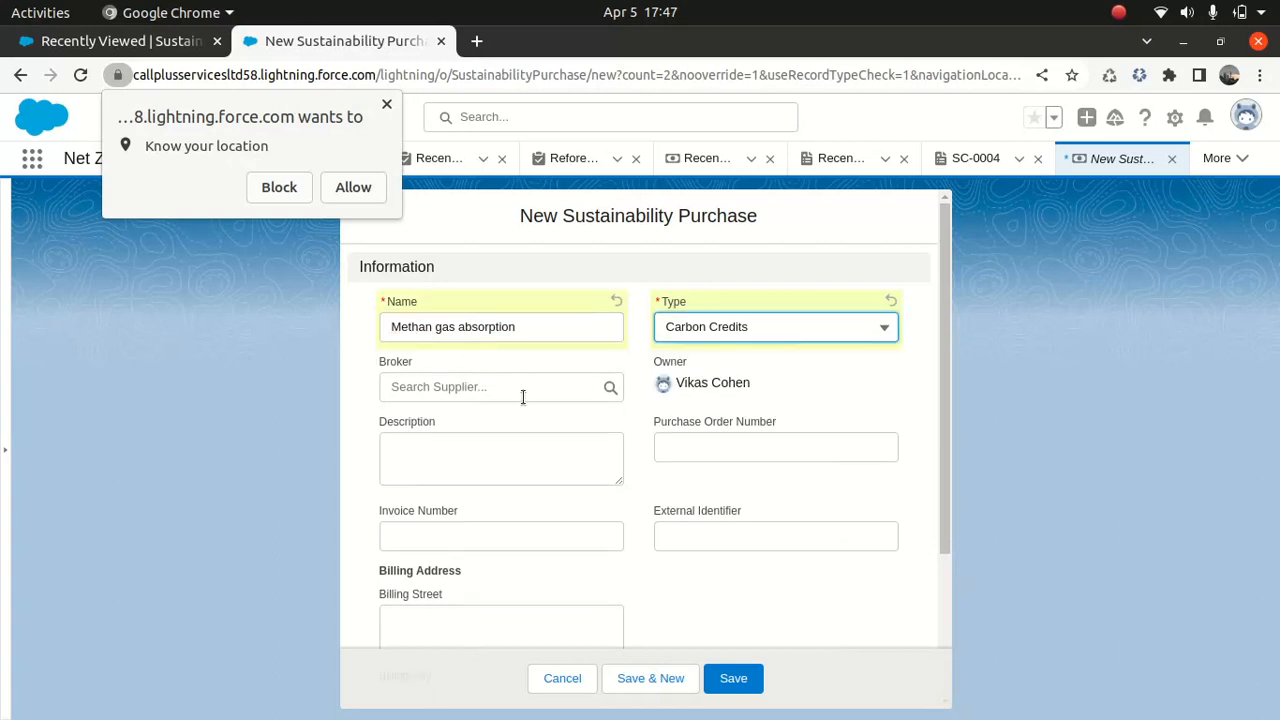
- From the Broker lookup, begin creating a New Supplier
{"action": "left_click", "coordinate": [500, 388]}
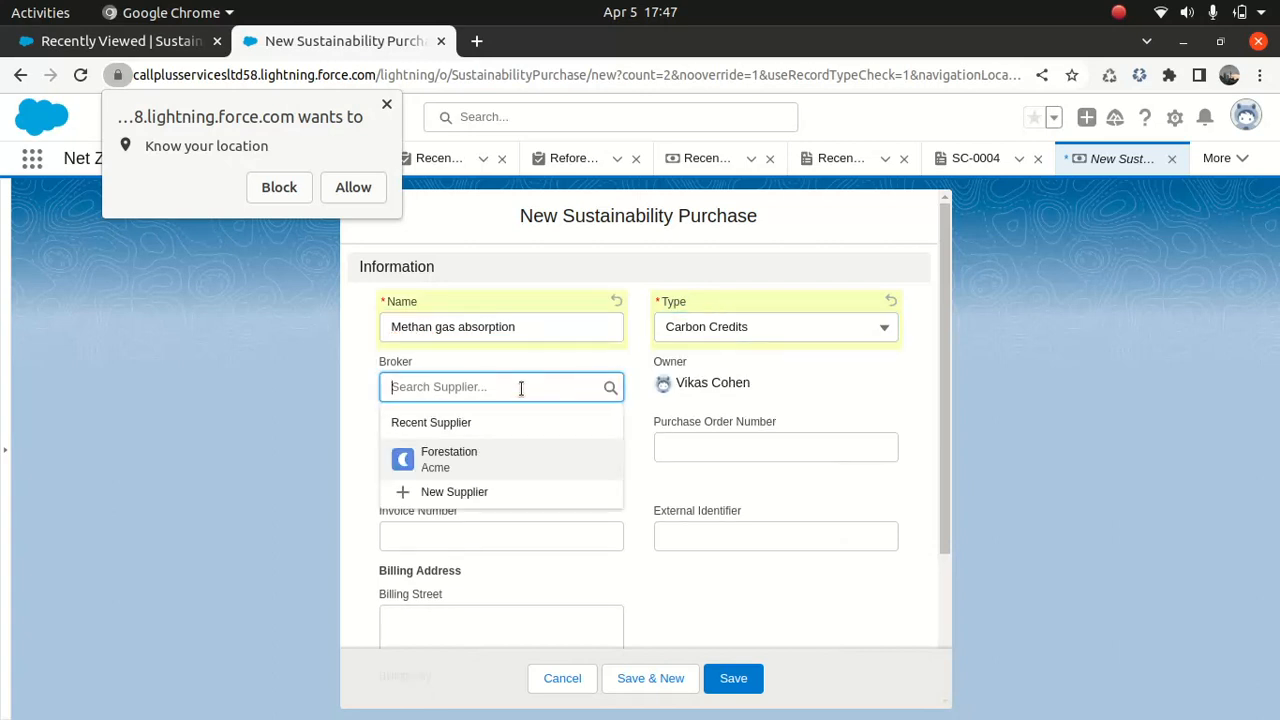
{"action": "left_click", "coordinate": [454, 492]}
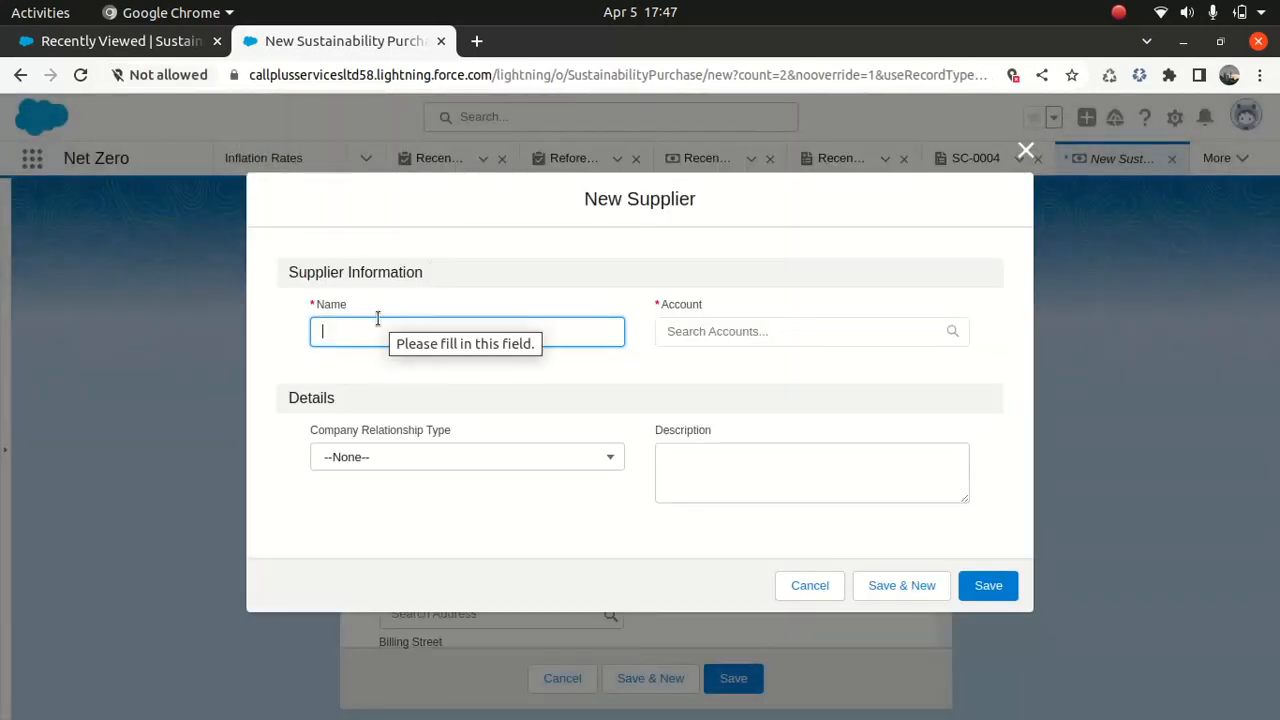
- Attempt saving supplier 'Methane Removal' with account Acme; rejected as duplicate, account cleared
{"action": "type", "text": "Methane Remo"}
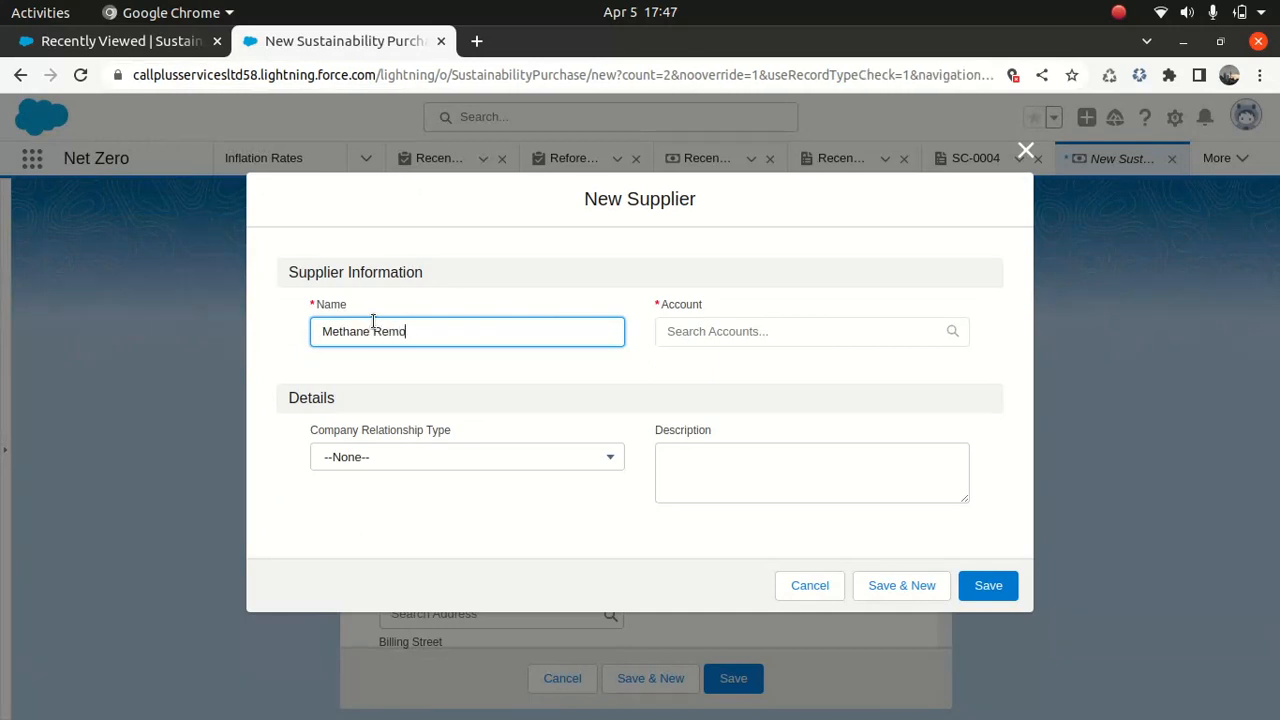
{"action": "left_click", "coordinate": [810, 332]}
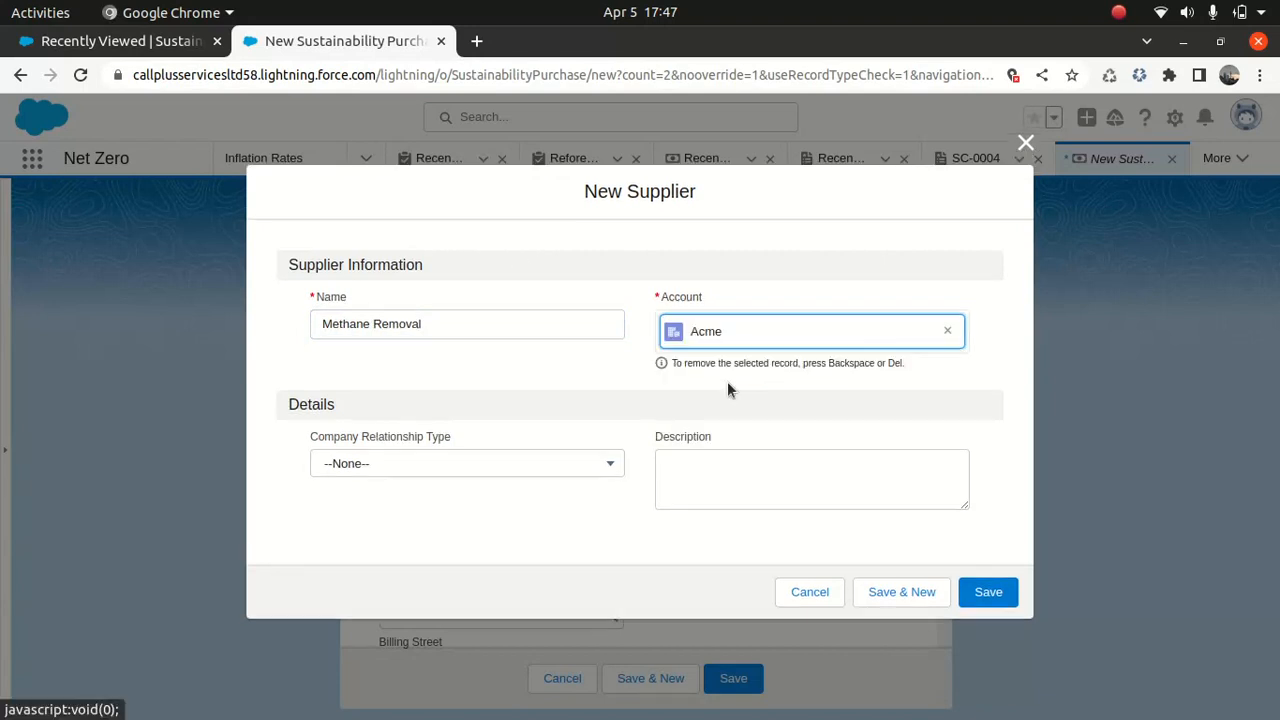
{"action": "left_click", "coordinate": [988, 592]}
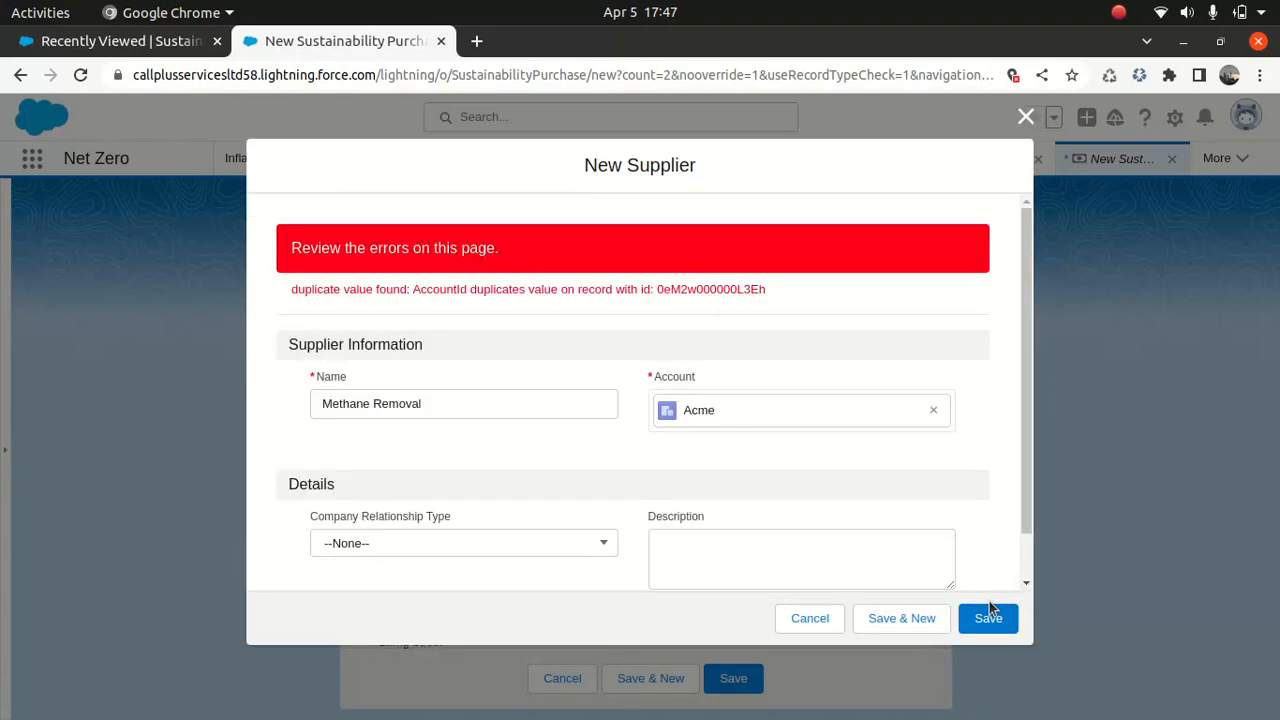
{"action": "left_click", "coordinate": [800, 410]}
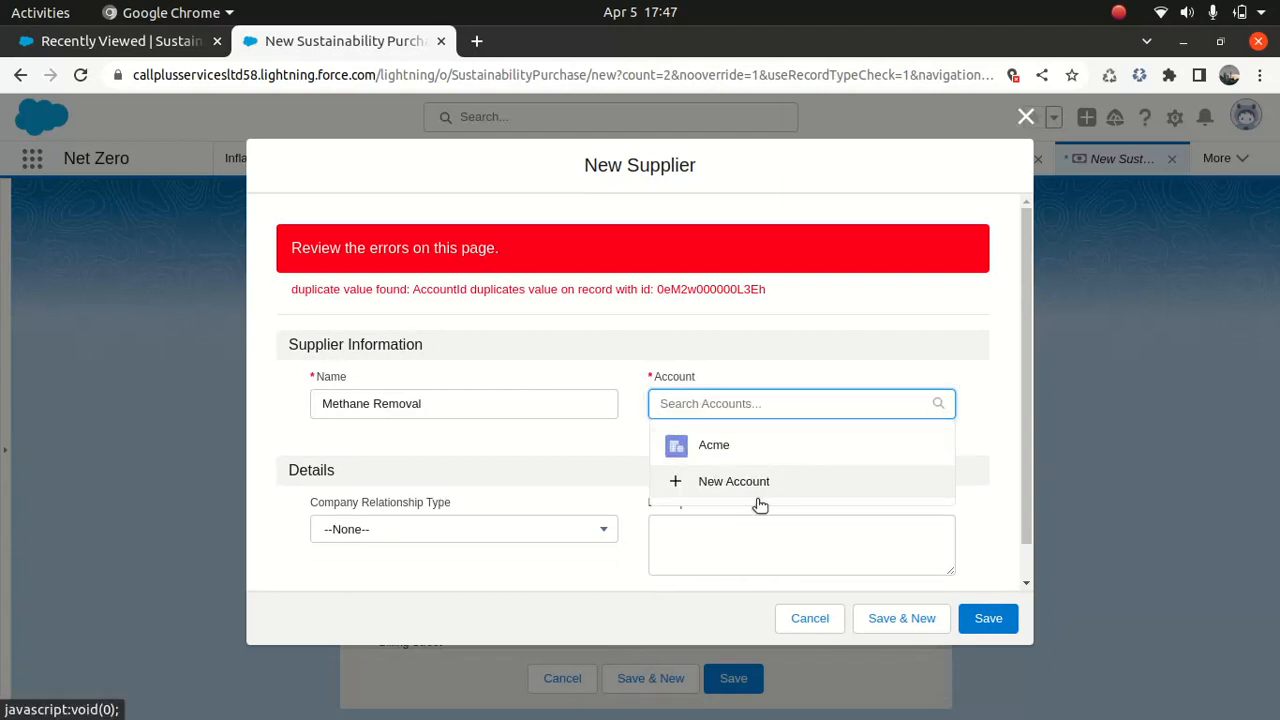
- Create a new account named Methane Removal from the supplier's Account lookup and save it
{"action": "left_click", "coordinate": [732, 480]}
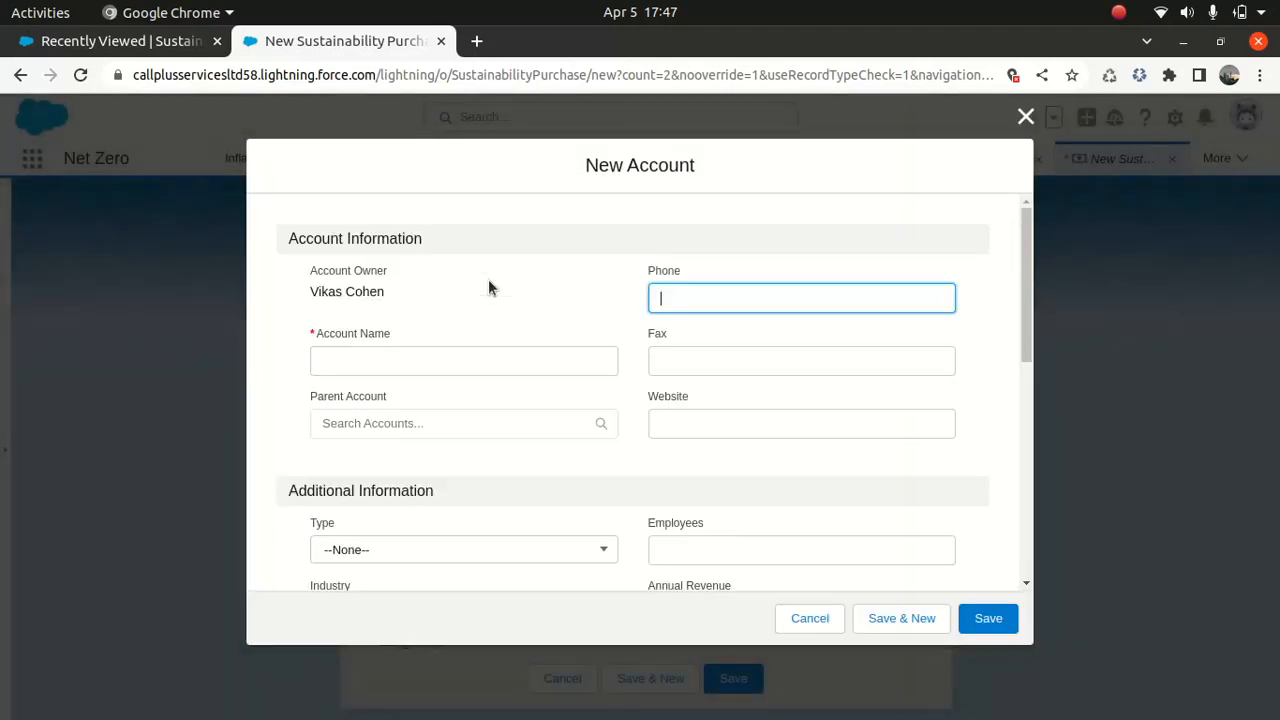
{"action": "type", "text": "Methane Removal"}
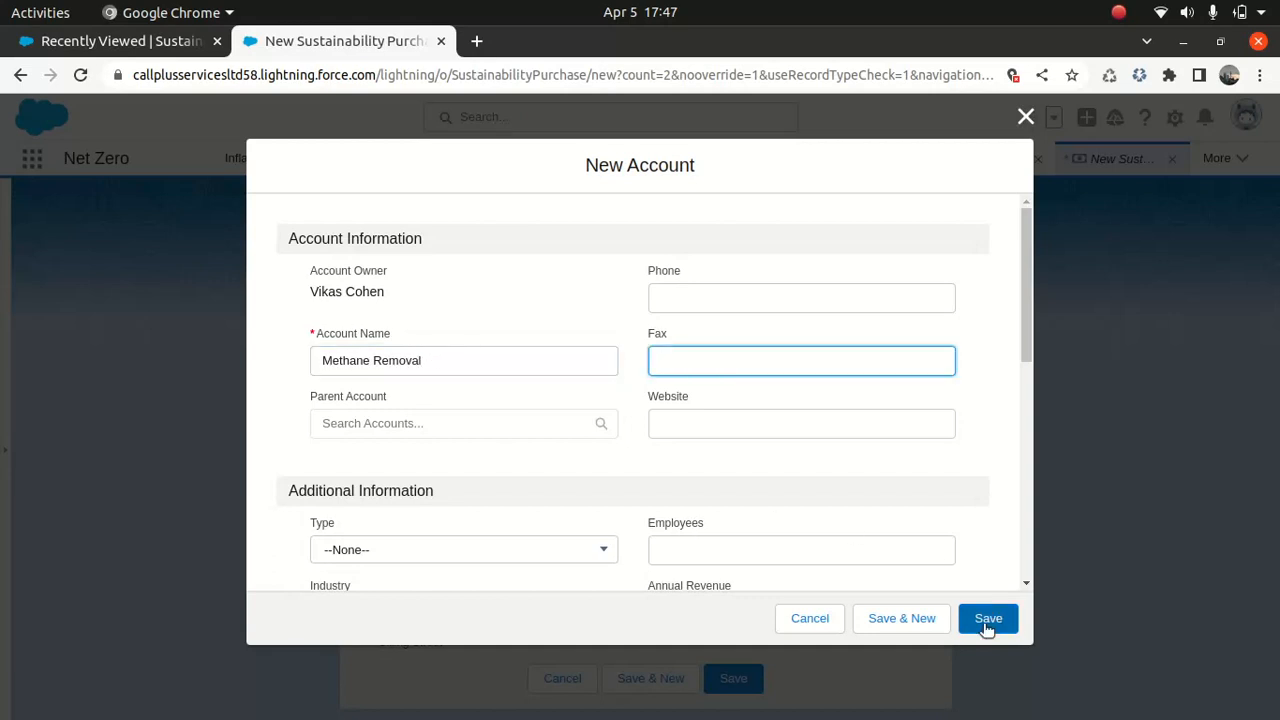
{"action": "left_click", "coordinate": [988, 618]}
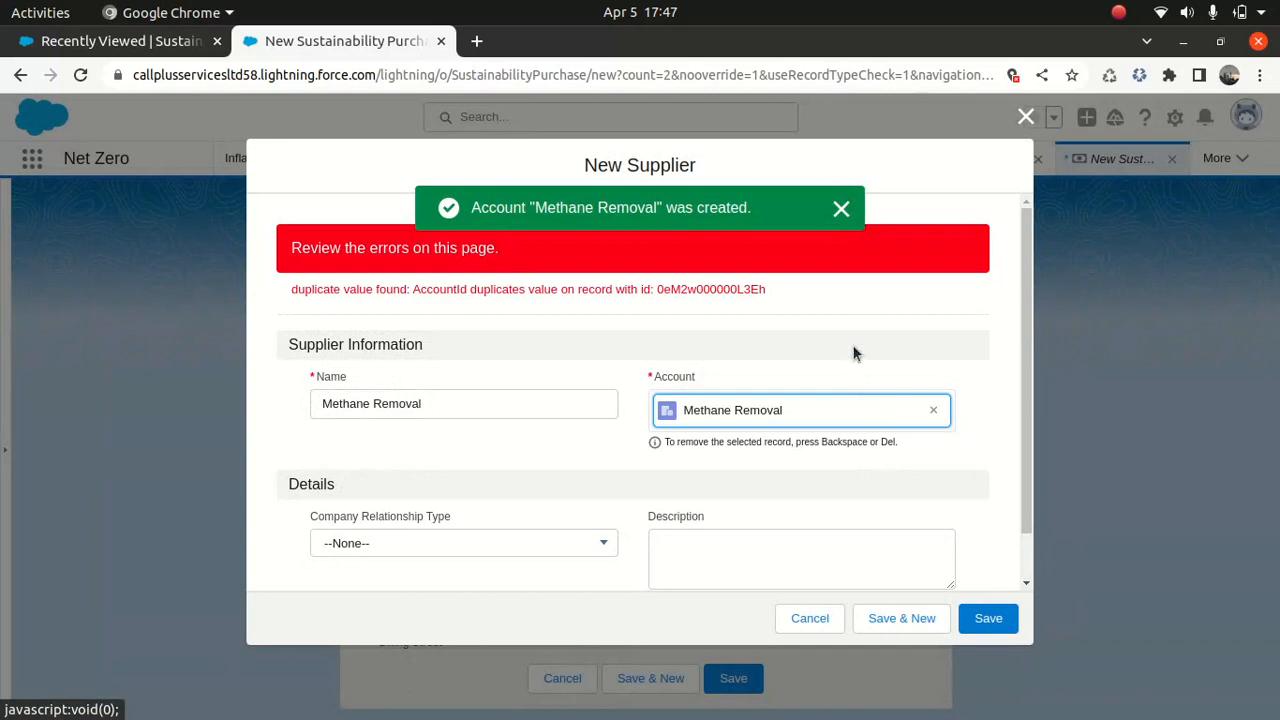
- Save the supplier so Methane Removal becomes the purchase's broker
{"action": "left_click", "coordinate": [988, 618]}
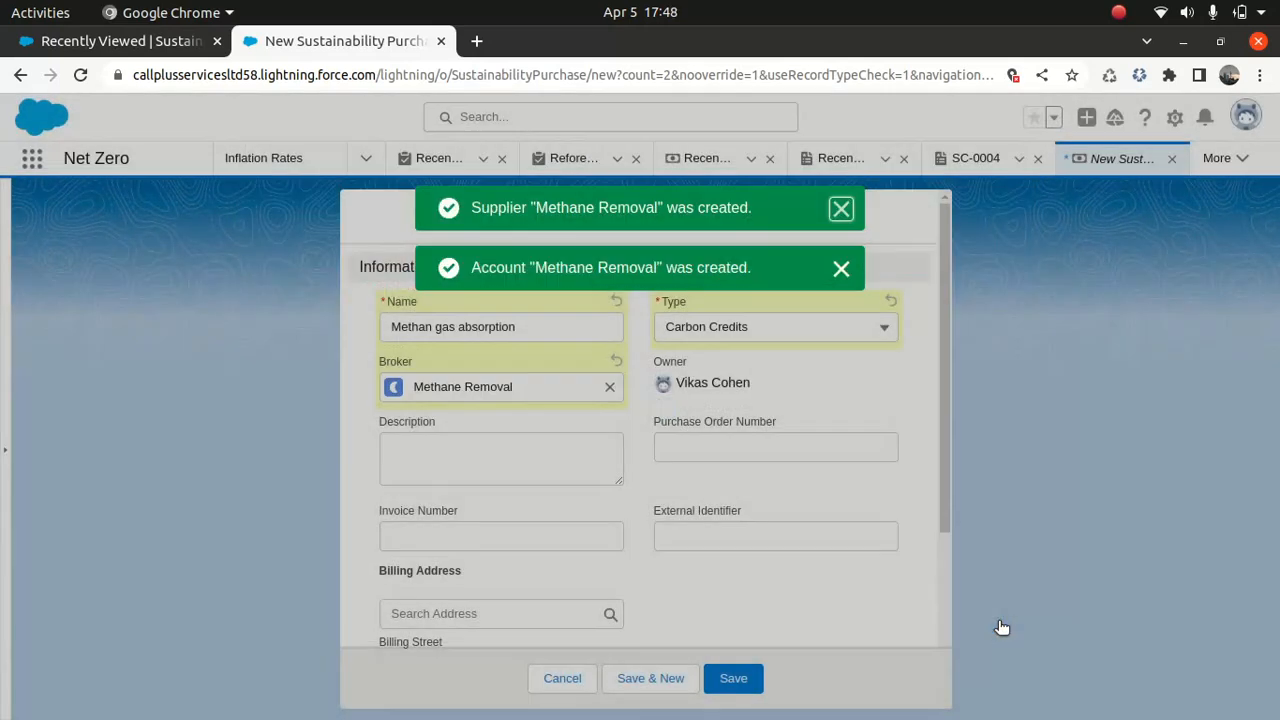
{"action": "left_click", "coordinate": [840, 268]}
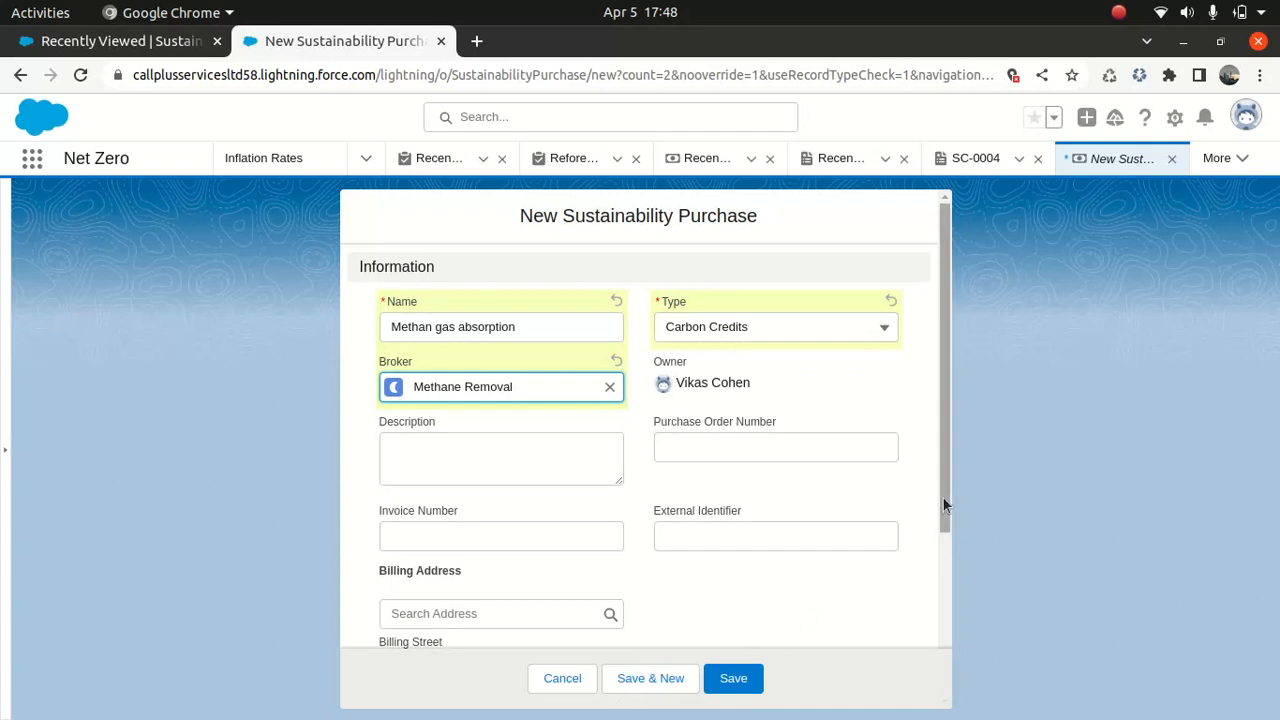
{"action": "scroll", "scroll_direction": "down", "scroll_amount": 3}
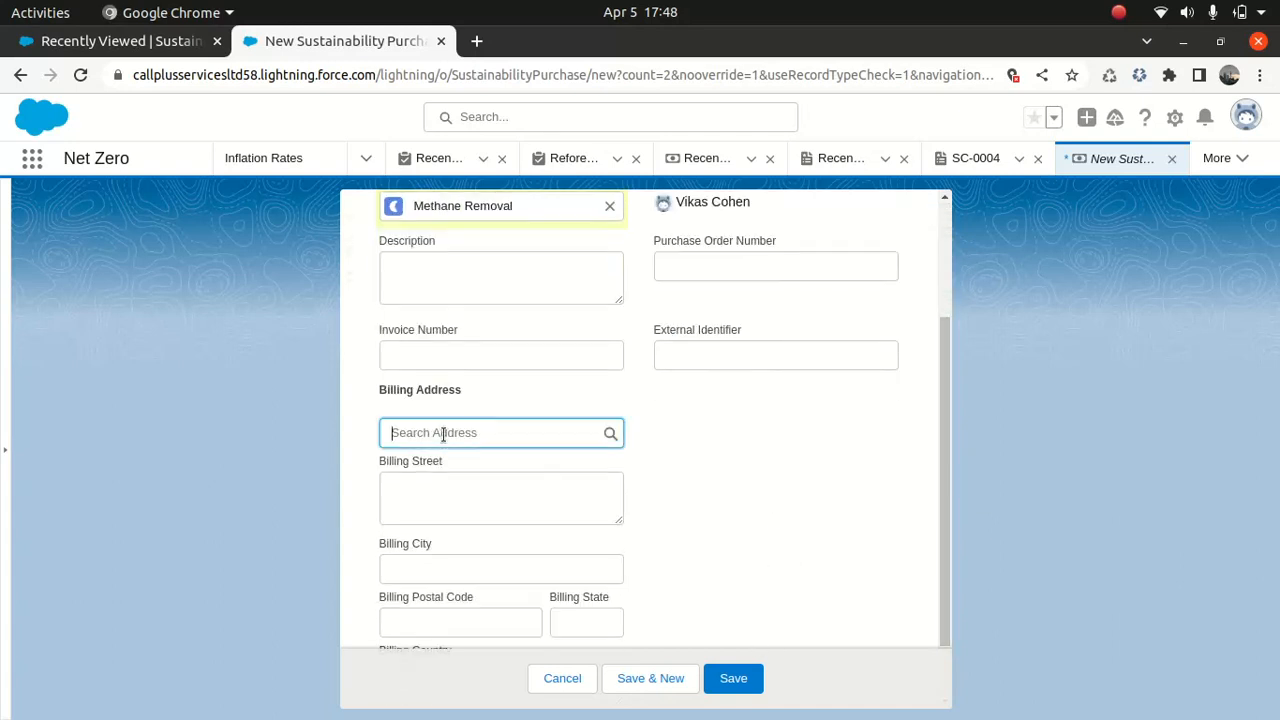
- Set the billing address to Testa Street, Sausalito, CA 94965 via the 'test' search
{"action": "type", "text": "tst"}
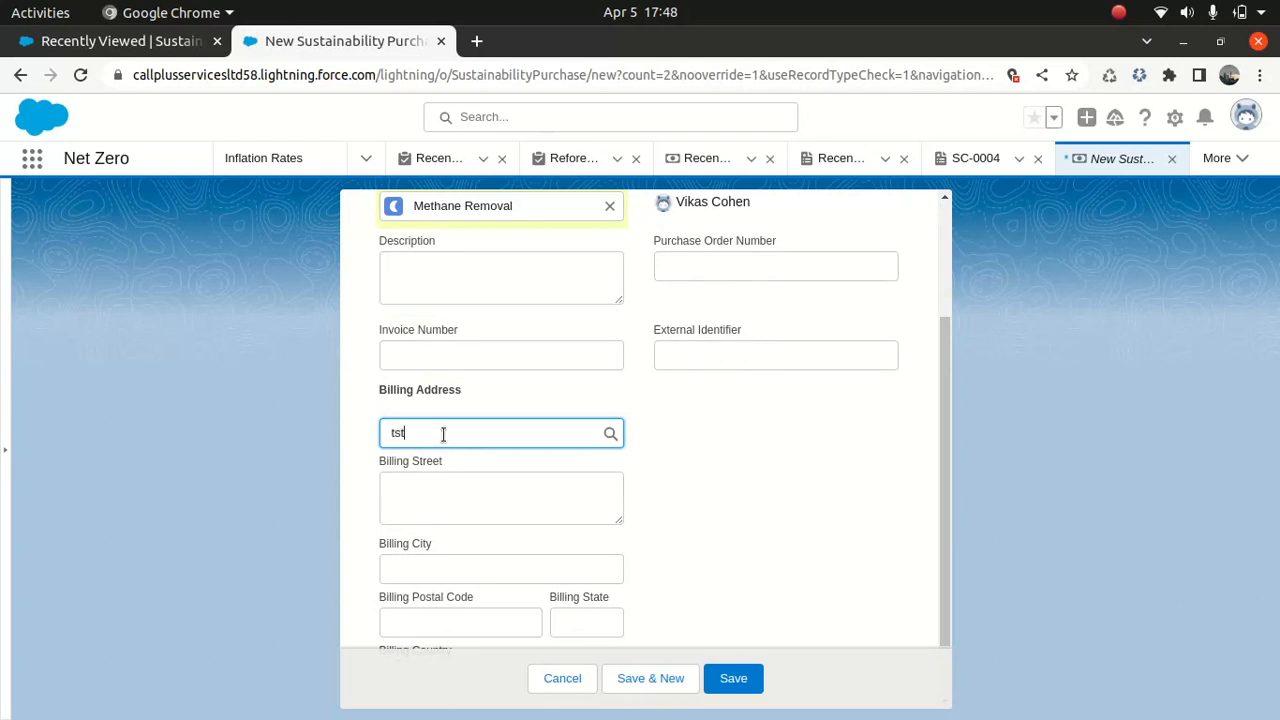
{"action": "type", "text": "test"}
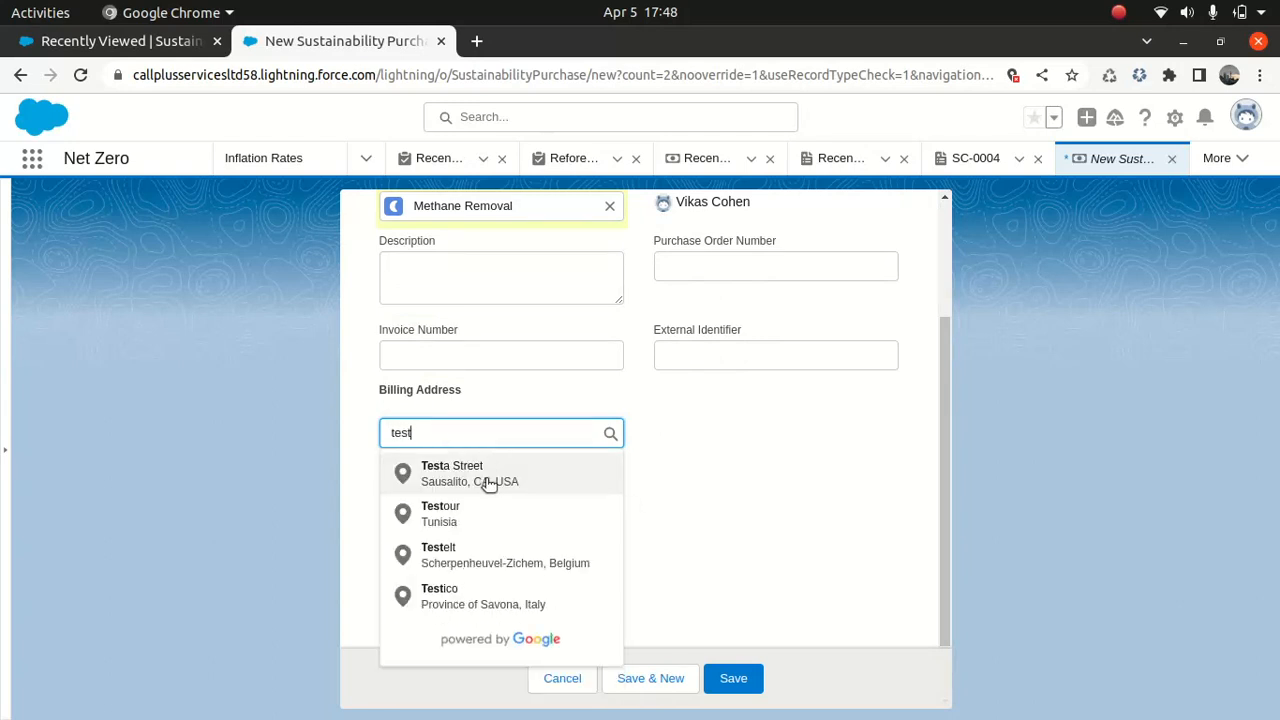
{"action": "left_click", "coordinate": [452, 472]}
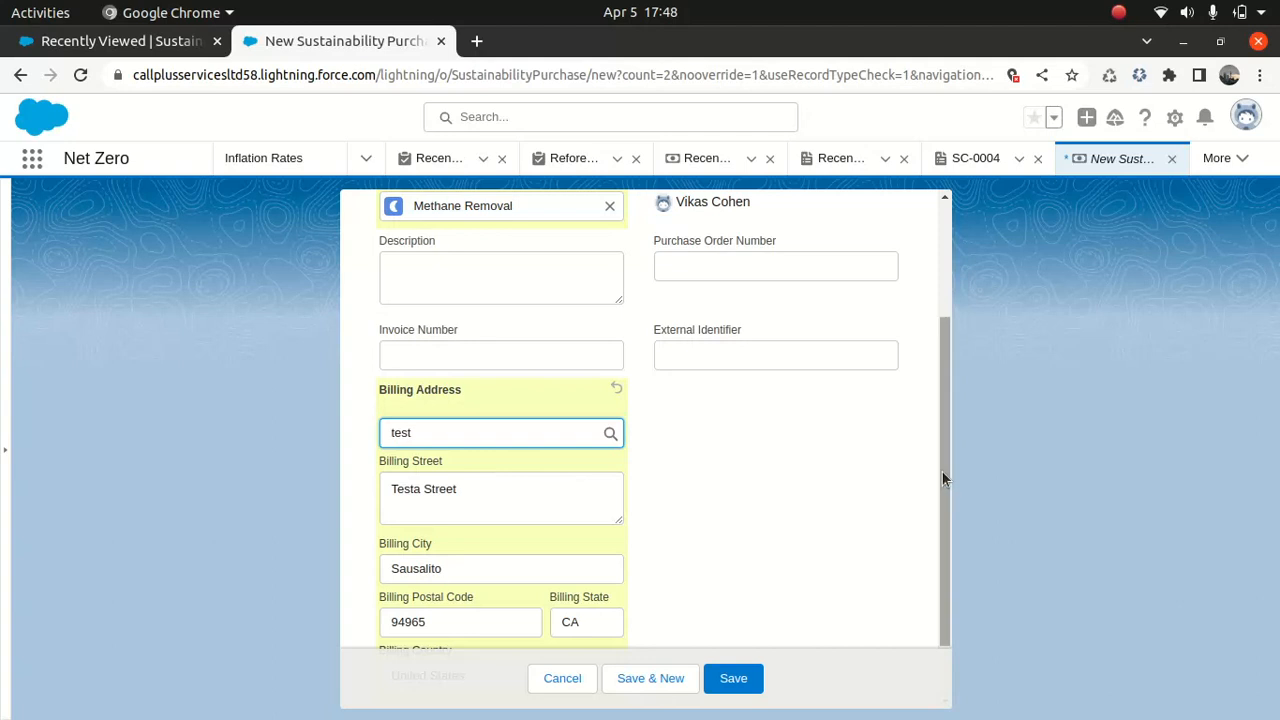
- Save the Methan gas absorption purchase and view the created record
{"action": "scroll", "scroll_direction": "down", "scroll_amount": 3}
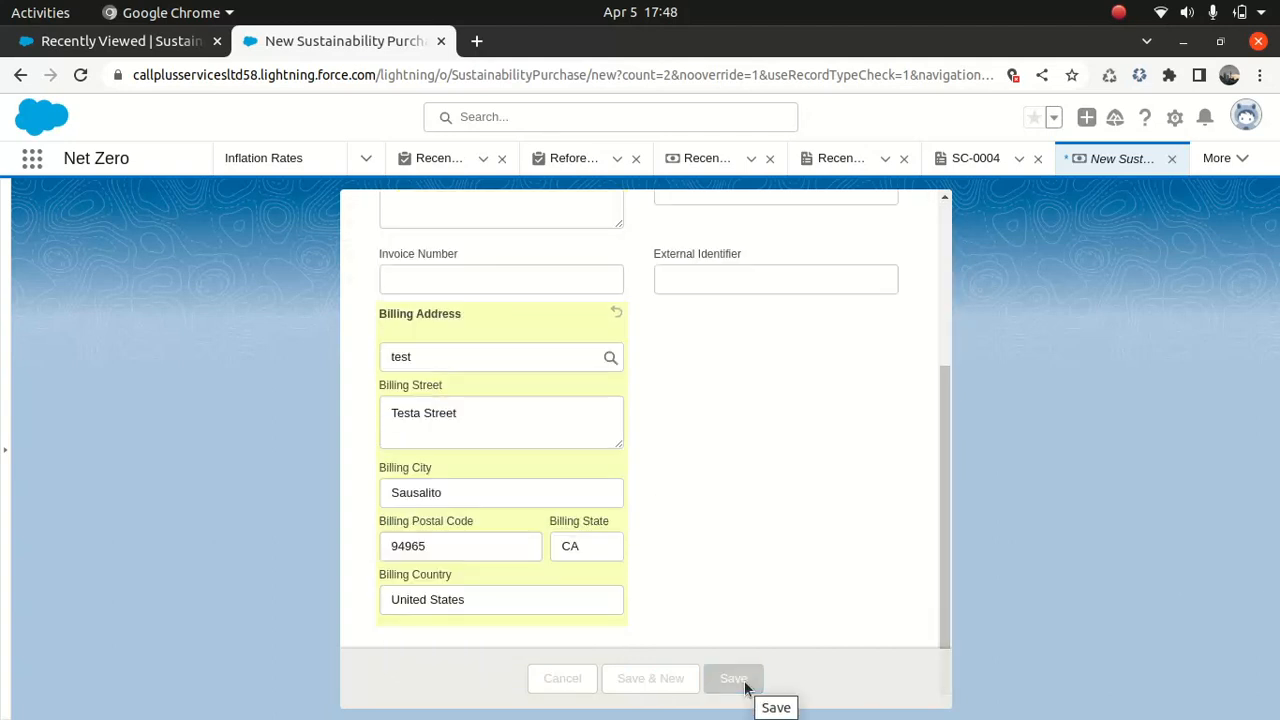
{"action": "left_click", "coordinate": [732, 678]}
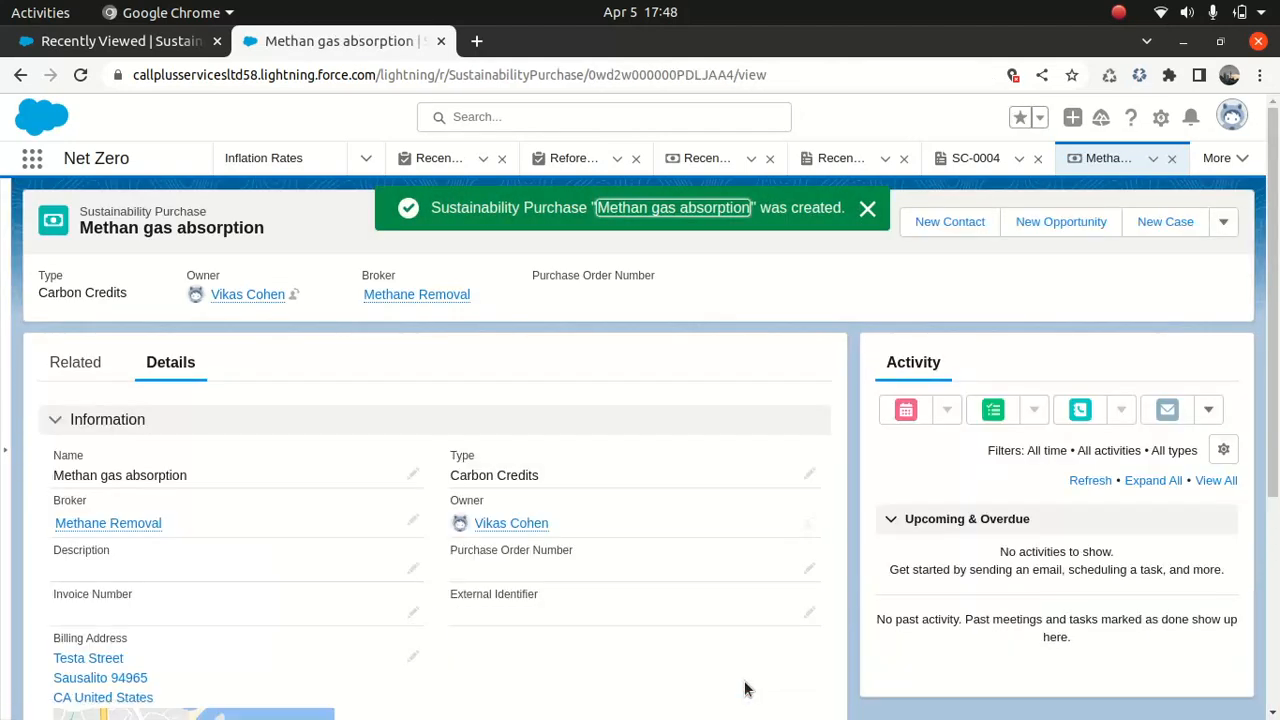
{"action": "left_click", "coordinate": [866, 208]}
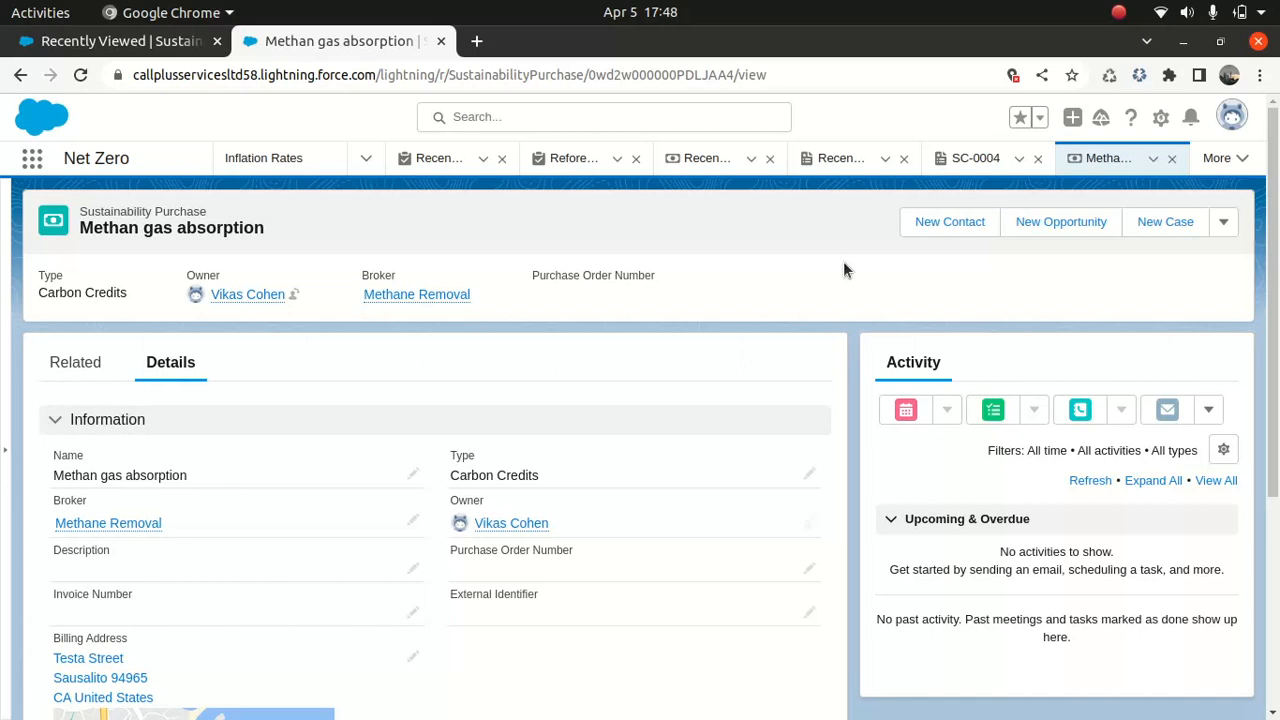
{"action": "mouse_move", "coordinate": [40, 144]}
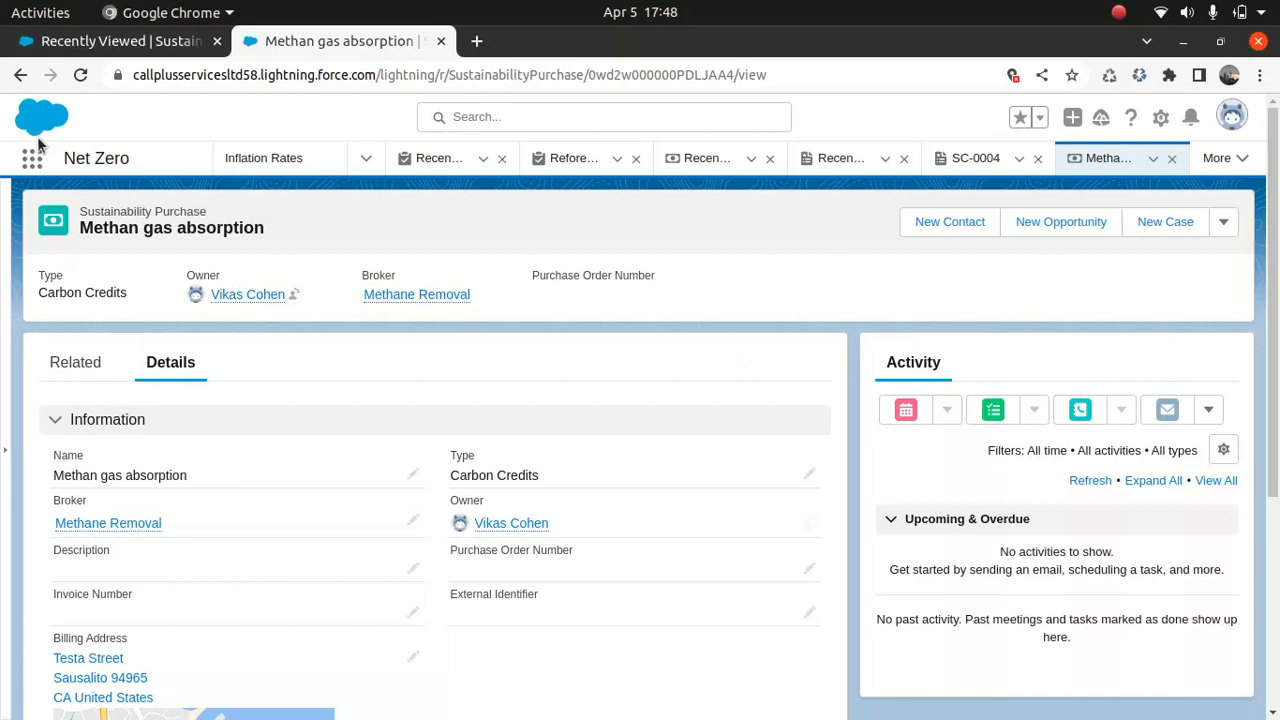
- Find Sustainability Credits in the App Launcher and show its recently viewed list
{"action": "left_click", "coordinate": [32, 158]}
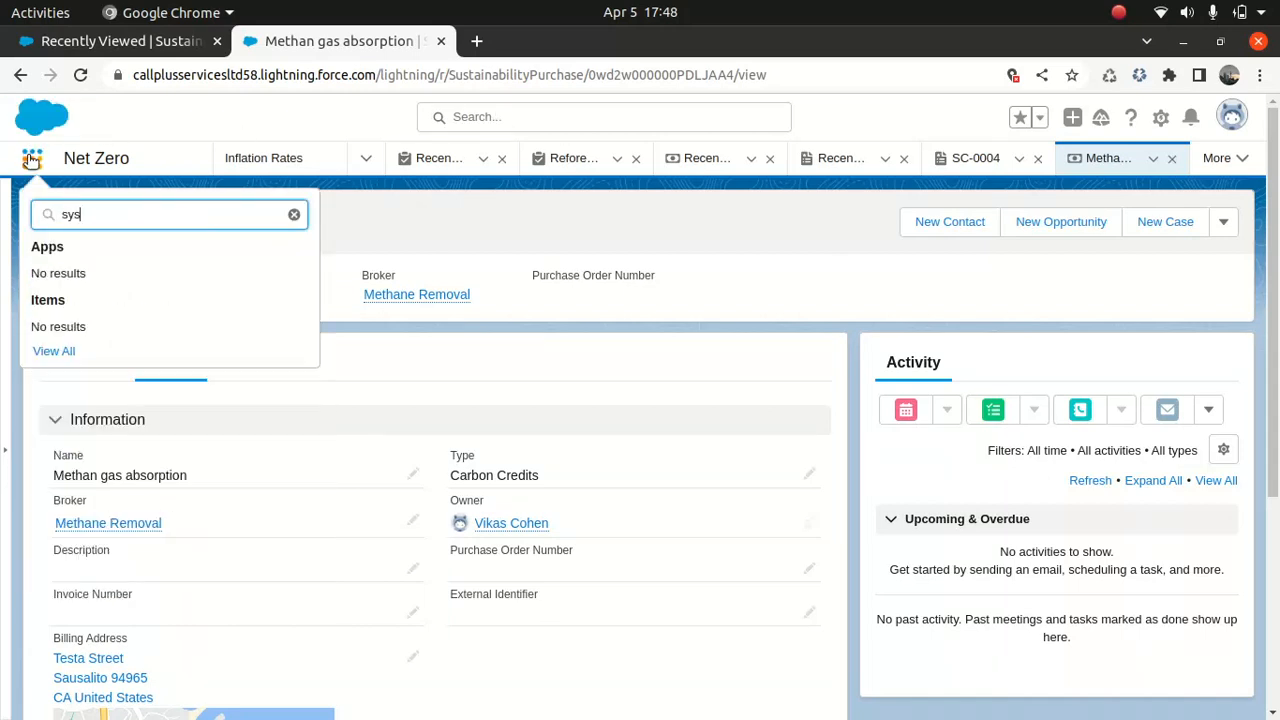
{"action": "type", "text": "su"}
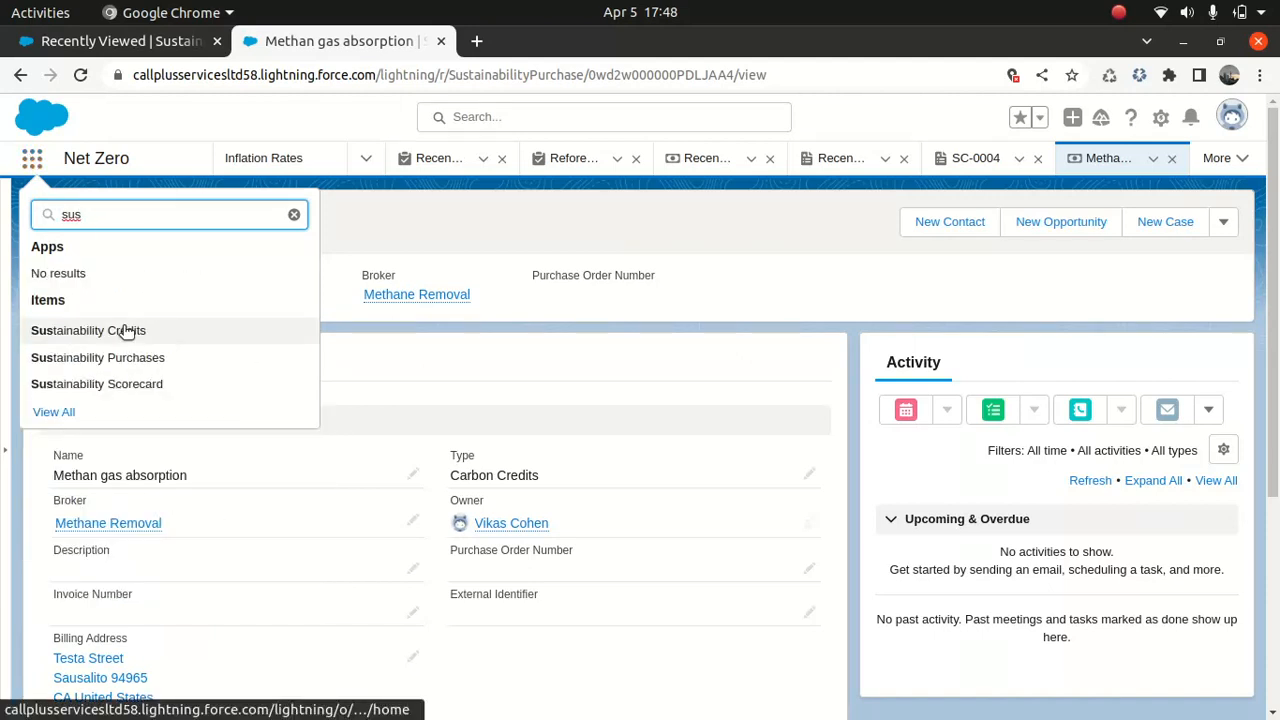
{"action": "left_click", "coordinate": [88, 330]}
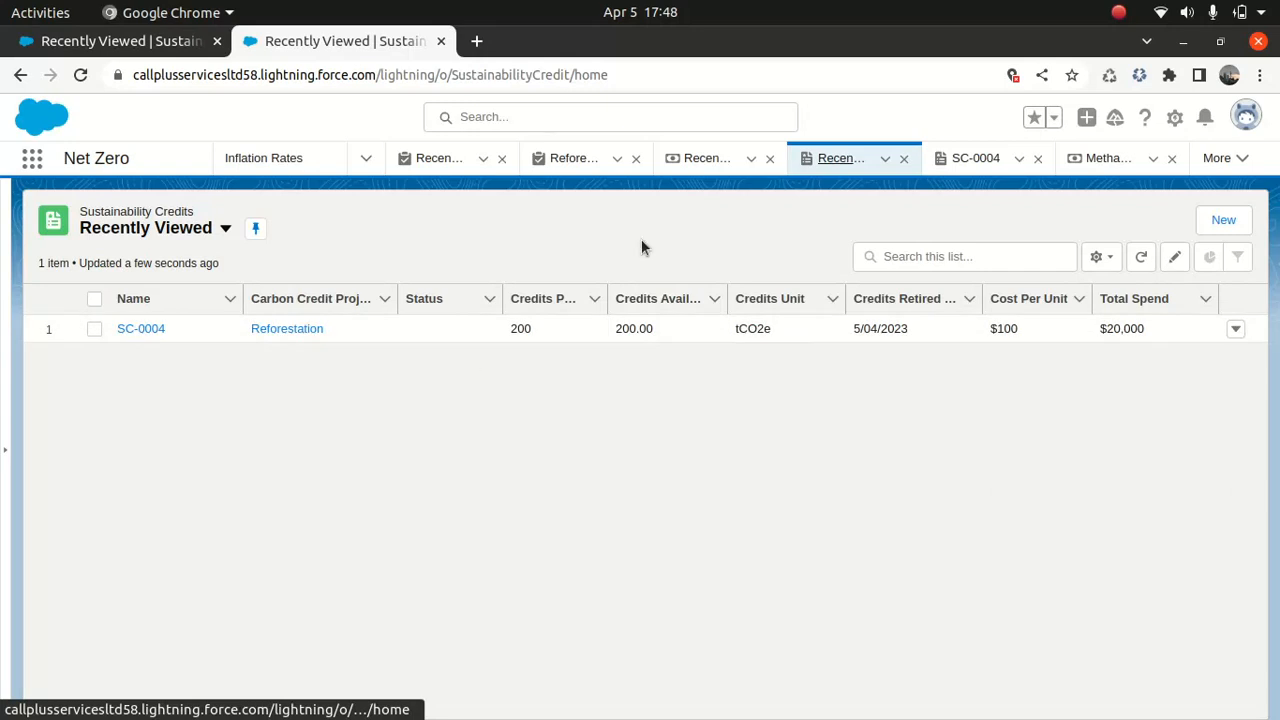
- Start a new credit linked to Removal of Methane gas project and Methan gas absorption purchase, status unset
{"action": "left_click", "coordinate": [1224, 220]}
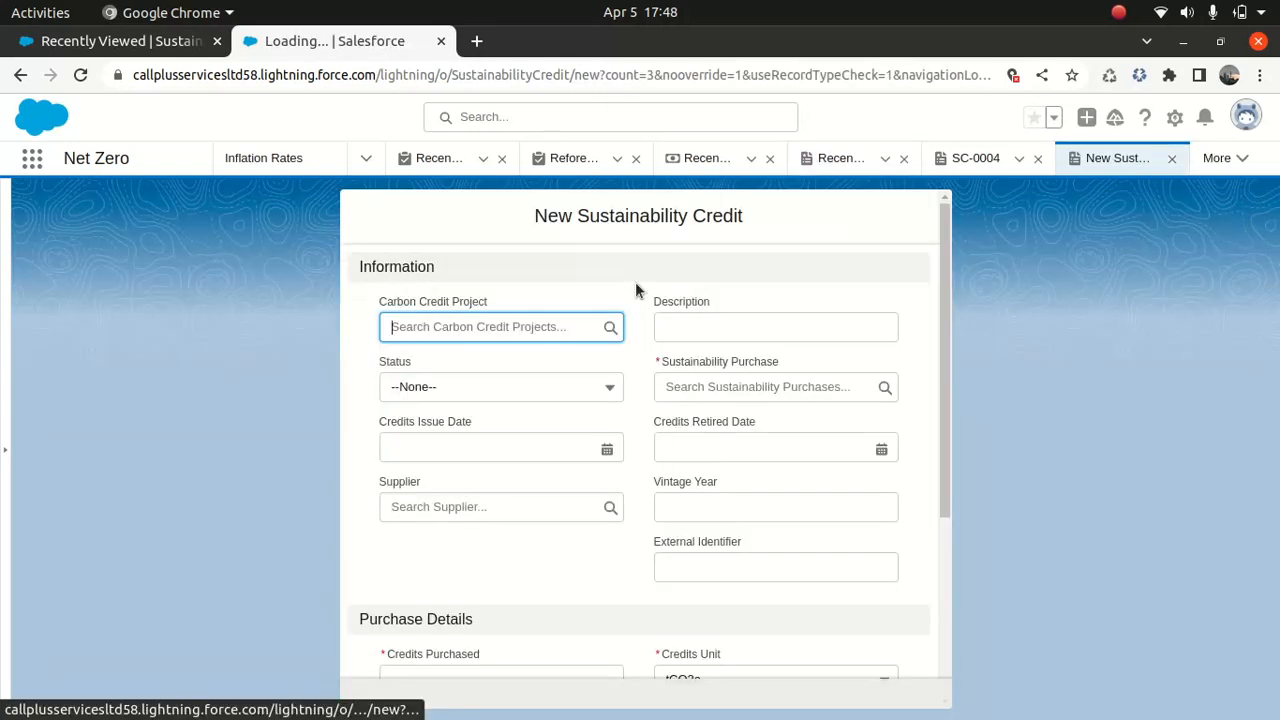
{"action": "left_click", "coordinate": [500, 326]}
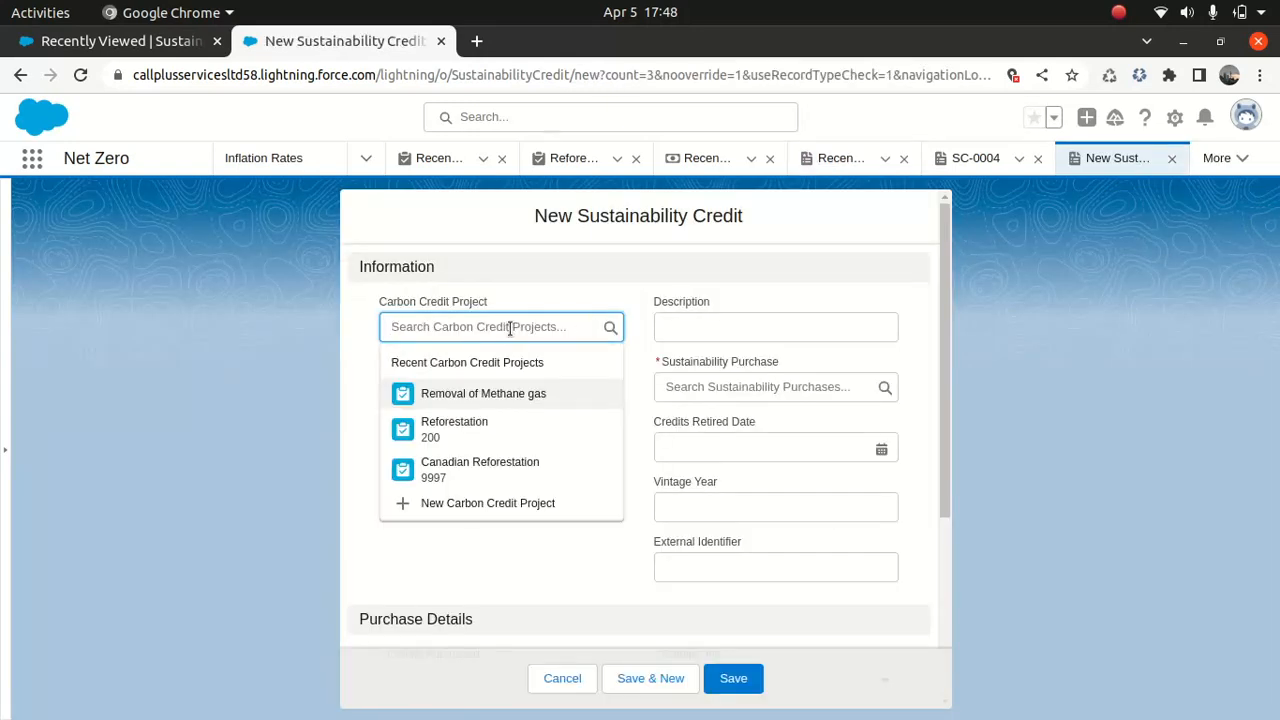
{"action": "left_click", "coordinate": [484, 392]}
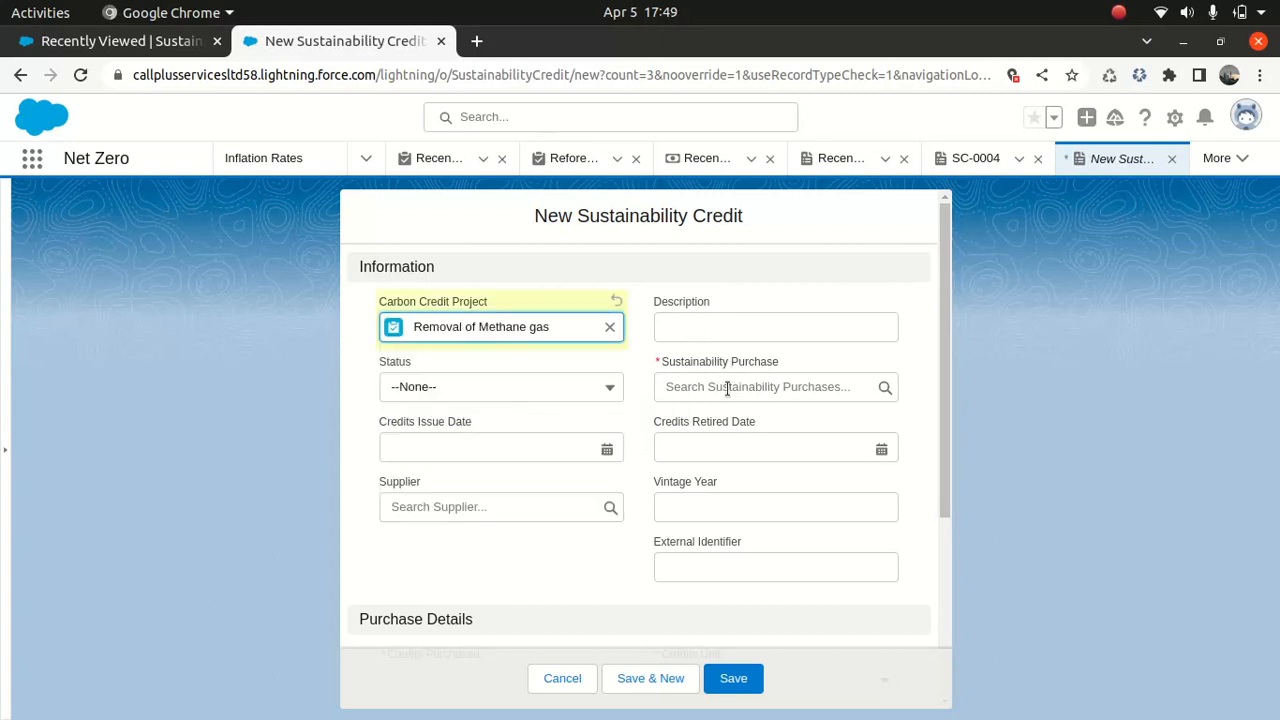
{"action": "left_click", "coordinate": [776, 388]}
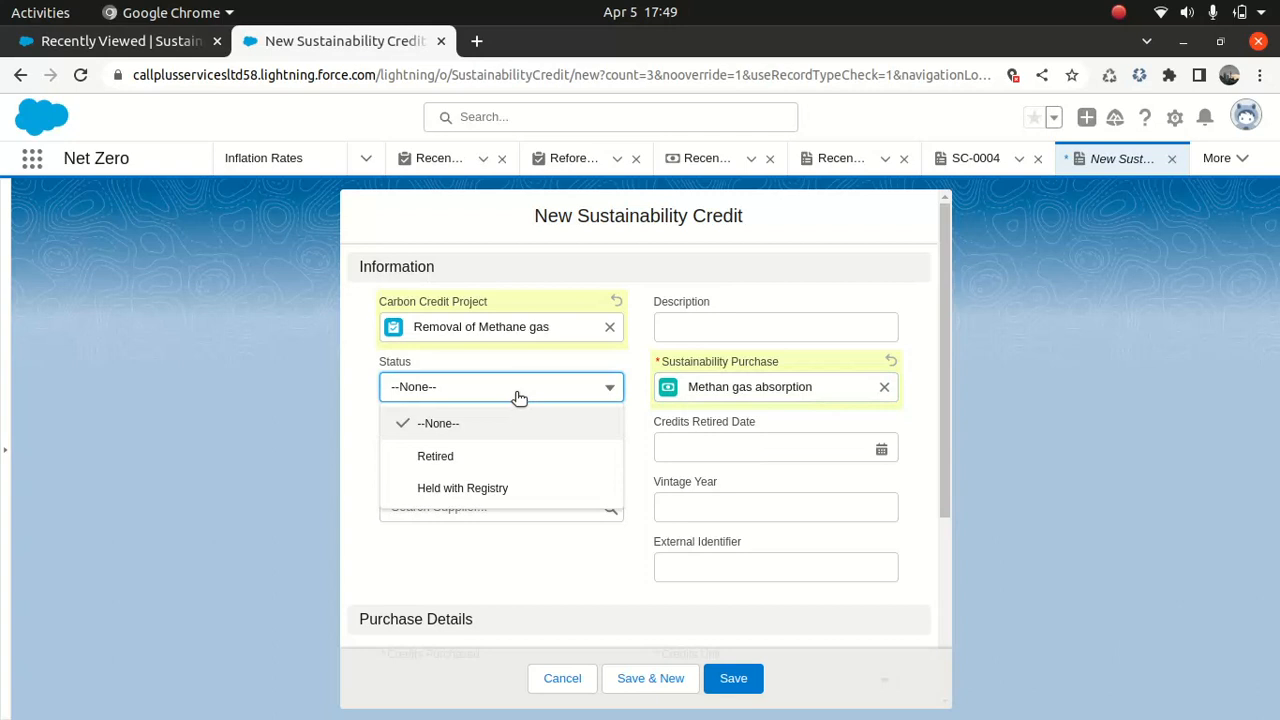
{"action": "left_click", "coordinate": [316, 438]}
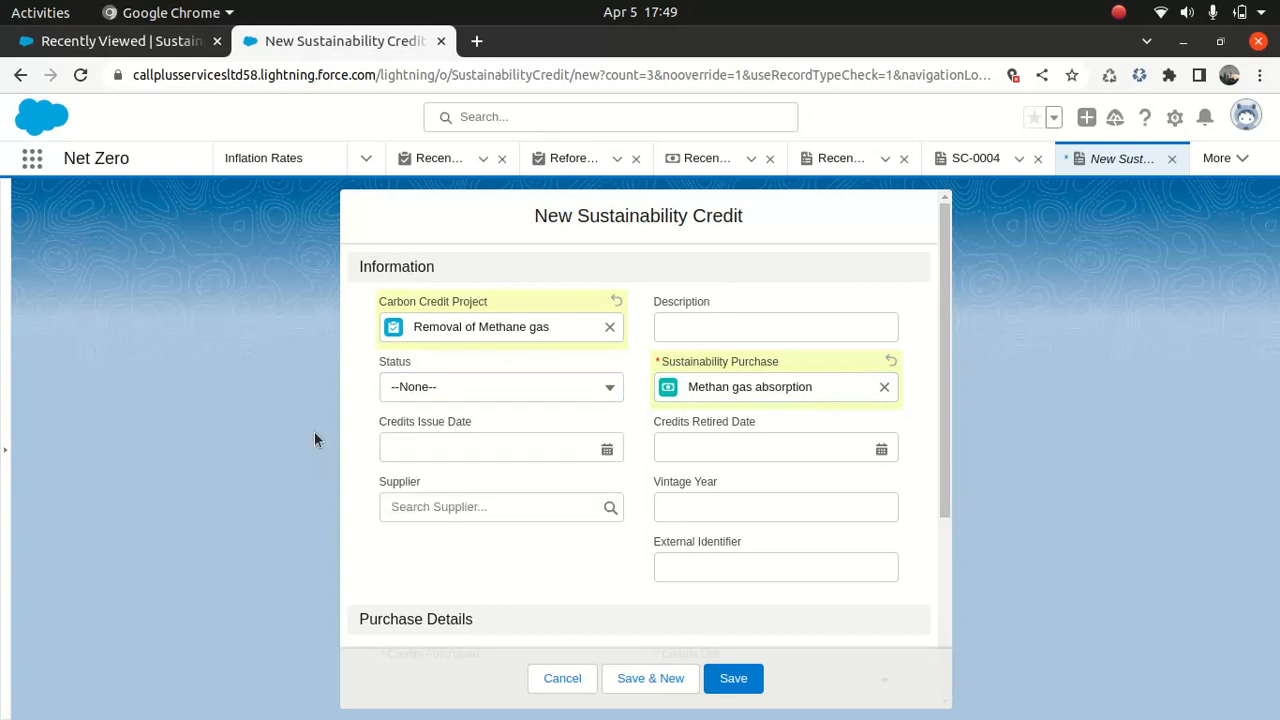
- Set the credits issue date to today (5/04/2023) and link Methane Removal as supplier
{"action": "left_click", "coordinate": [500, 448]}
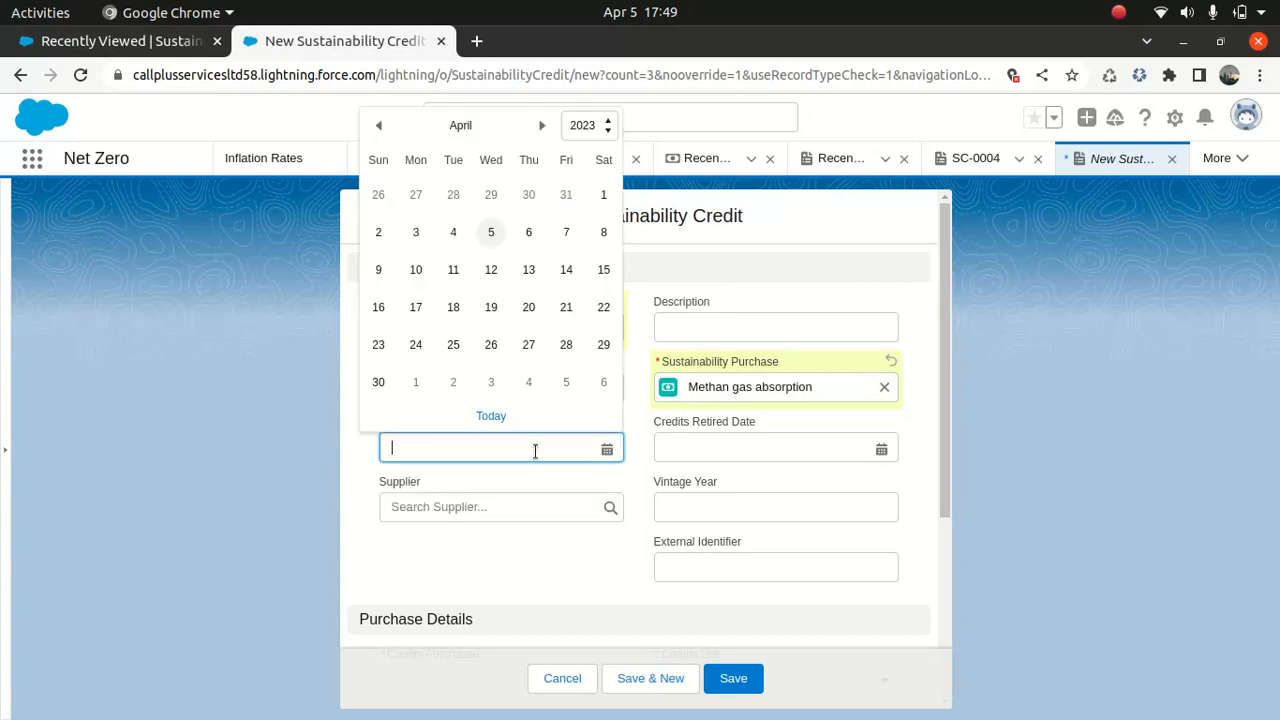
{"action": "left_click", "coordinate": [490, 232]}
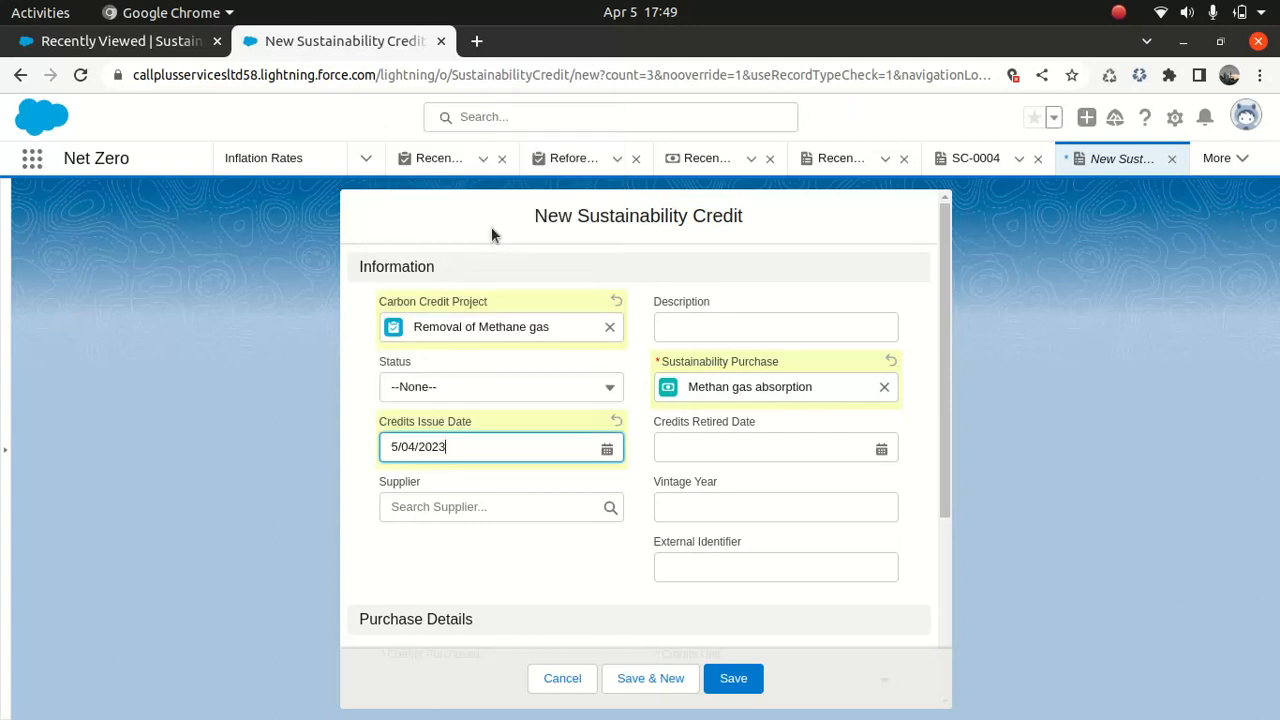
{"action": "mouse_move", "coordinate": [770, 450]}
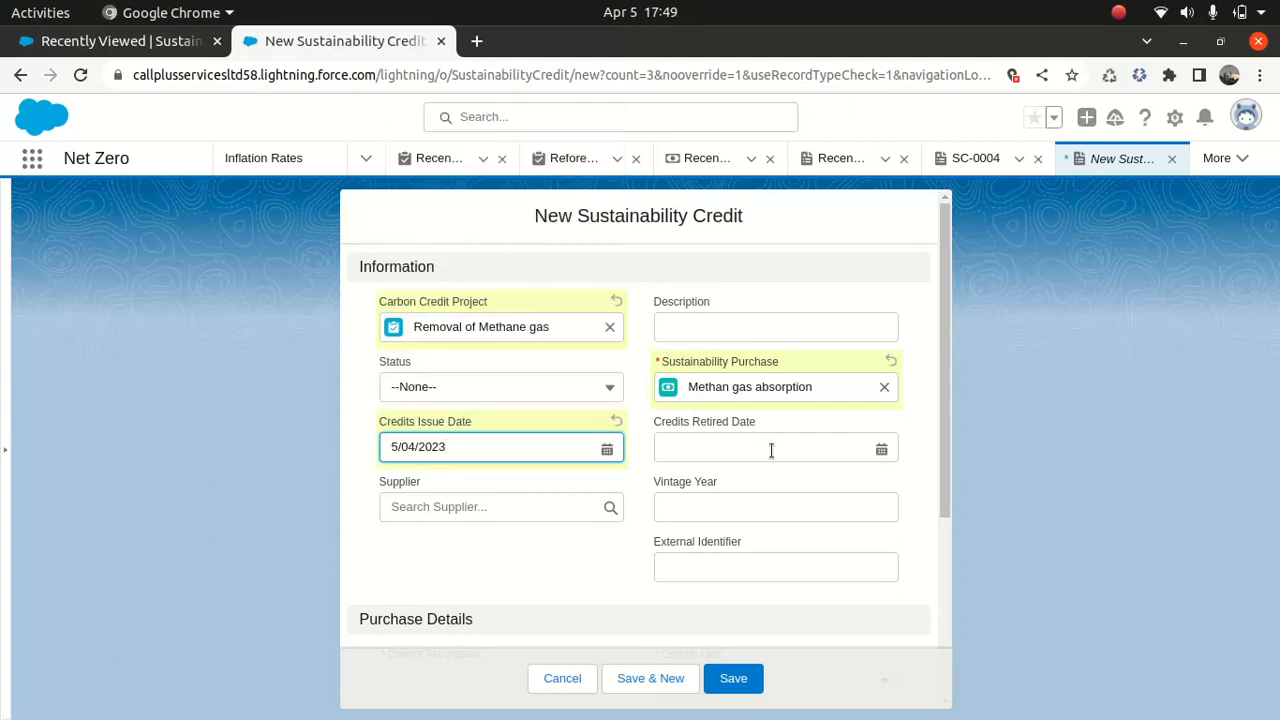
{"action": "left_click", "coordinate": [770, 448]}
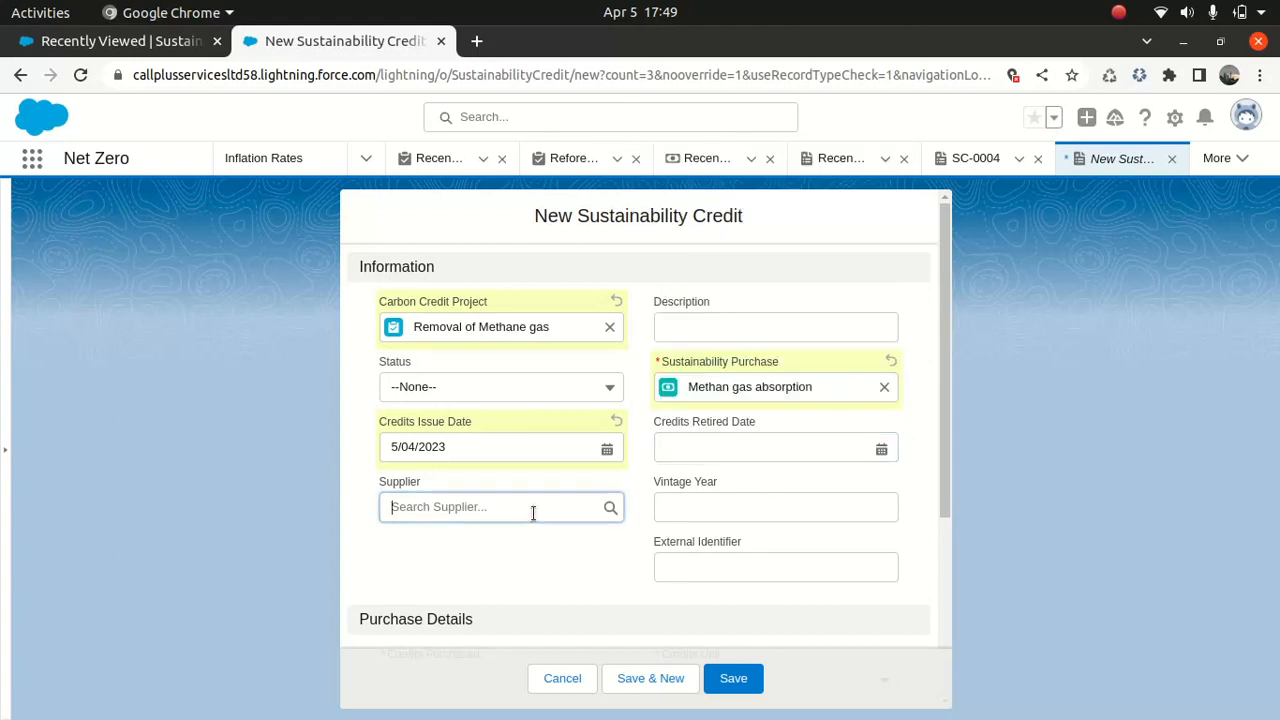
{"action": "left_click", "coordinate": [500, 506]}
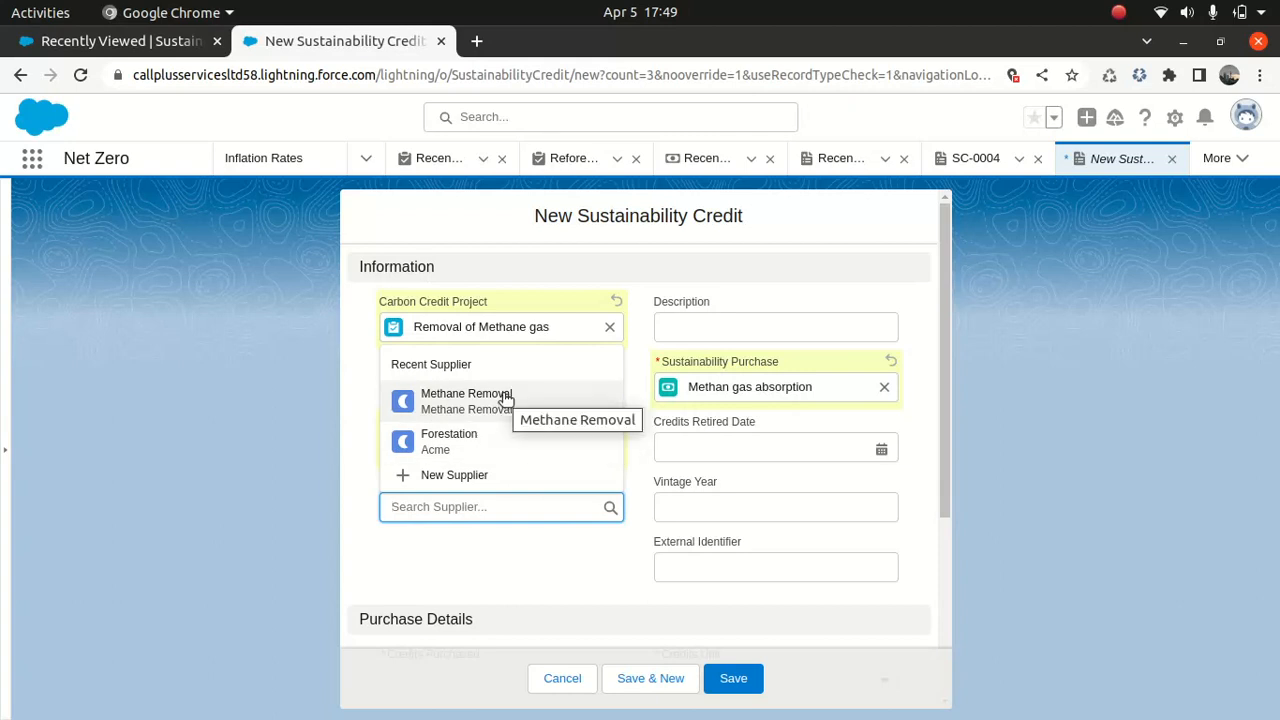
{"action": "left_click", "coordinate": [466, 400]}
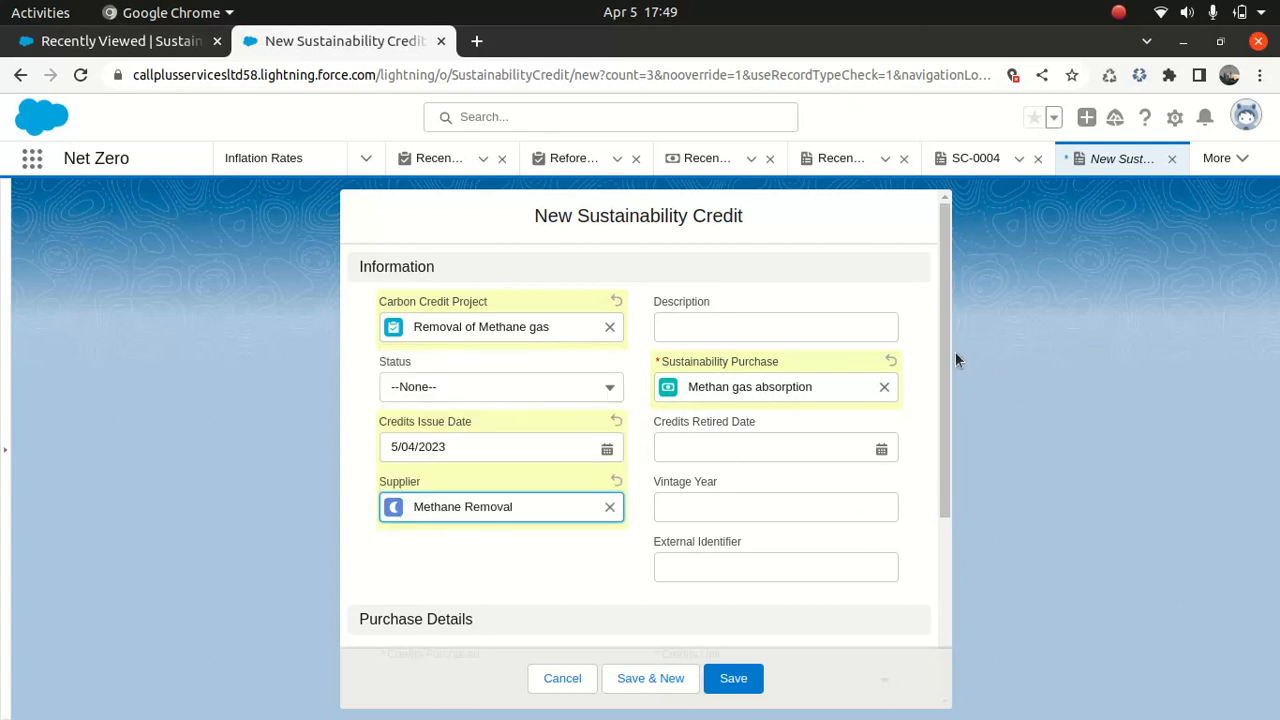
- Record 300 credits purchased at $50 each on 5/04/2023 and save credit SC-0005
{"action": "scroll", "scroll_direction": "down", "scroll_amount": 3}
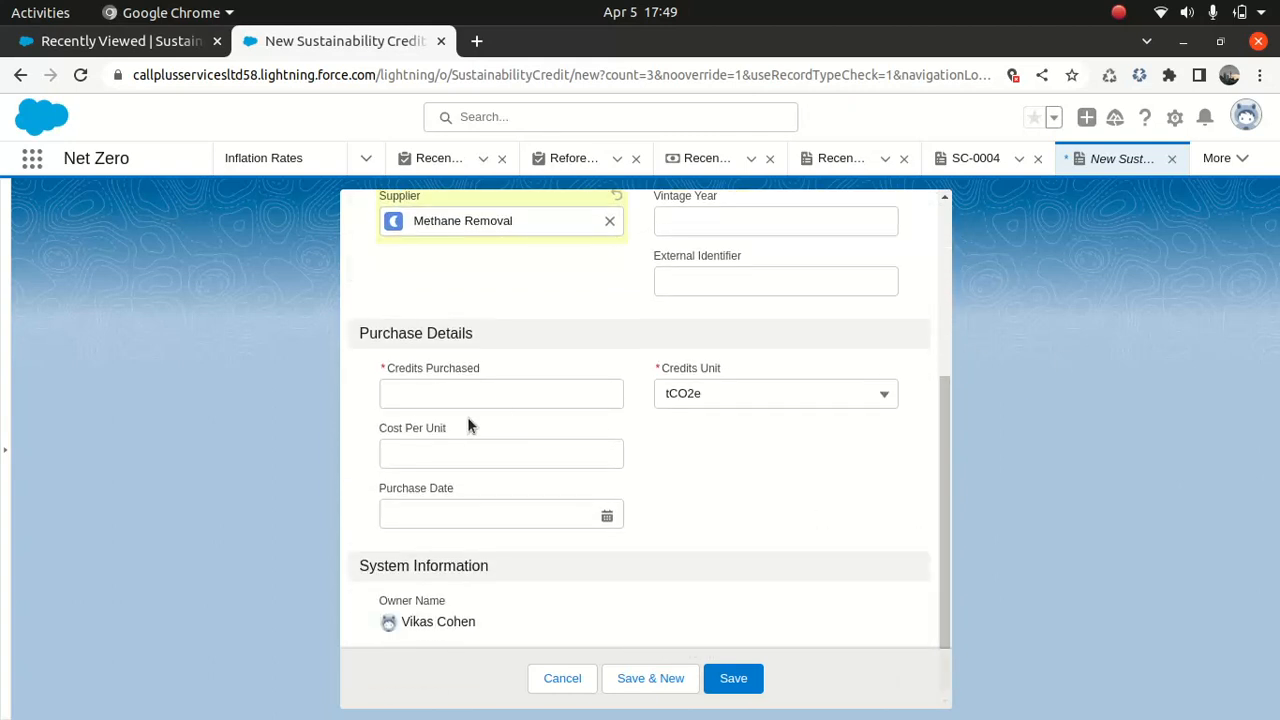
{"action": "type", "text": "200"}
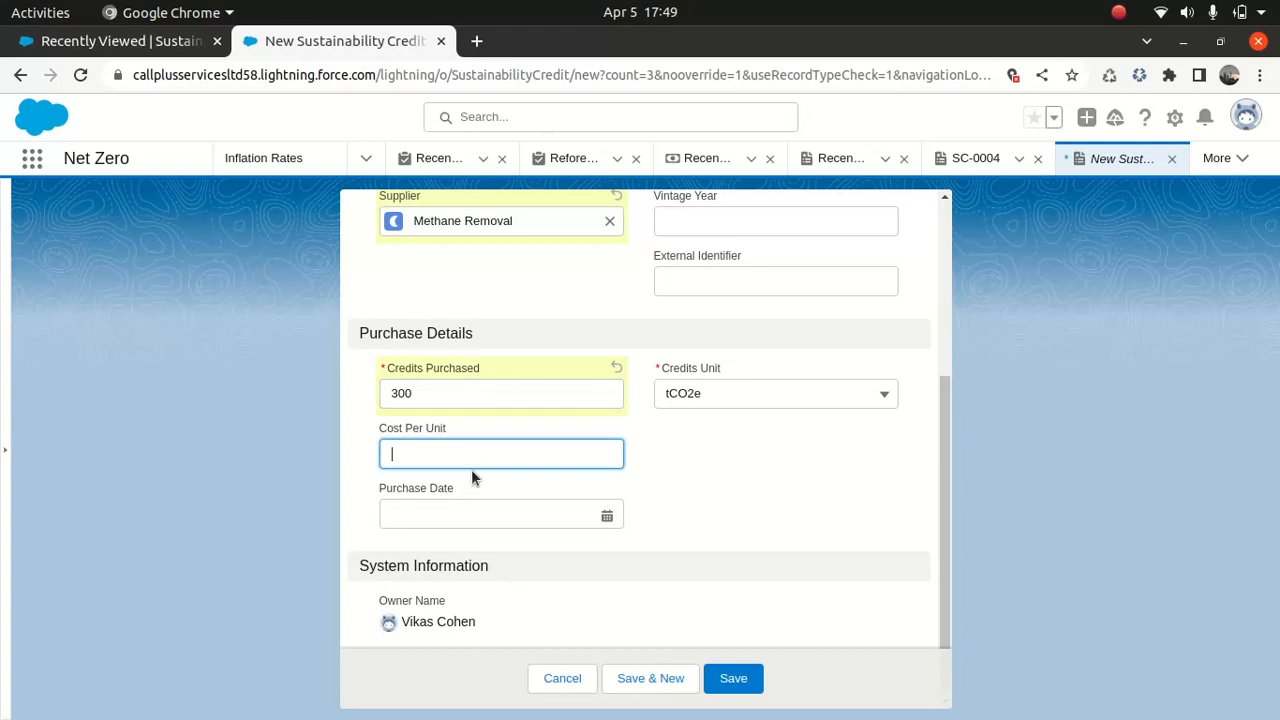
{"action": "type", "text": "50"}
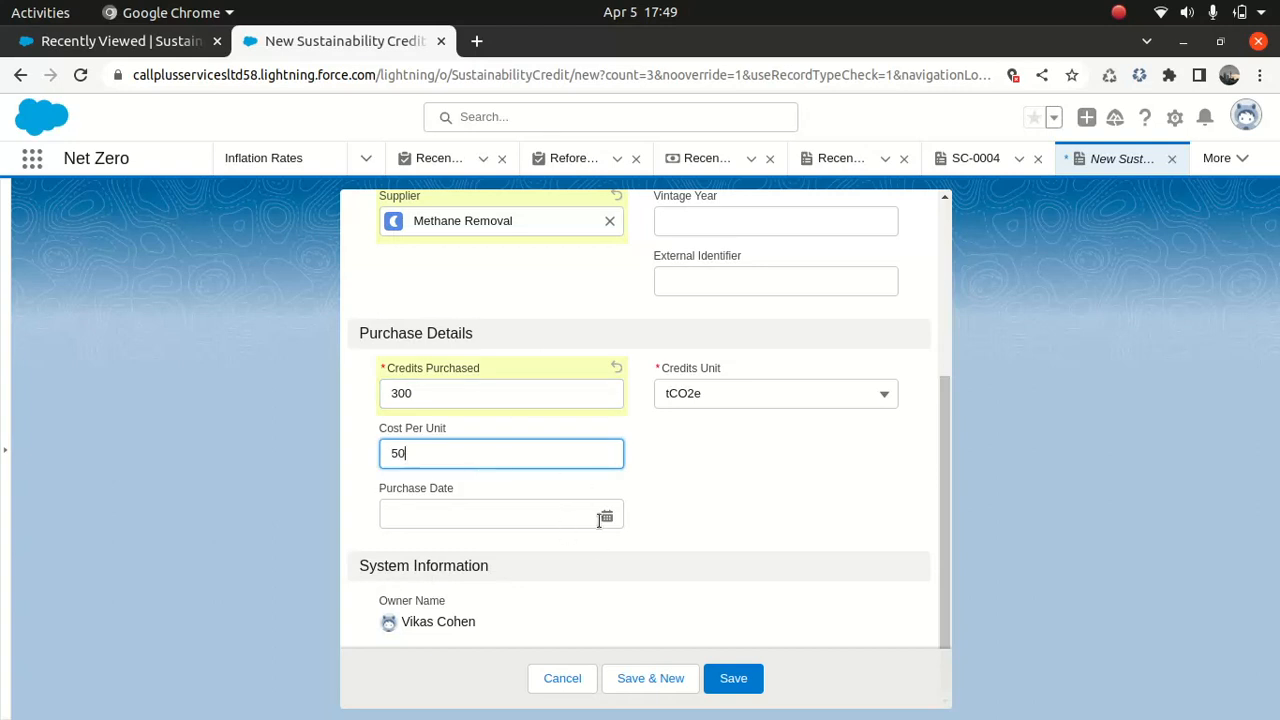
{"action": "type", "text": "5/04/2023"}
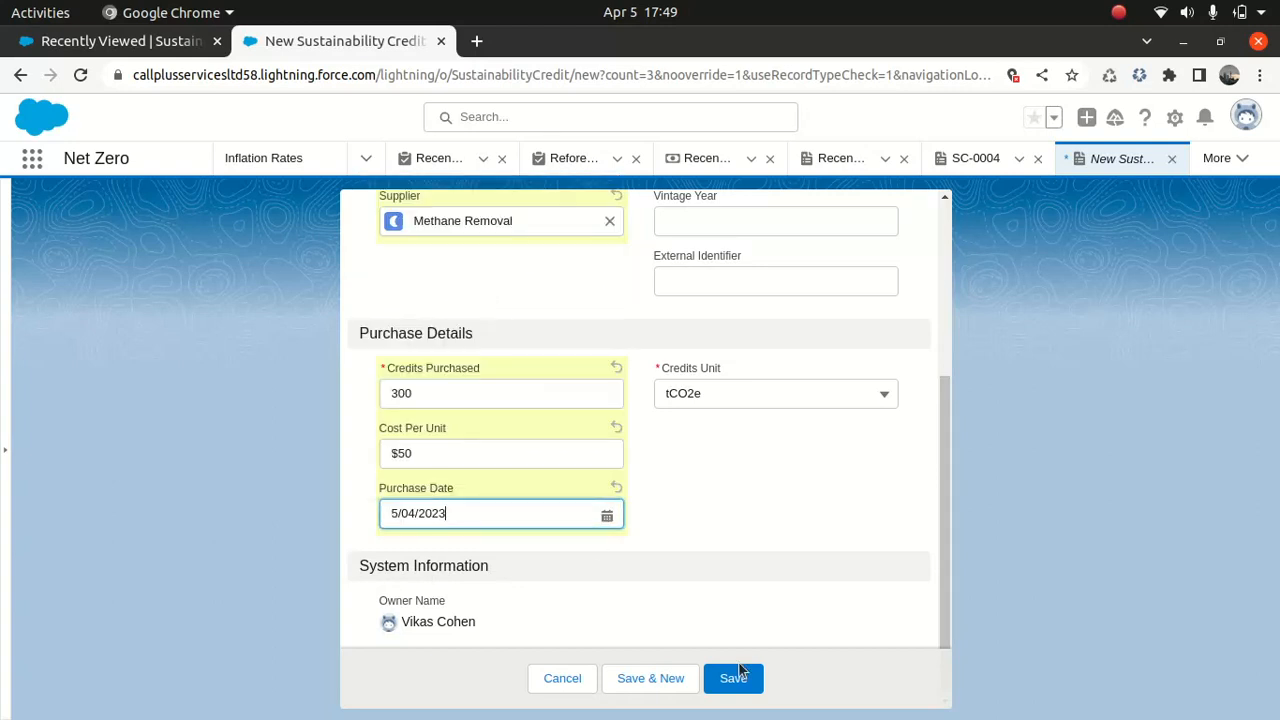
{"action": "left_click", "coordinate": [732, 678]}
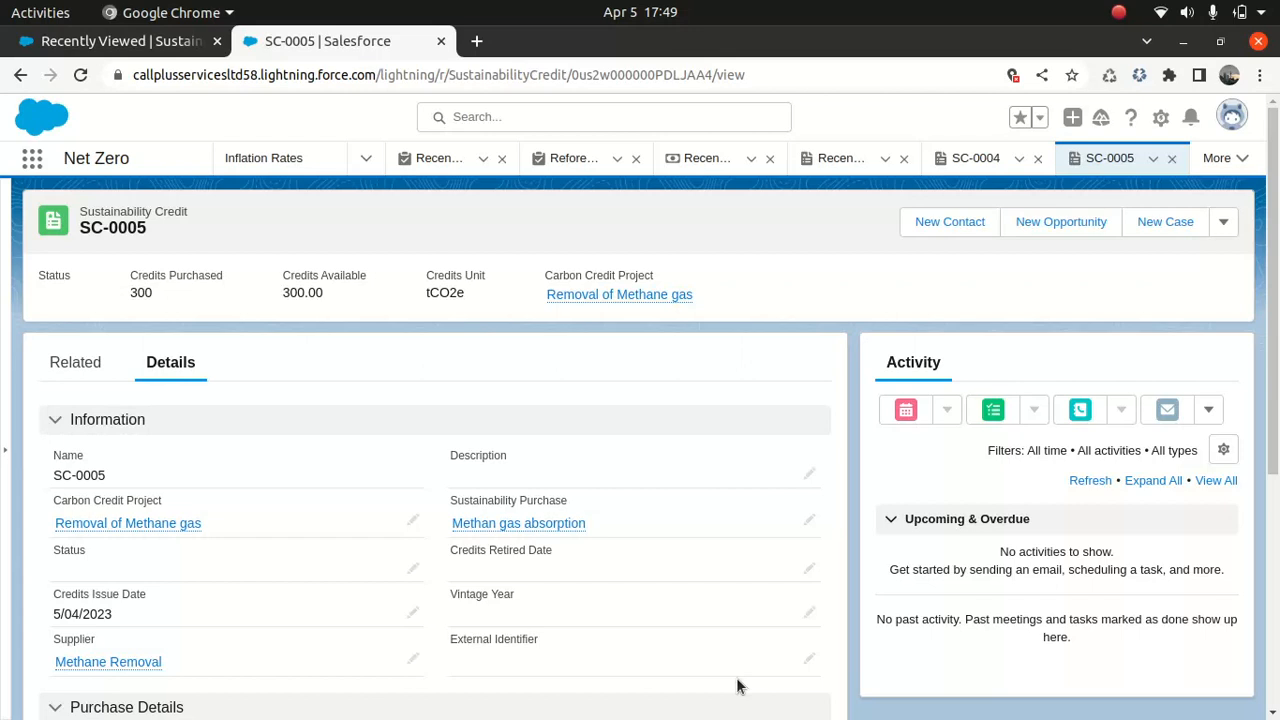
{"action": "scroll", "scroll_direction": "down", "scroll_amount": 3}
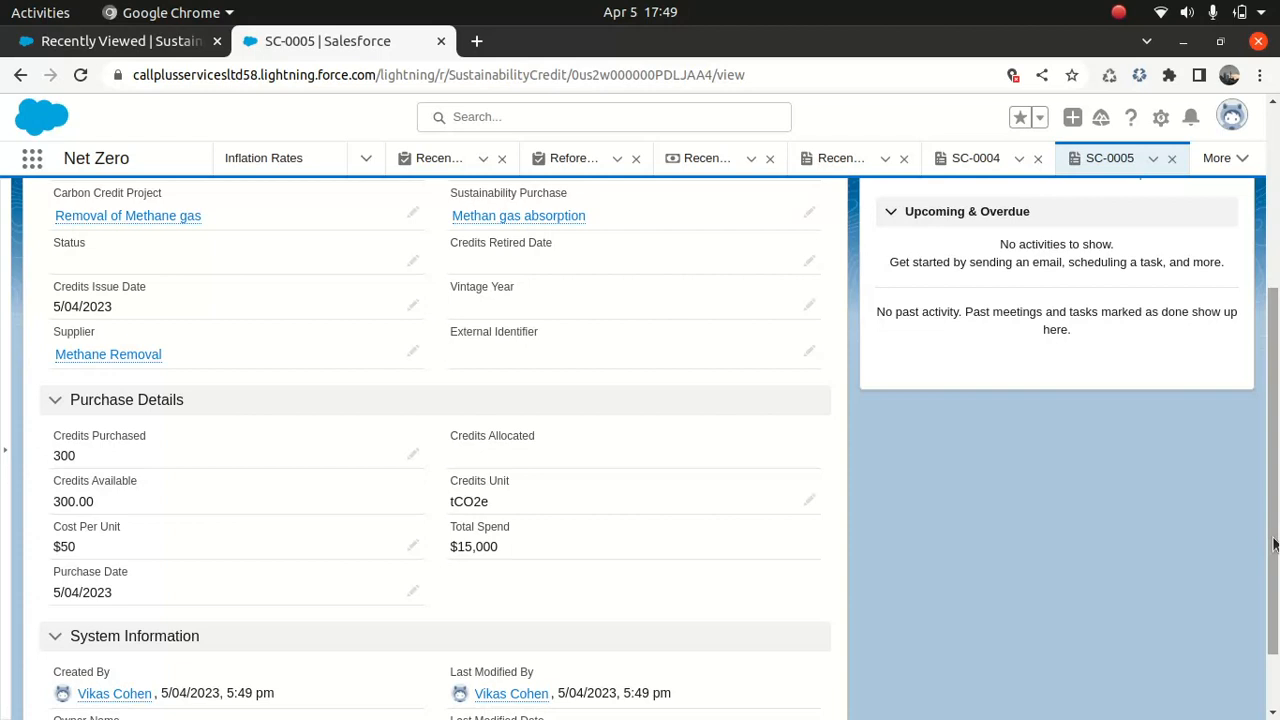
{"action": "scroll", "scroll_direction": "down", "scroll_amount": 3}
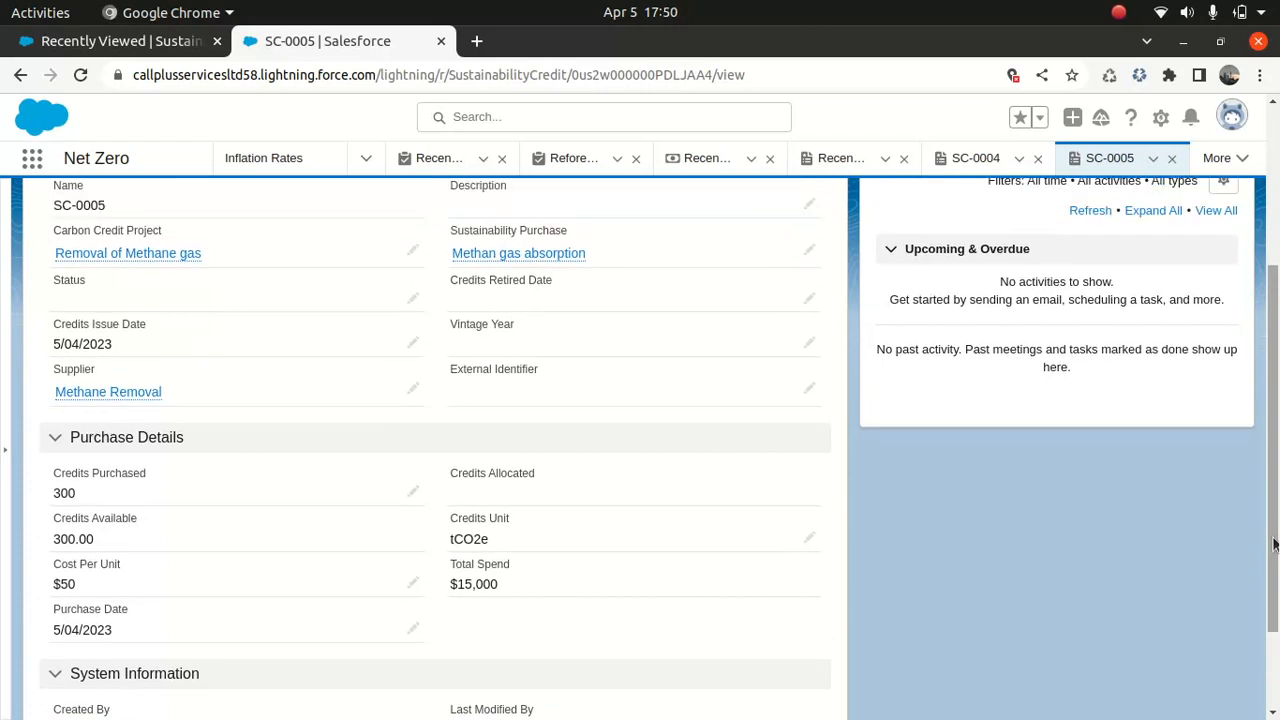
{"action": "scroll", "scroll_direction": "up", "scroll_amount": 3}
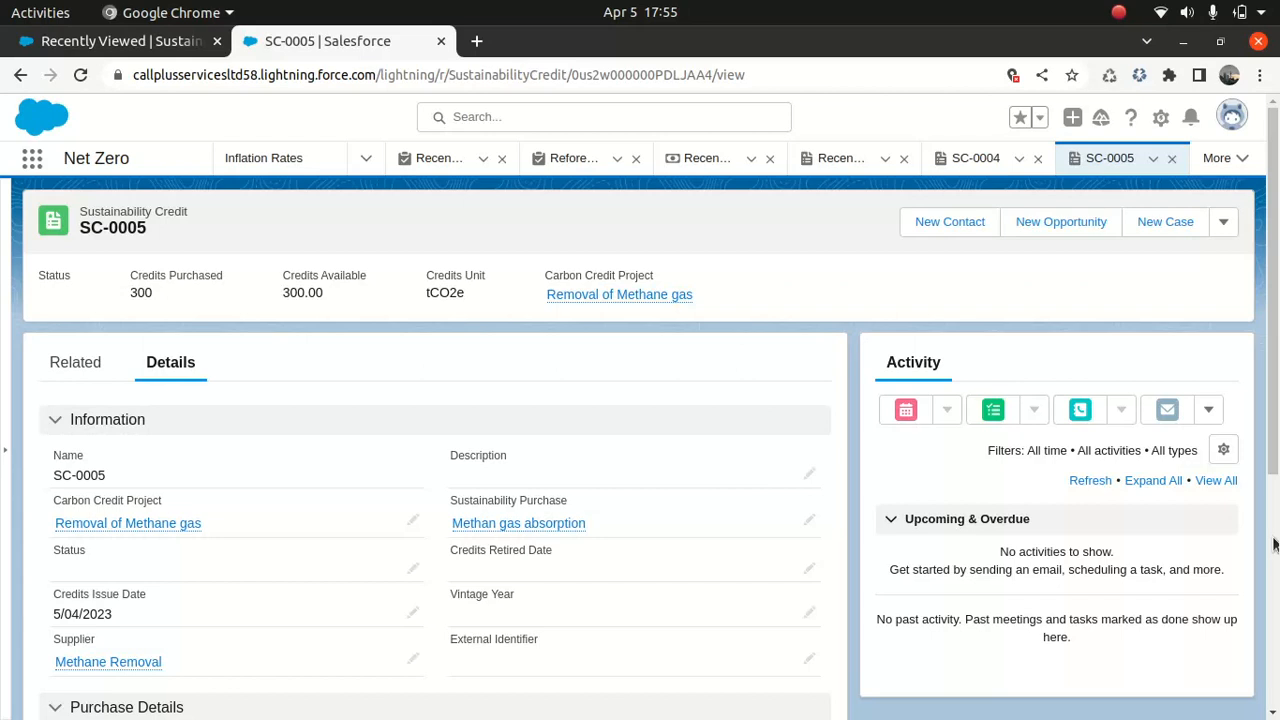
{"action": "mouse_move", "coordinate": [1274, 544]}
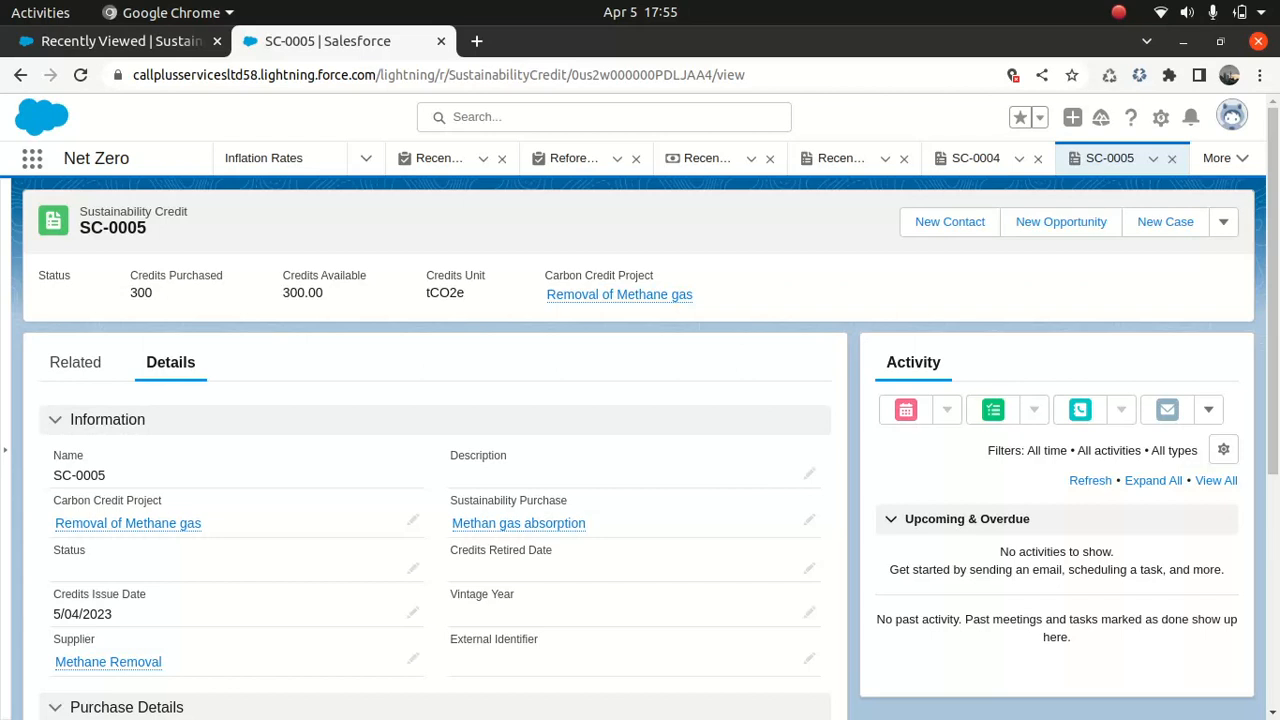